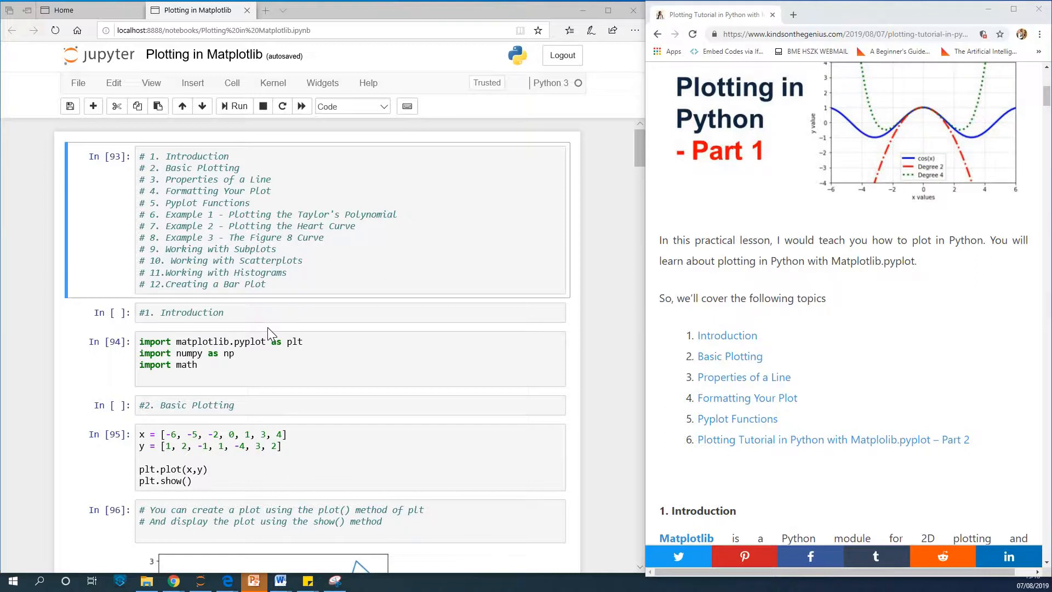
mouse_move(225, 189)
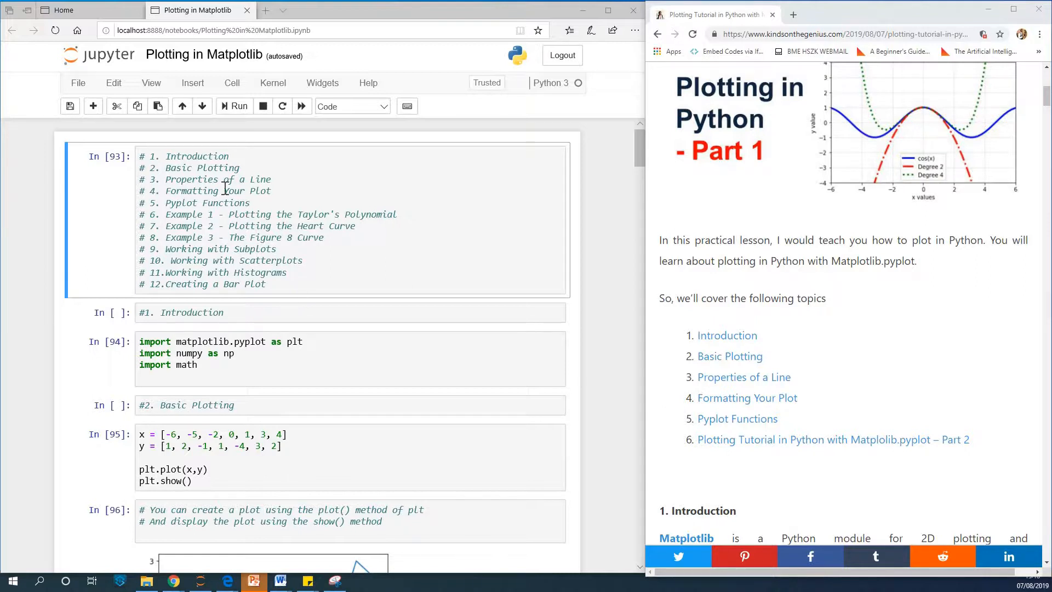
mouse_move(177, 147)
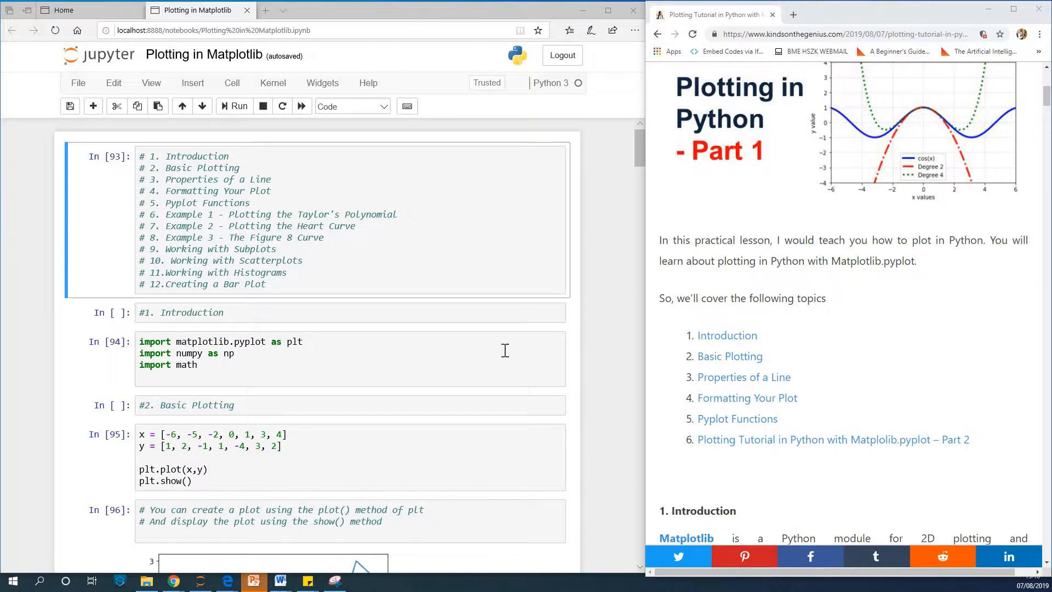
mouse_move(420, 316)
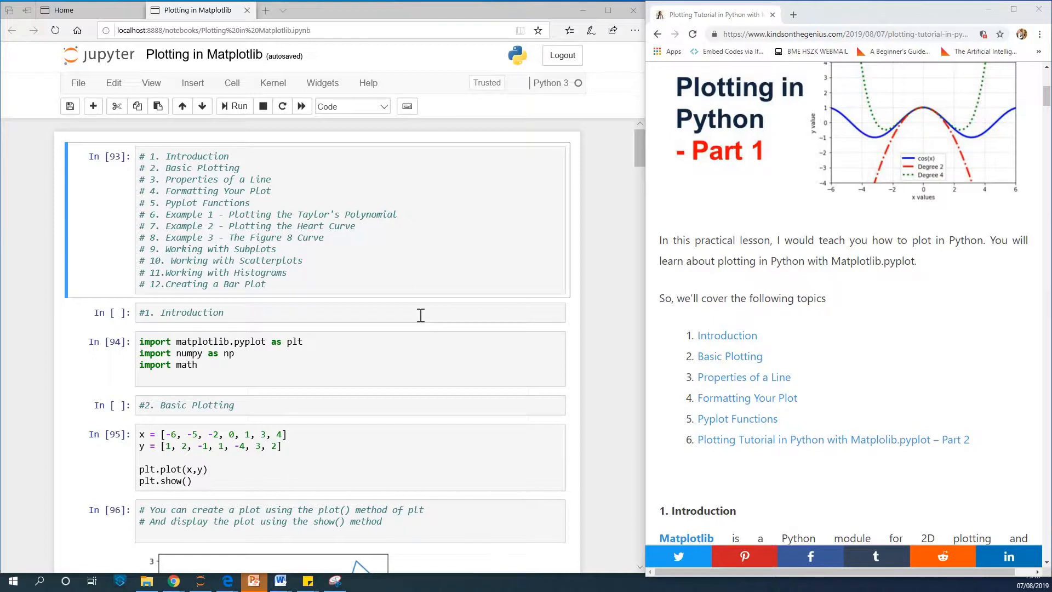
mouse_move(395, 335)
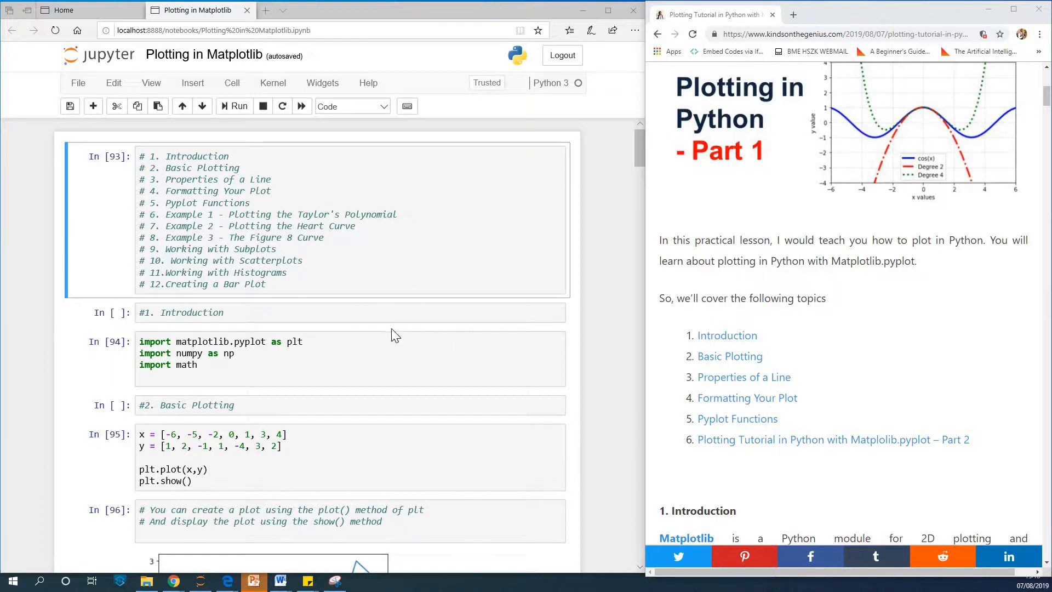
mouse_move(461, 316)
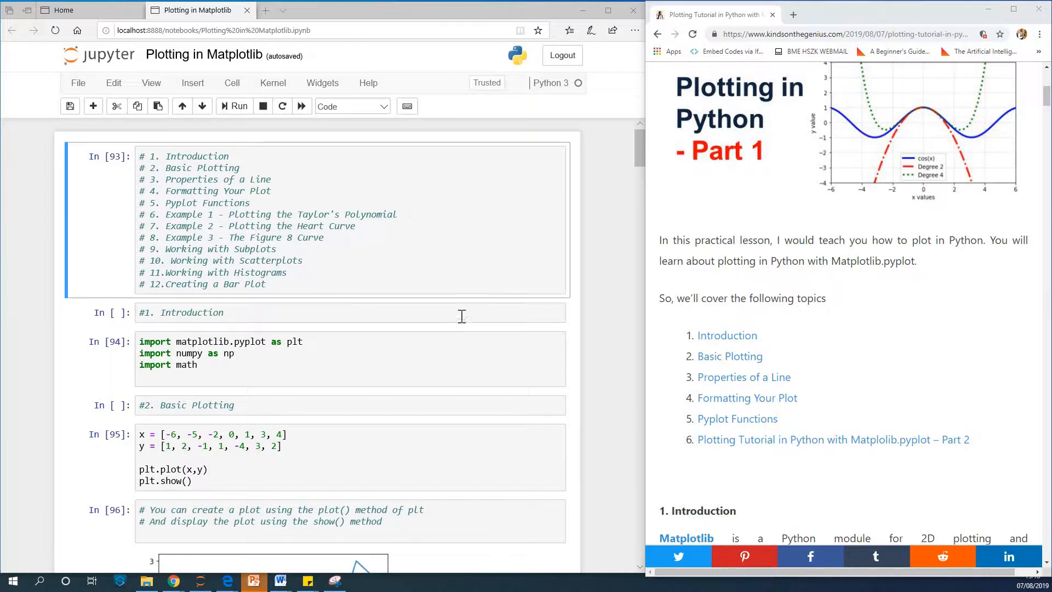
mouse_move(441, 233)
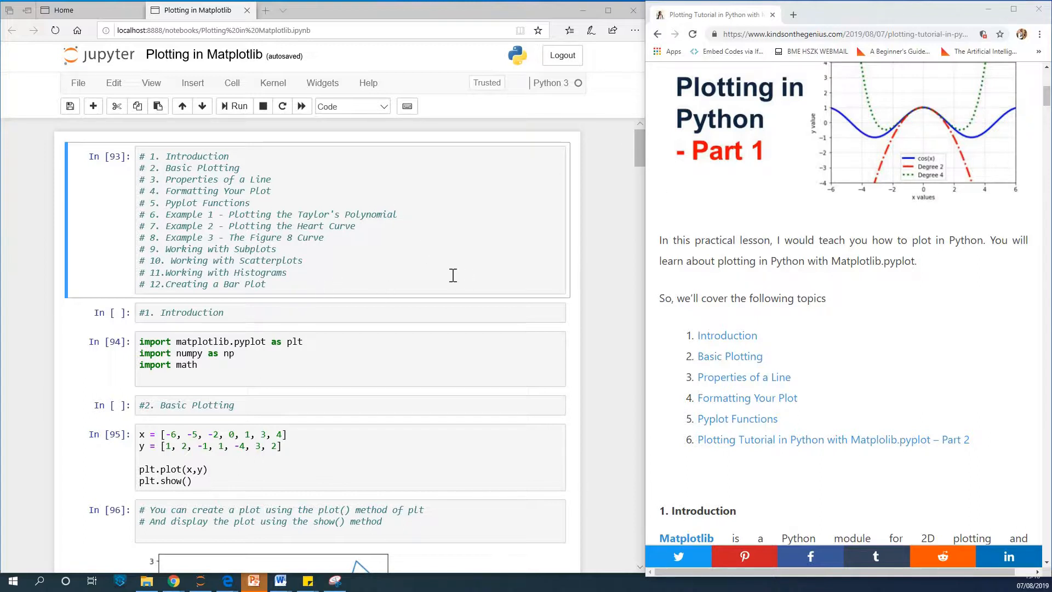
Scroll through the Plotting in Matplotlib notebook to review its topic outline and import cell.
scroll("down", 3)
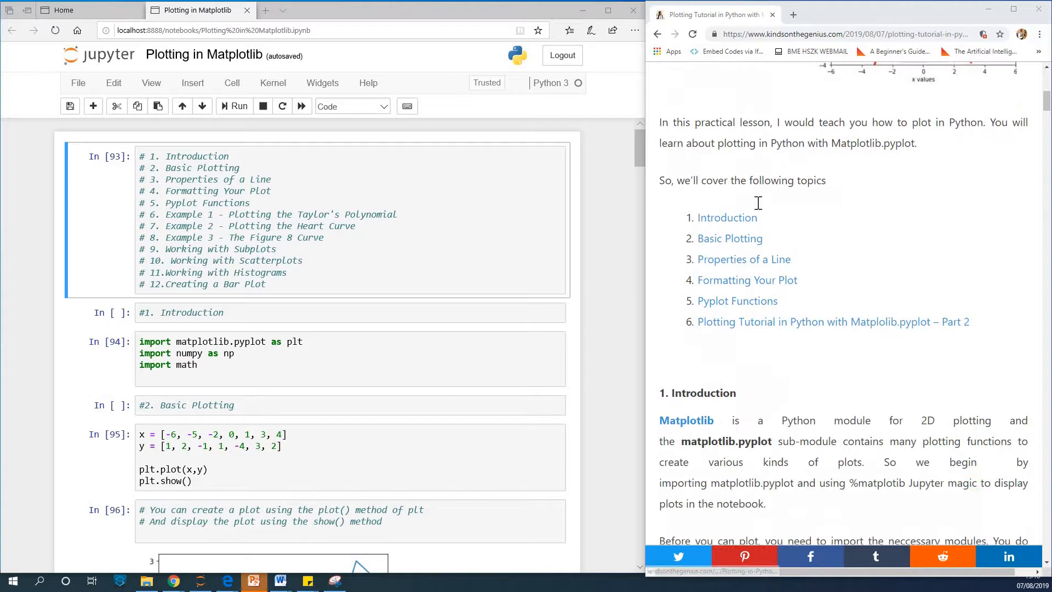
scroll("up", 3)
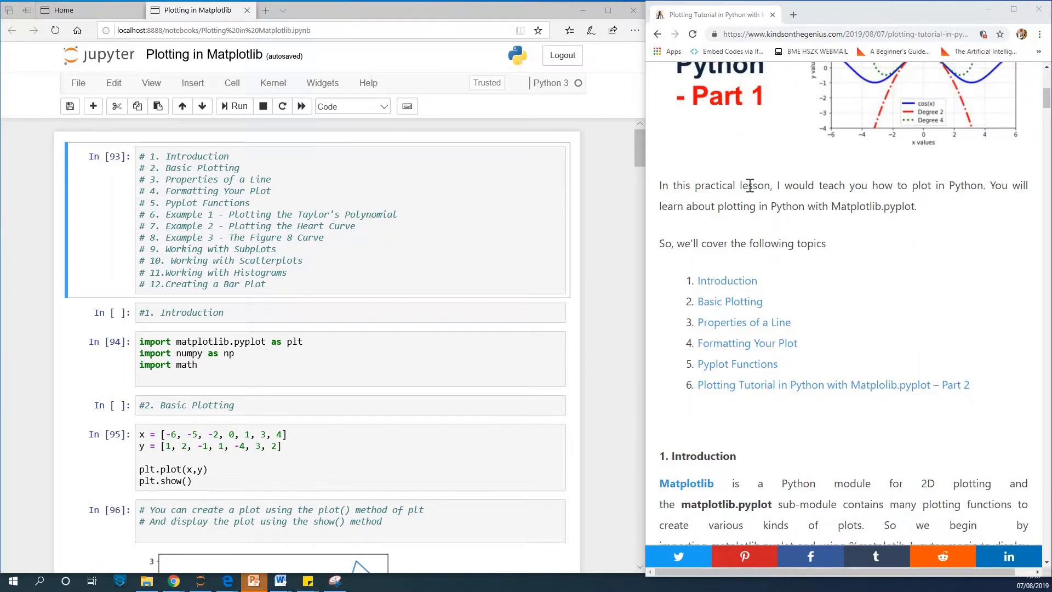
scroll("down", 3)
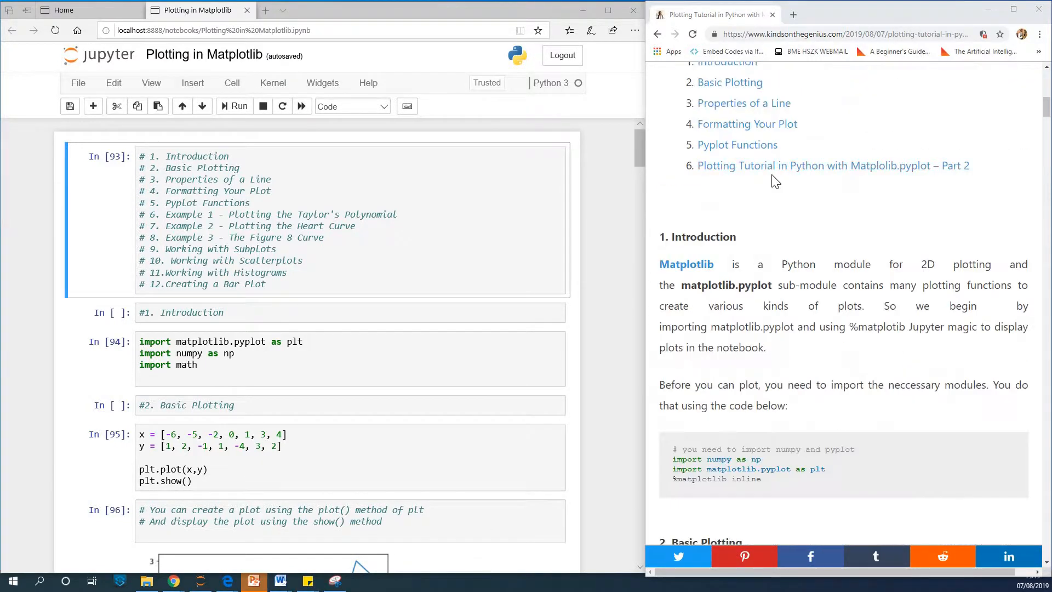
scroll("up", 3)
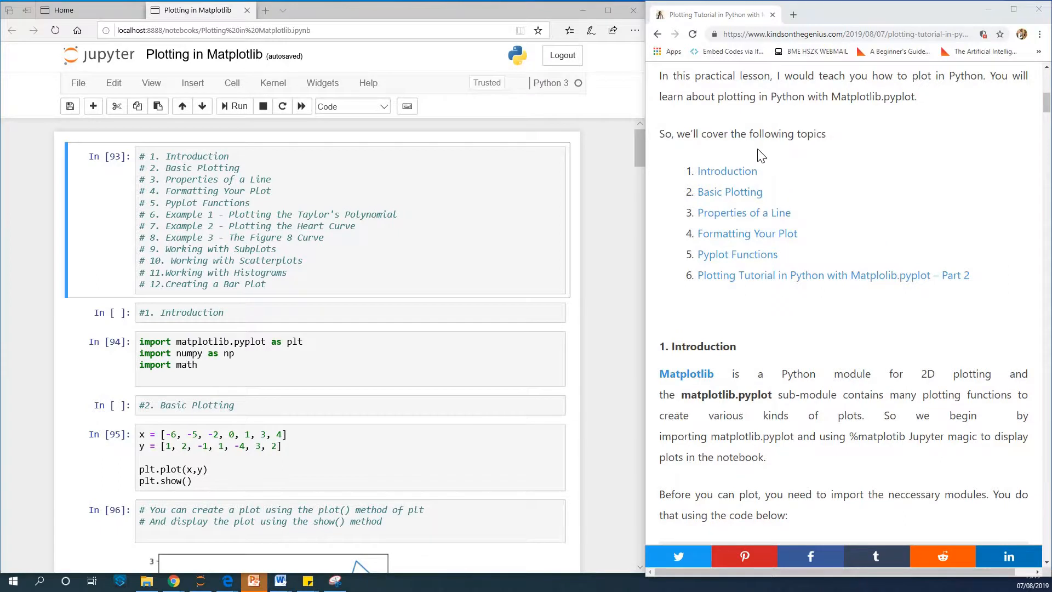
scroll("down", 3)
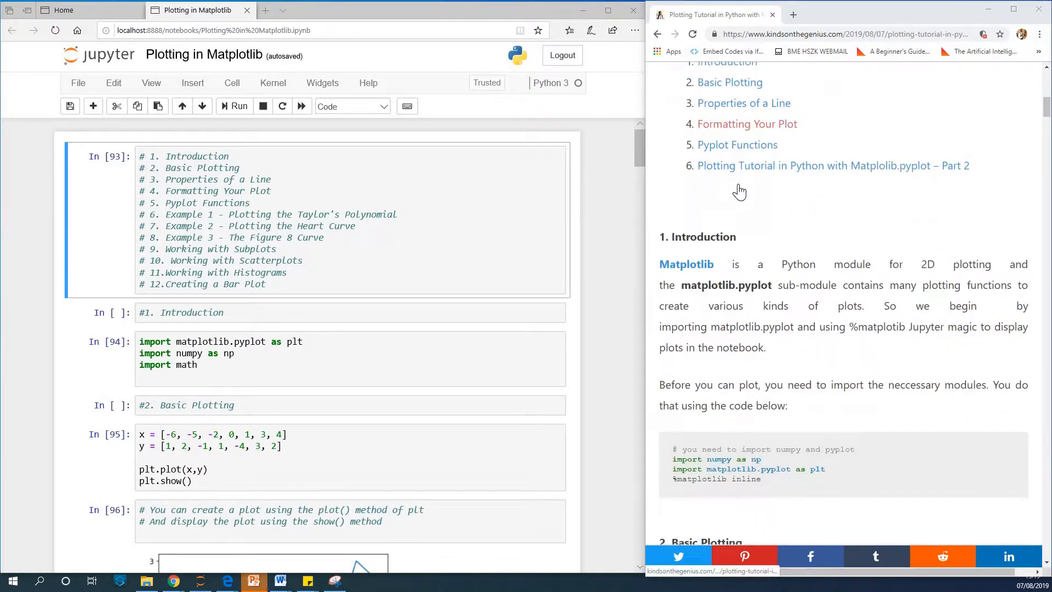
scroll("down", 3)
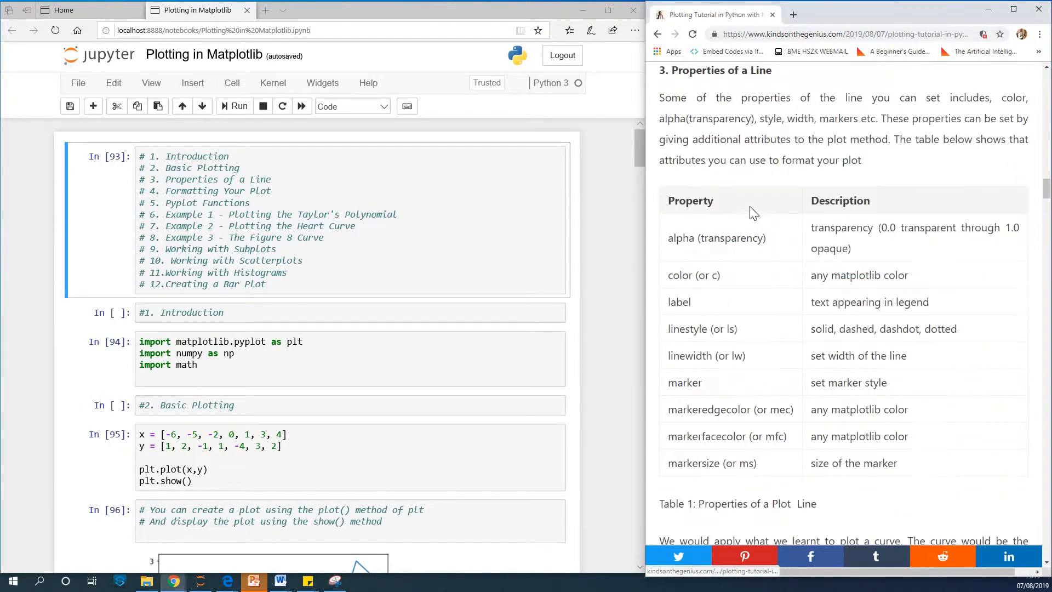
scroll("up", 3)
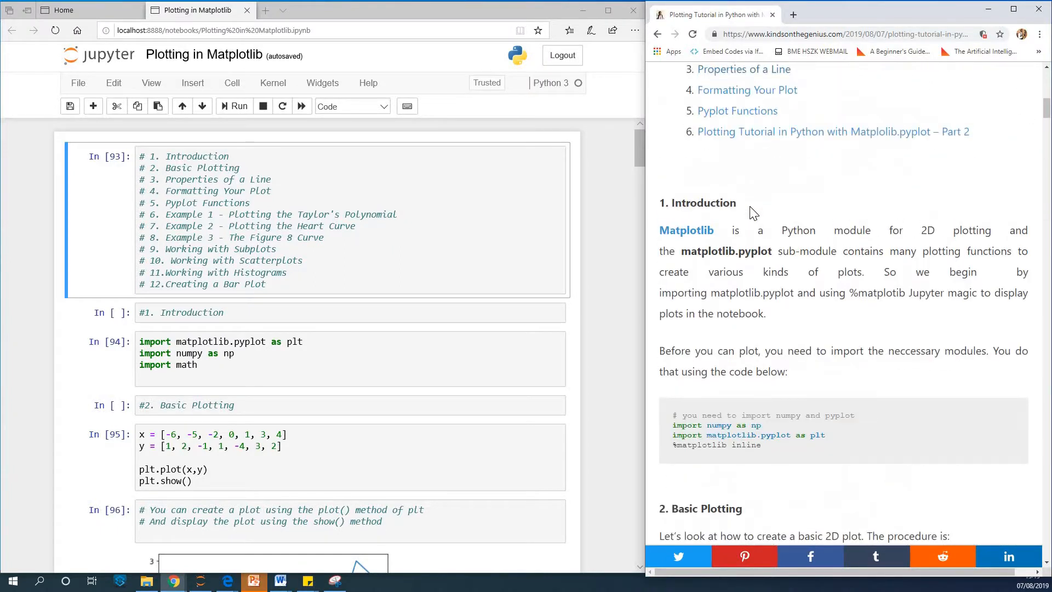
scroll("up", 3)
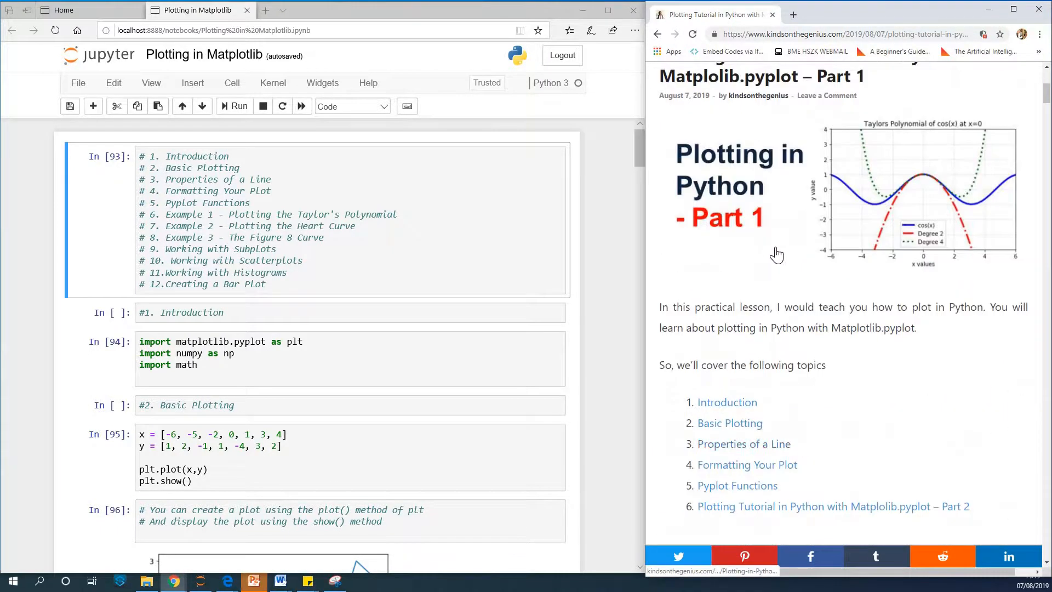
scroll("up", 3)
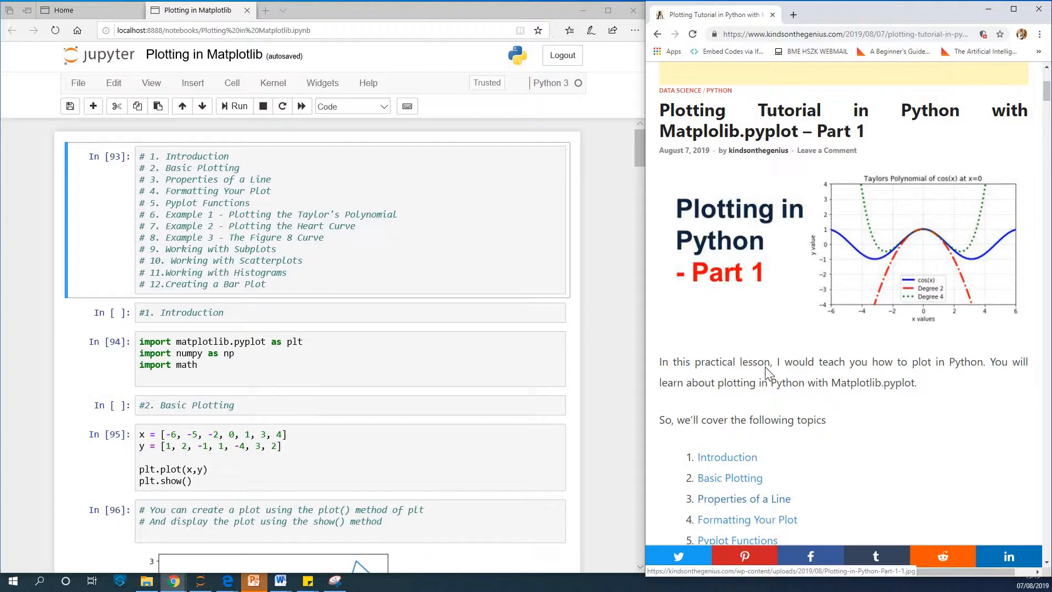
scroll("down", 3)
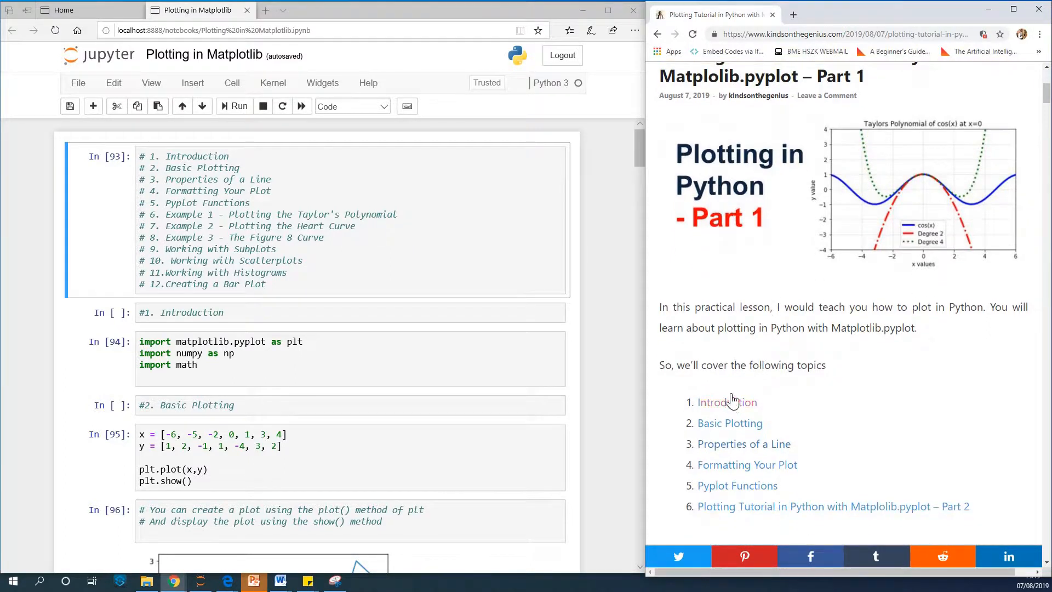
scroll("down", 3)
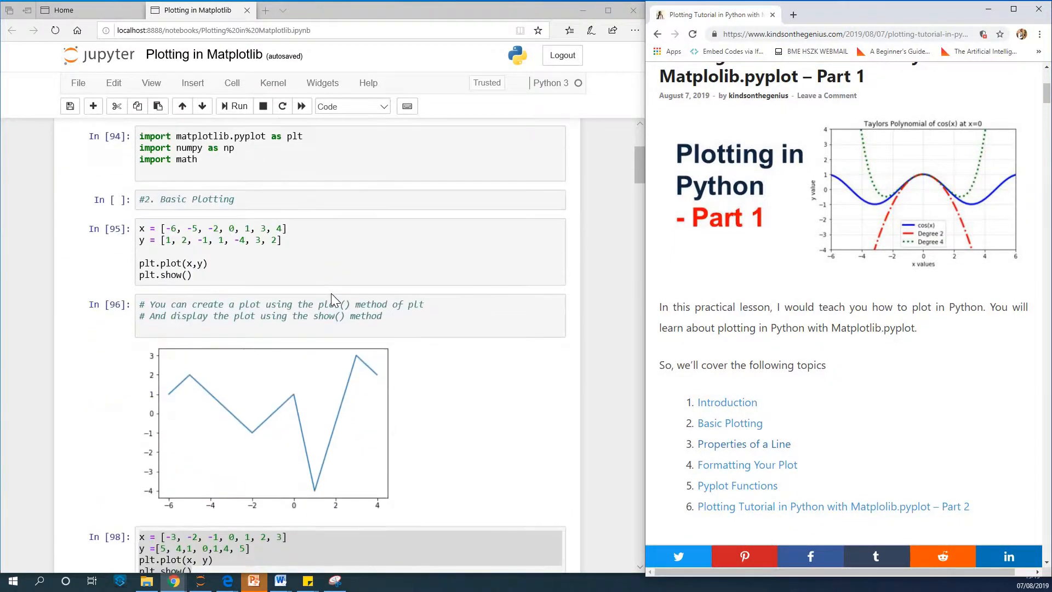
scroll("down", 3)
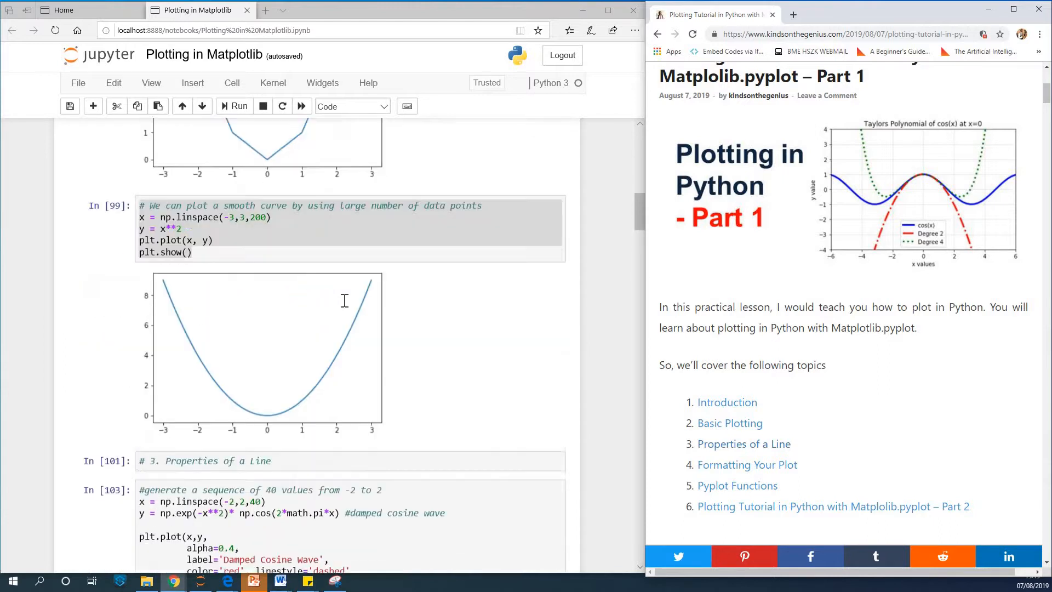
scroll("up", 3)
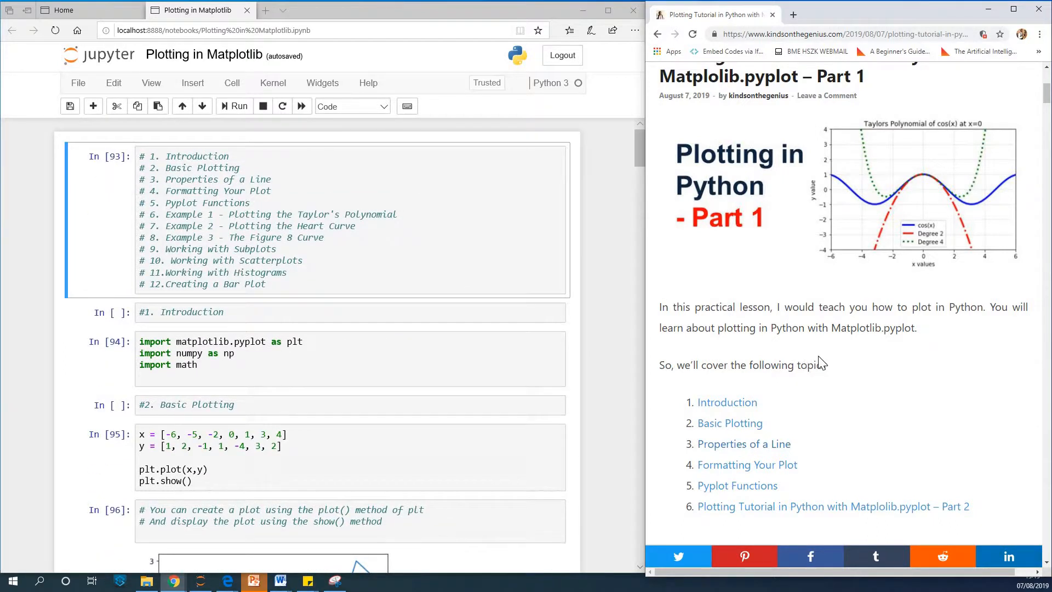
scroll("down", 3)
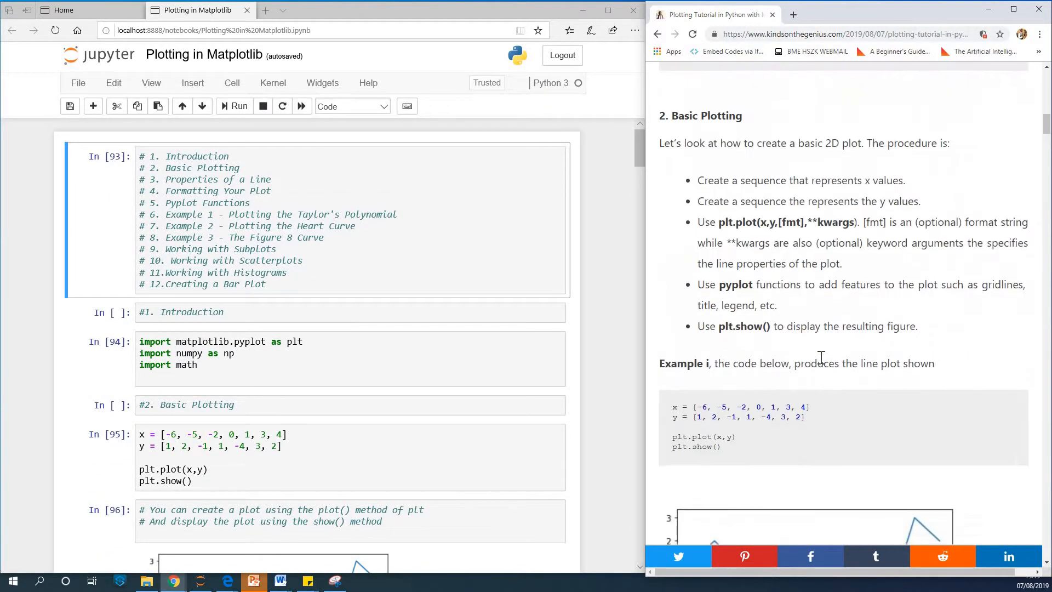
scroll("down", 3)
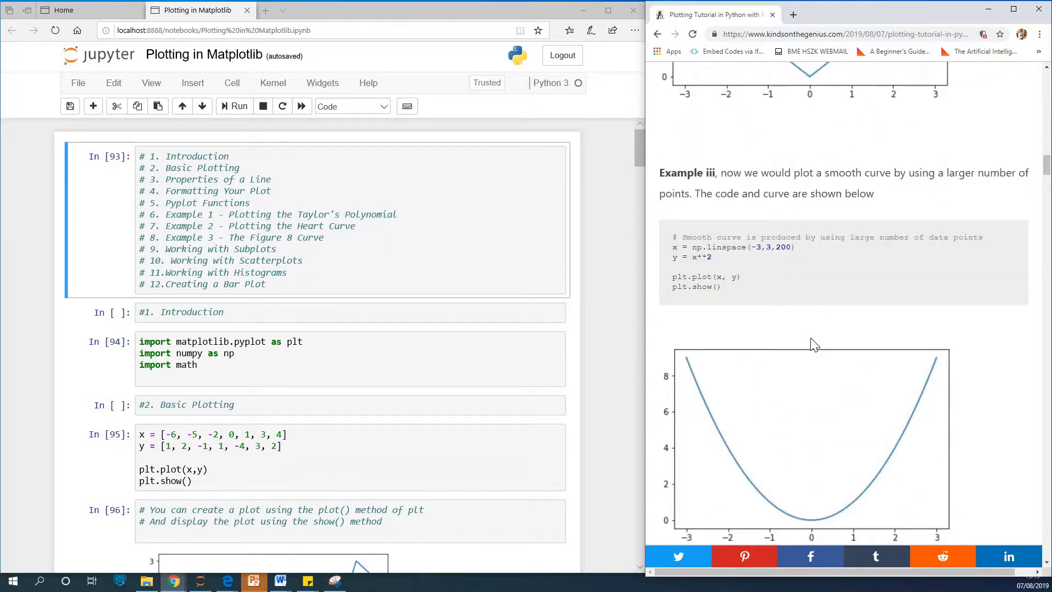
scroll("up", 3)
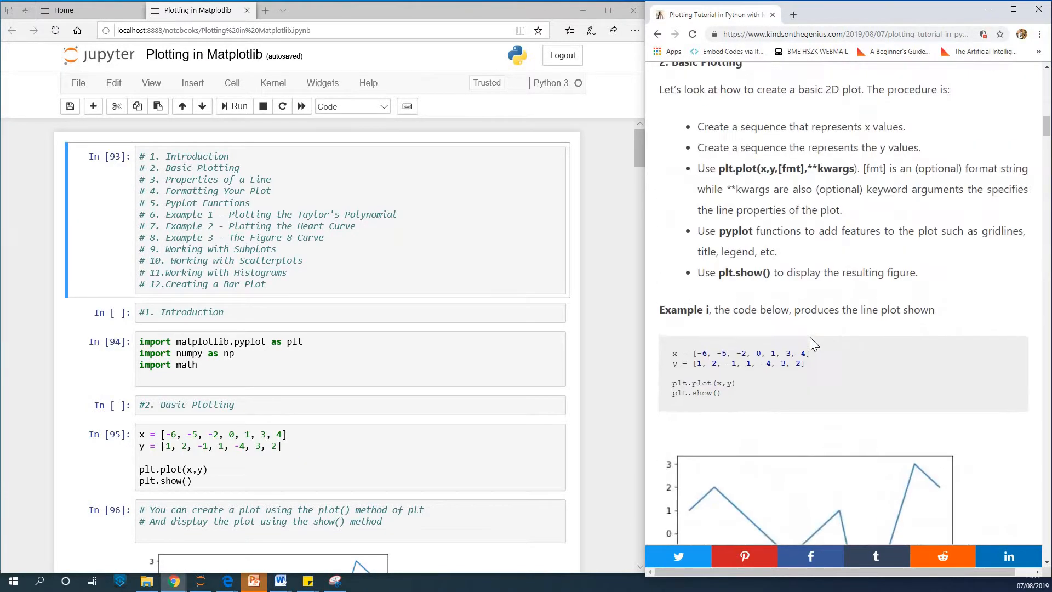
scroll("up", 3)
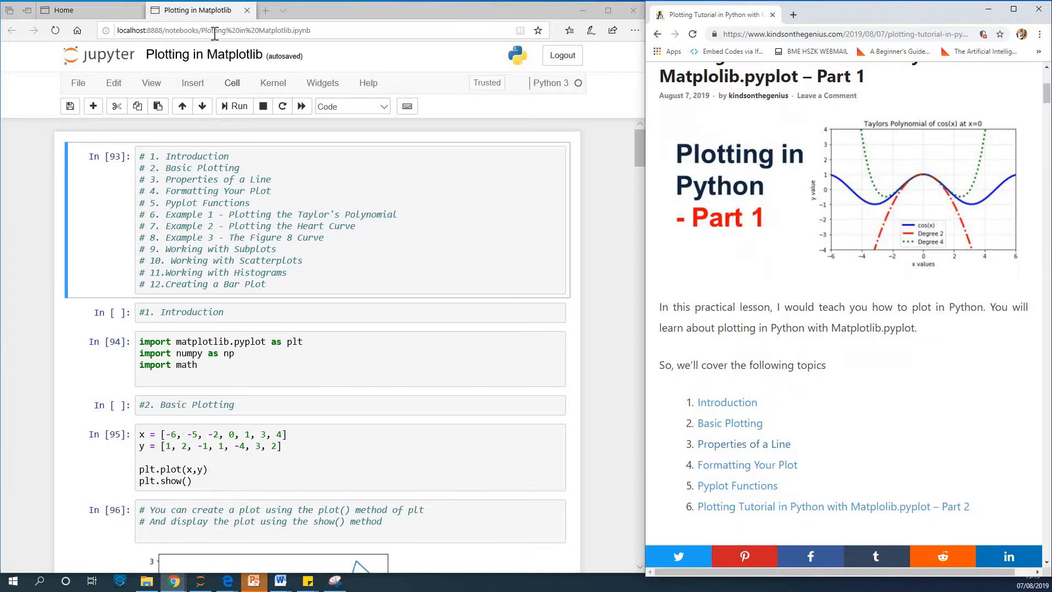
scroll("down", 3)
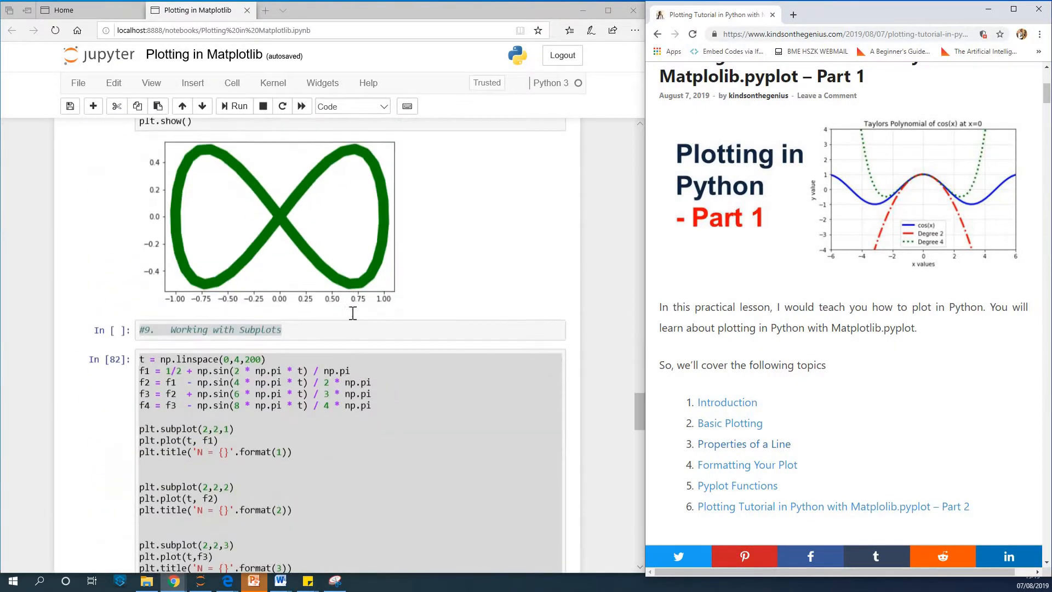
scroll("down", 3)
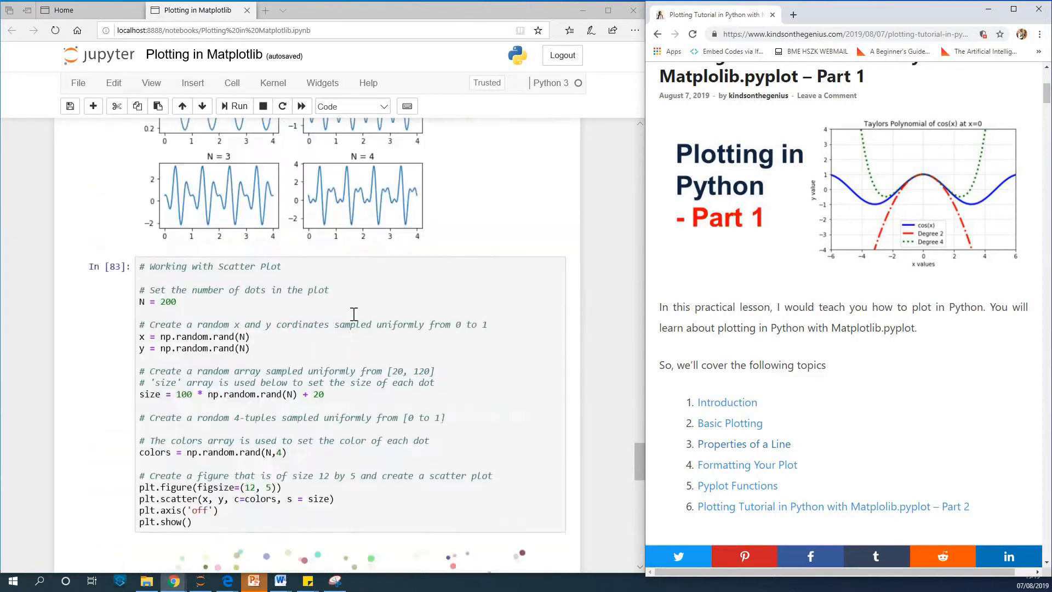
scroll("up", 3)
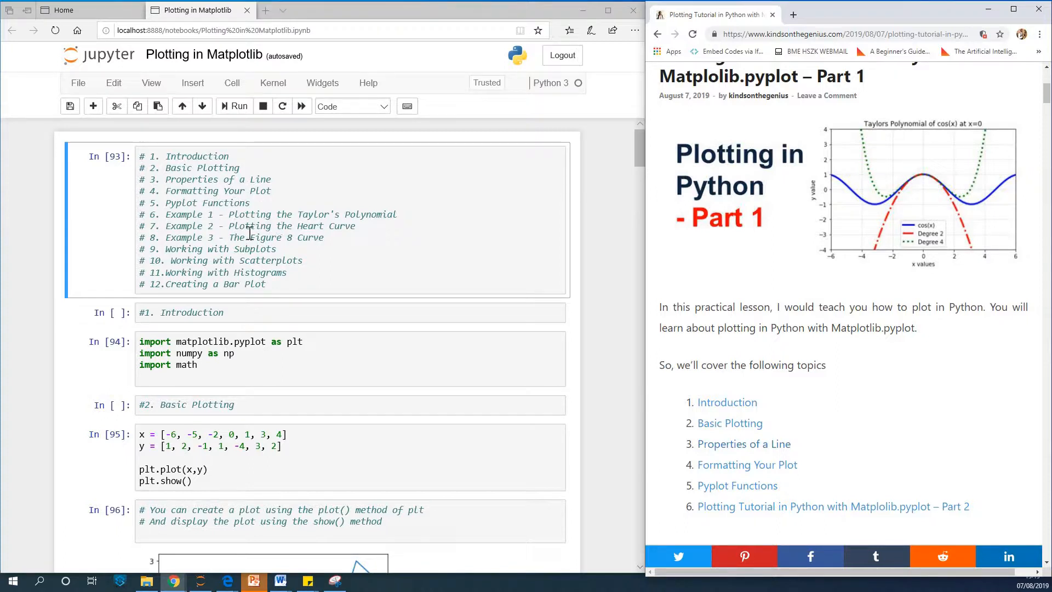
mouse_move(302, 242)
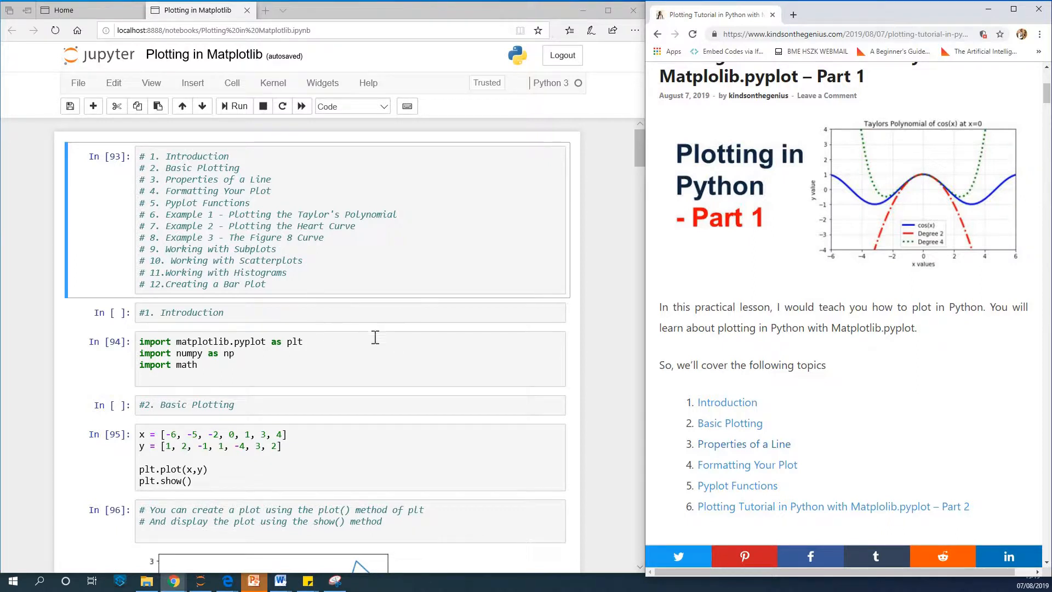
mouse_move(508, 329)
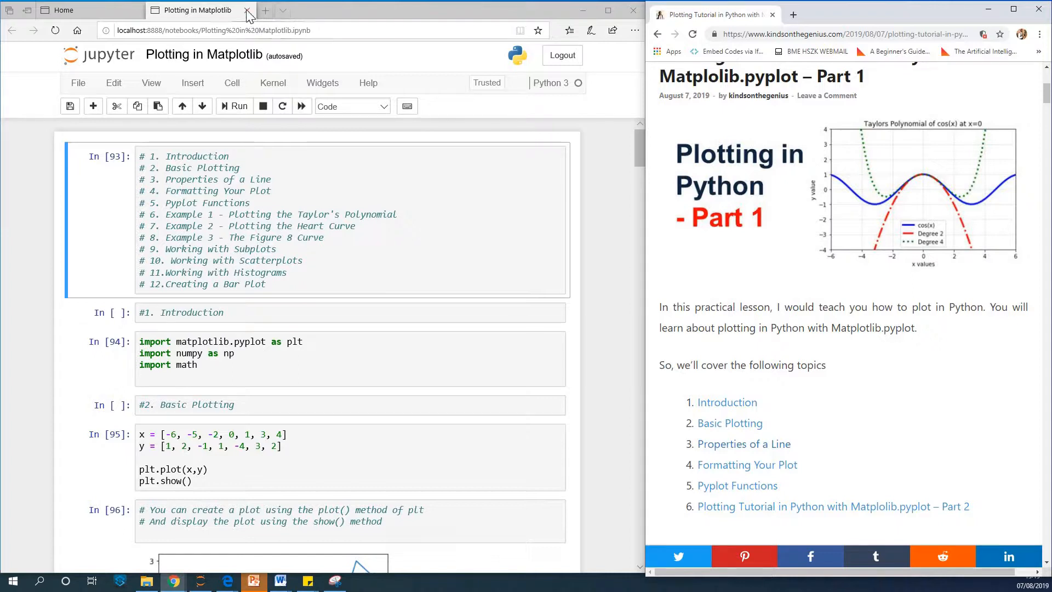
Close the Plotting in Matplotlib notebook tab and return to the Home file list.
left_click(247, 10)
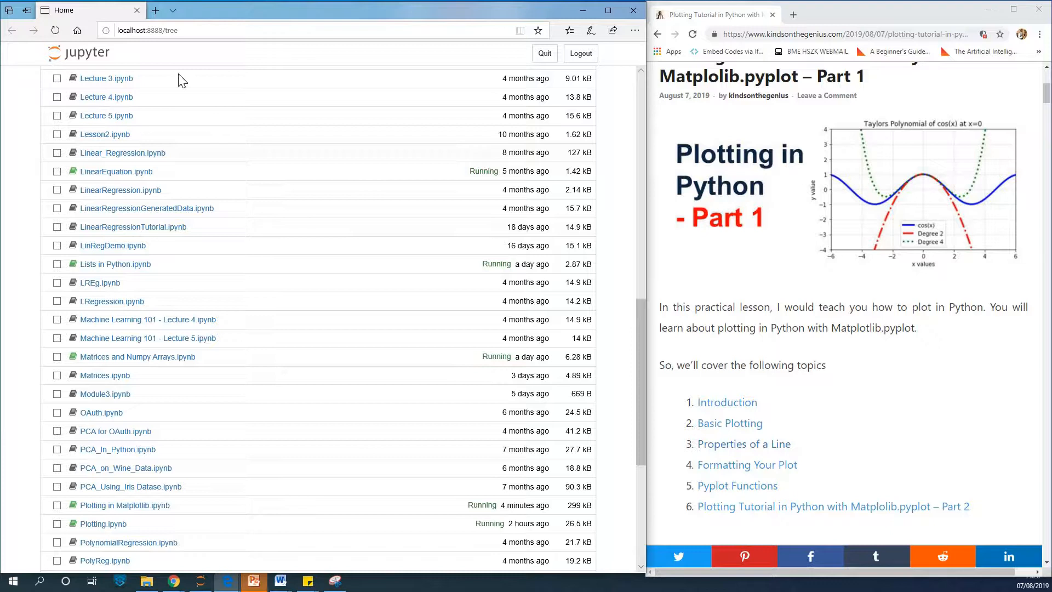
scroll("up", 3)
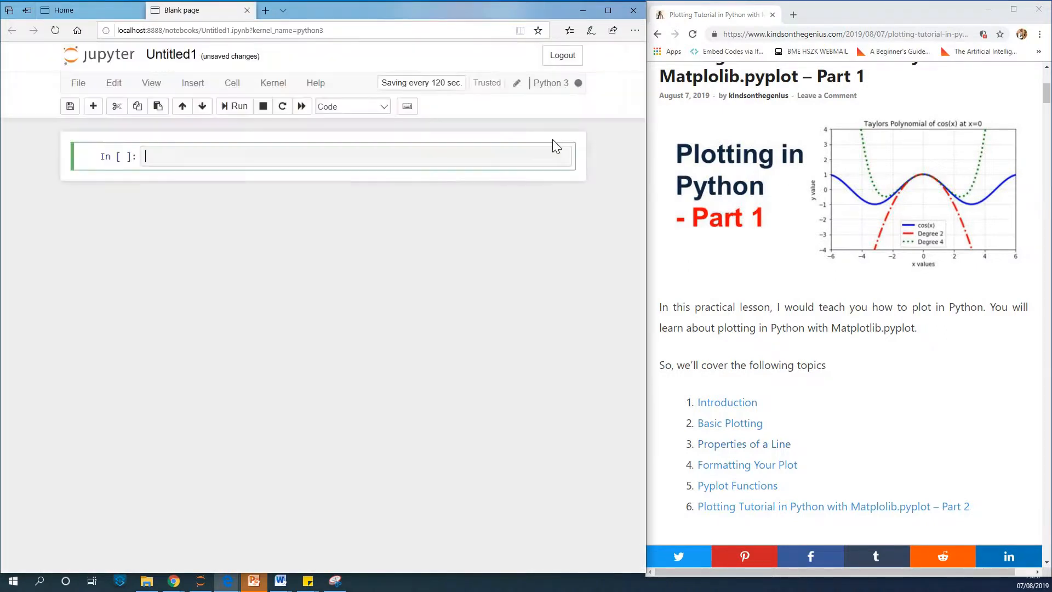
Rename the Untitled1 notebook to 'Plotting Part 1' in the Rename Notebook dialog.
left_click(170, 54)
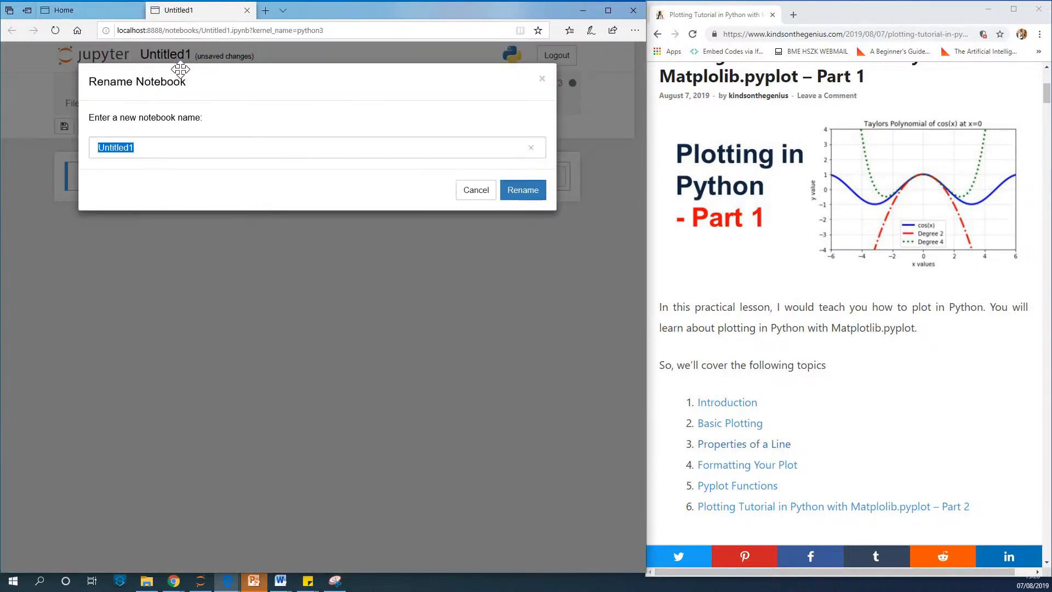
left_click(315, 148)
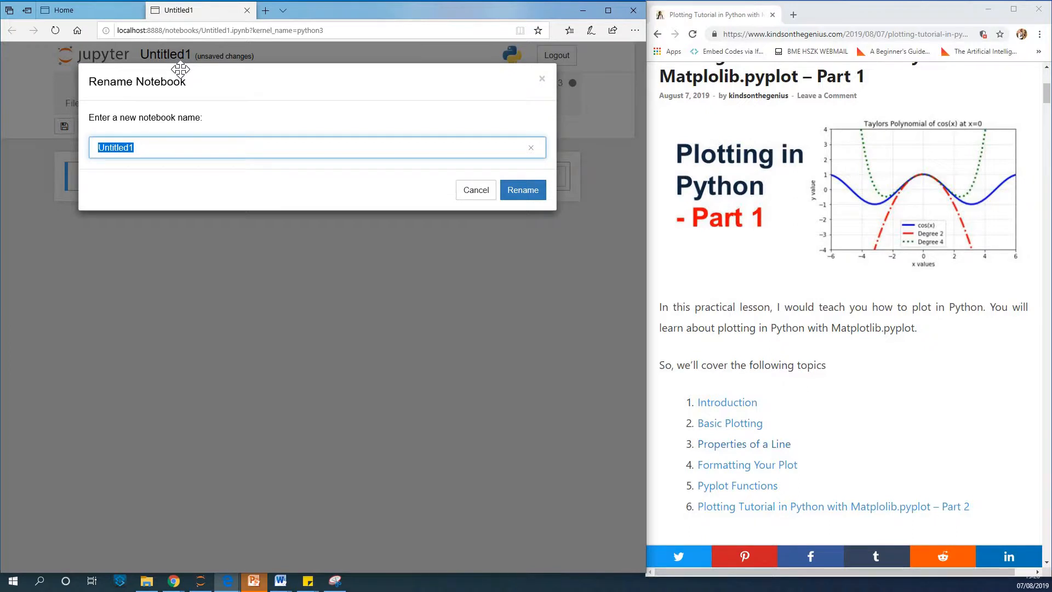
type("Plot")
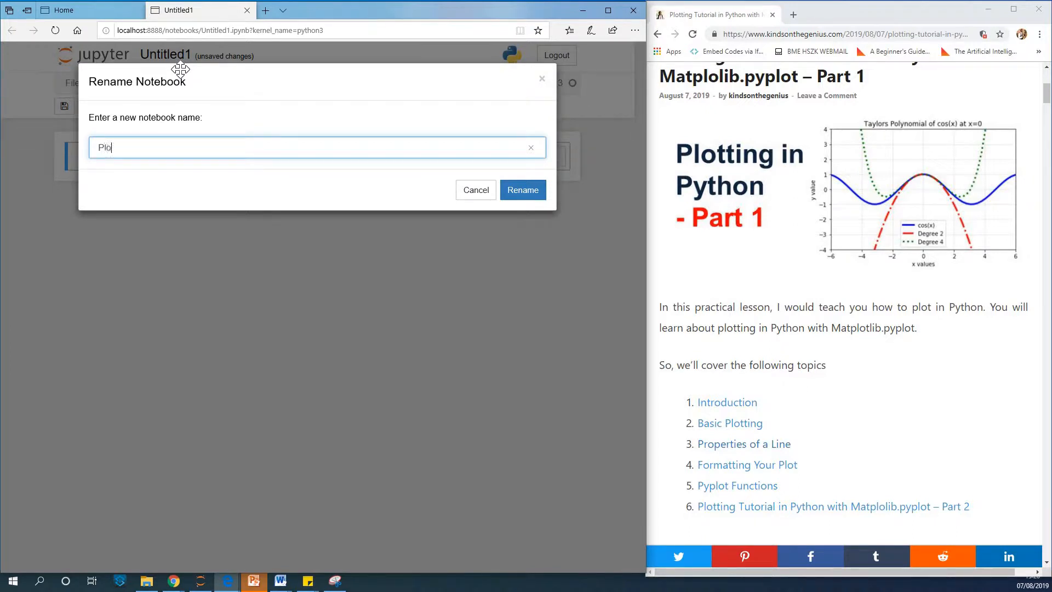
type("tting")
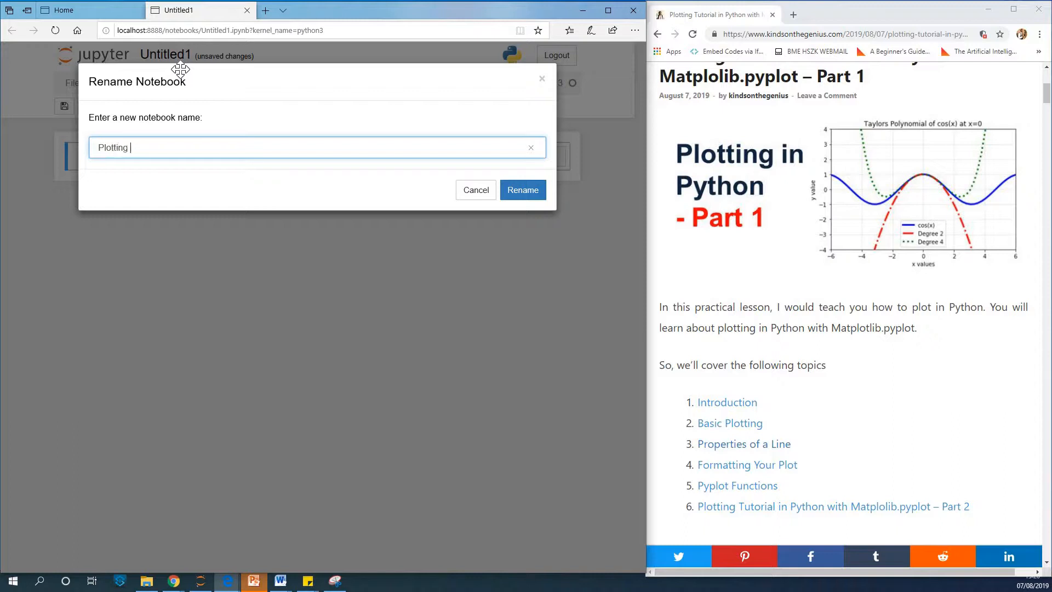
type("P")
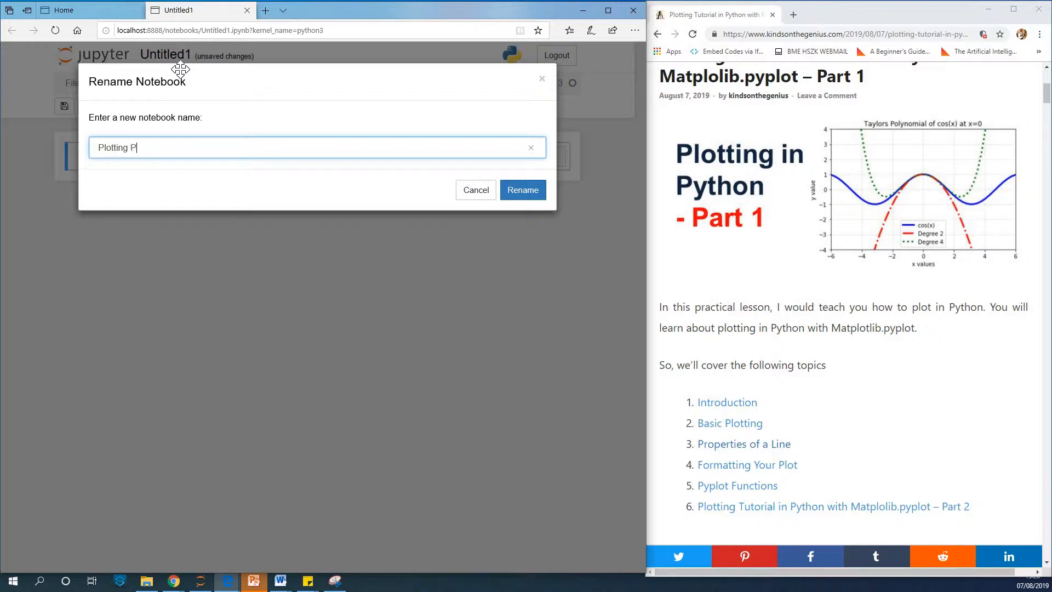
type("art")
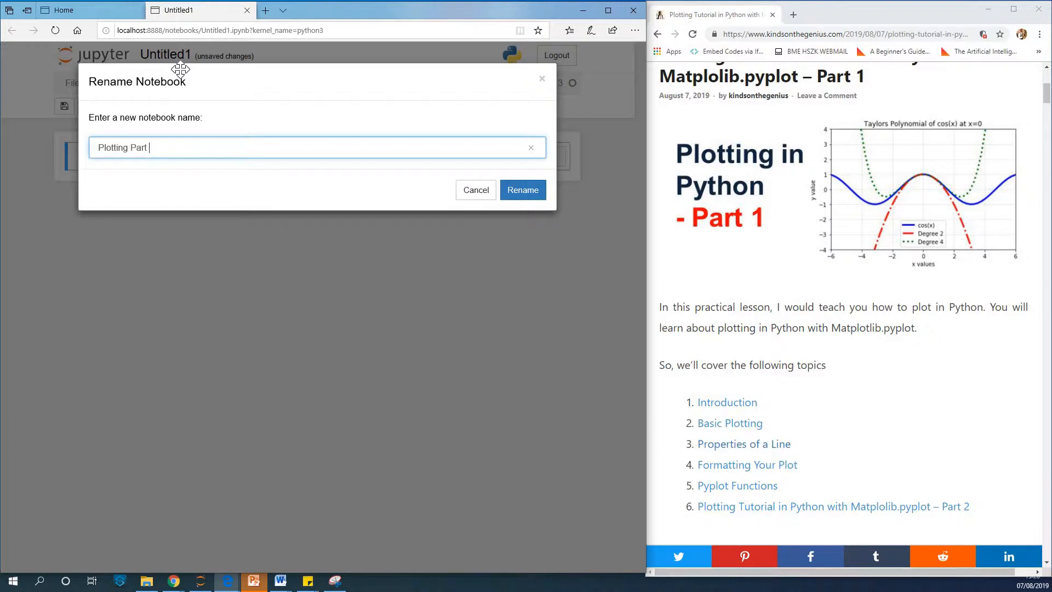
left_click(522, 190)
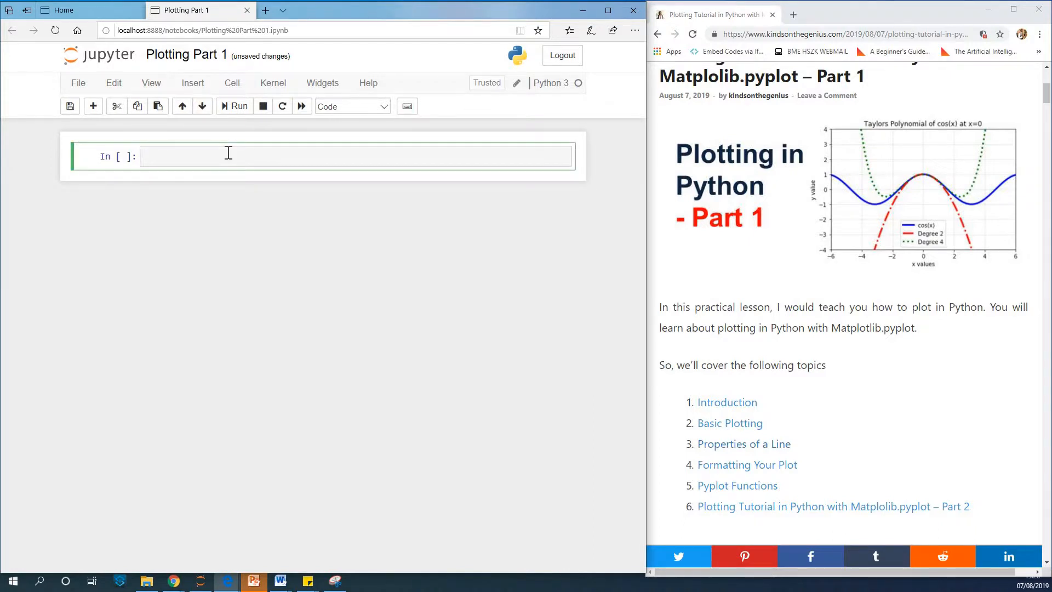
Write 'import matplotlib.pyplot as plt' in the first cell.
type("impo")
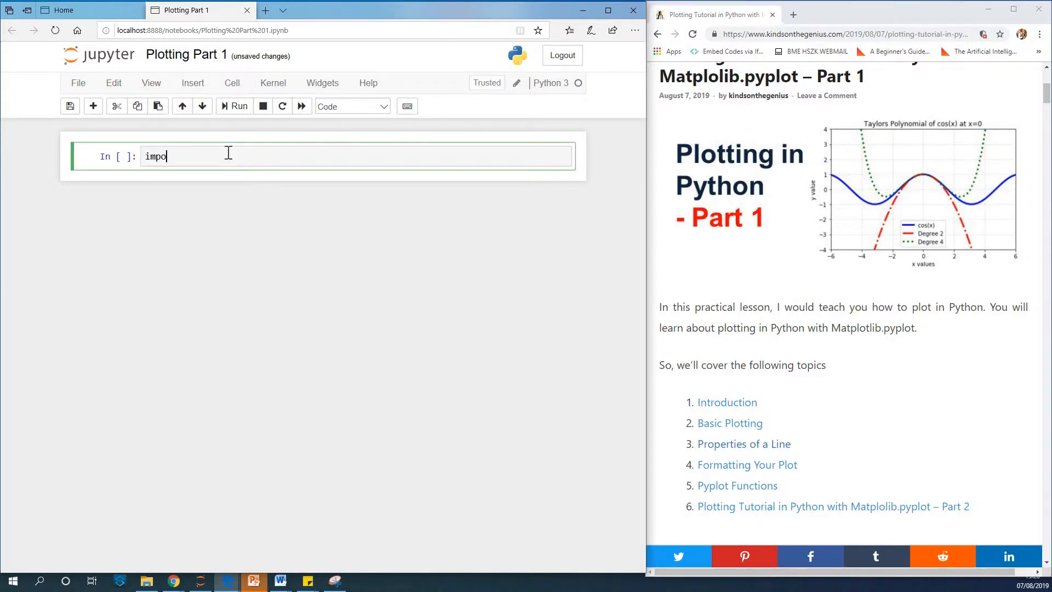
type("rt")
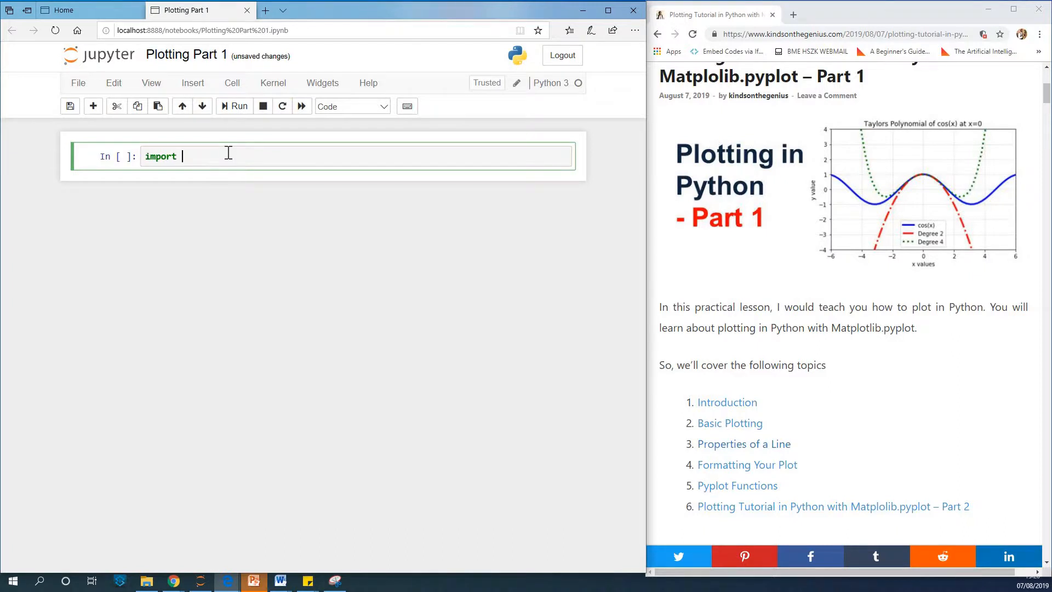
type("mat")
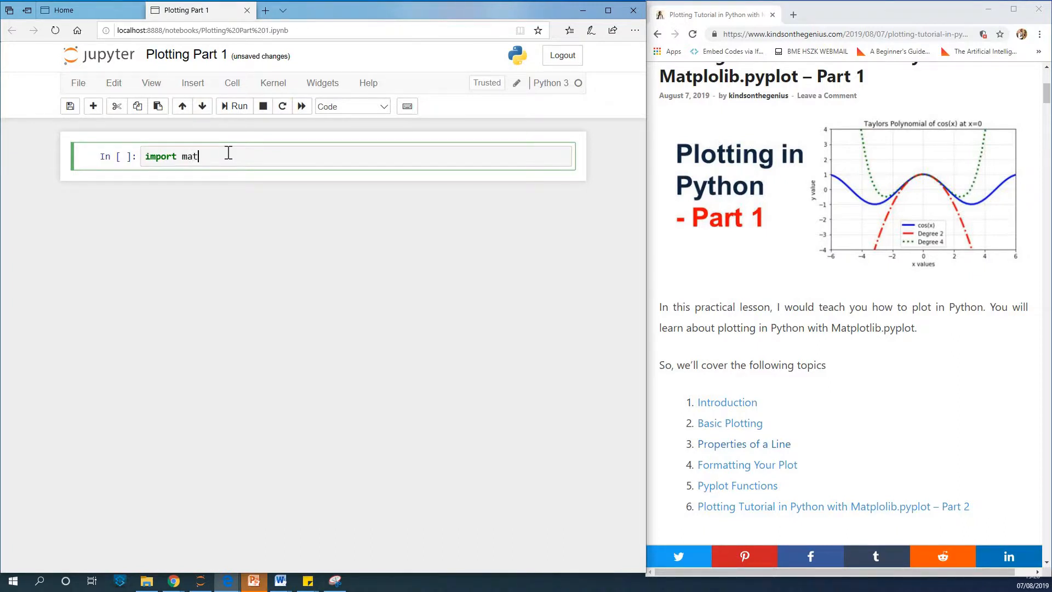
type("plotlib.")
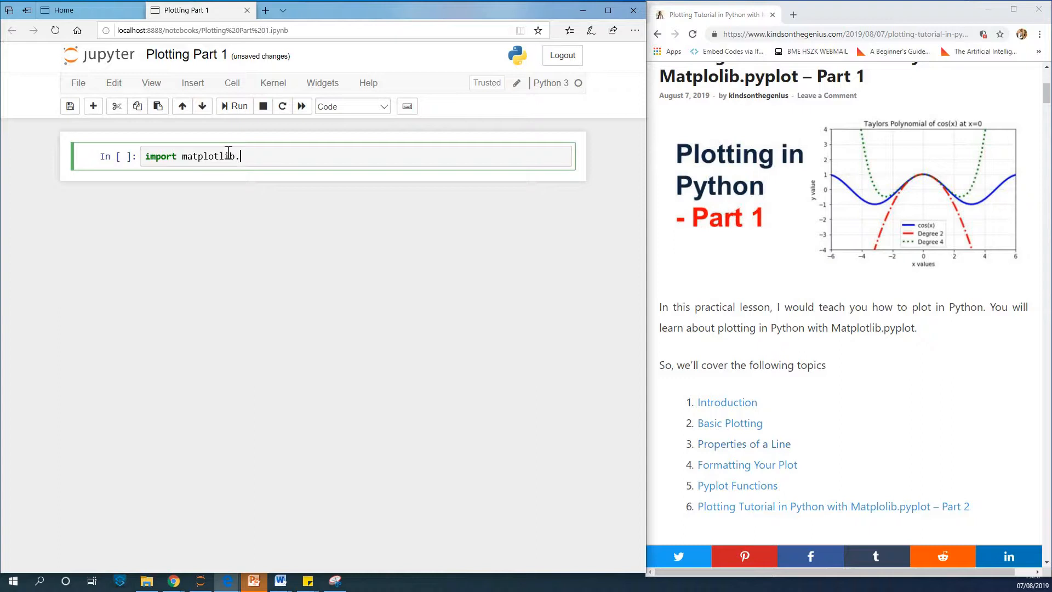
type("pyplo")
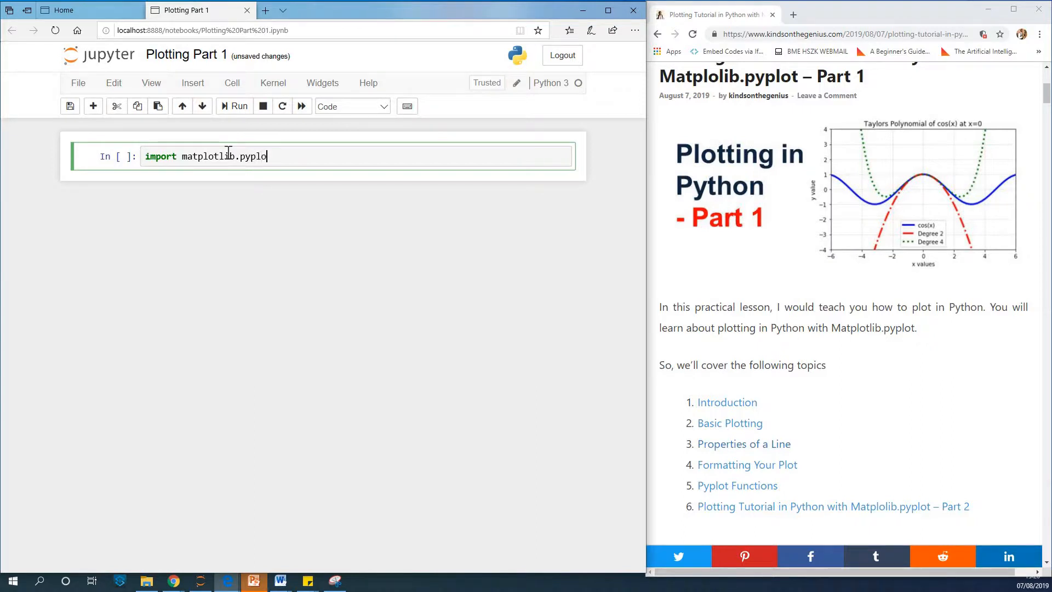
type("as")
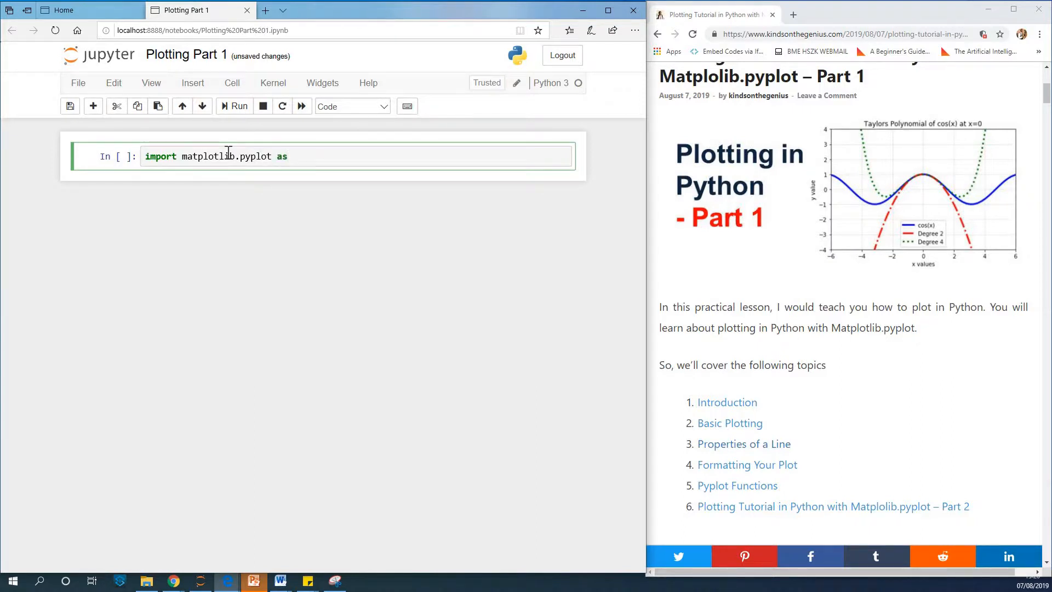
type("pl")
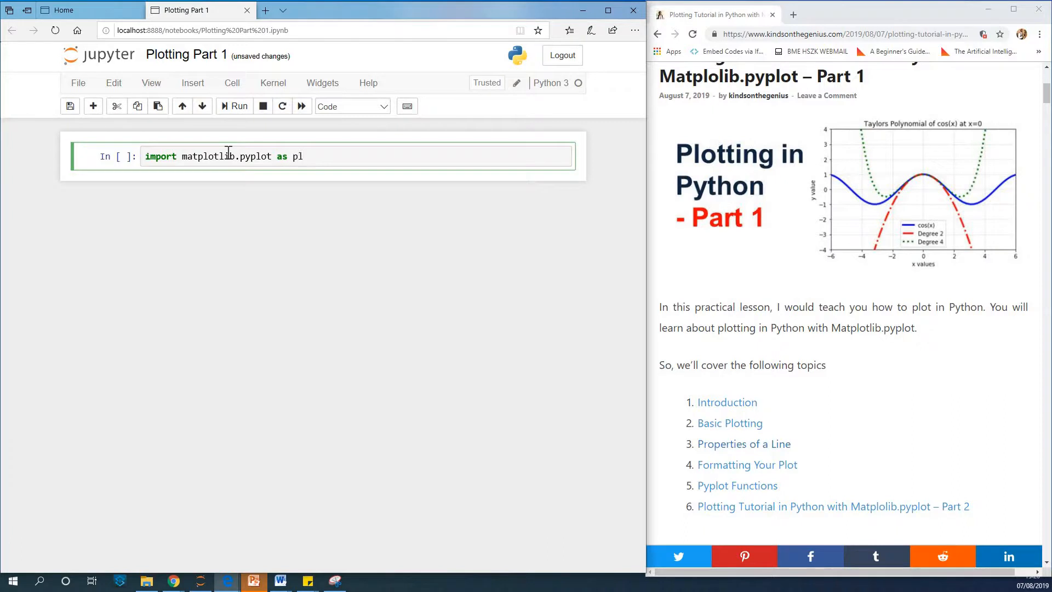
type("t")
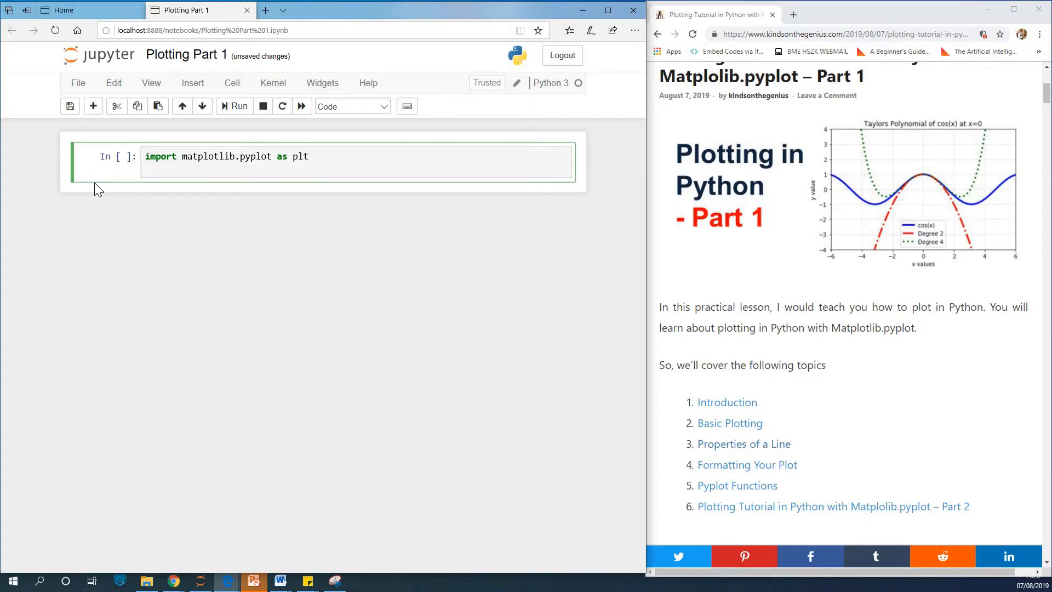
Add imports for numpy as np and math, then run the cell.
type("import n")
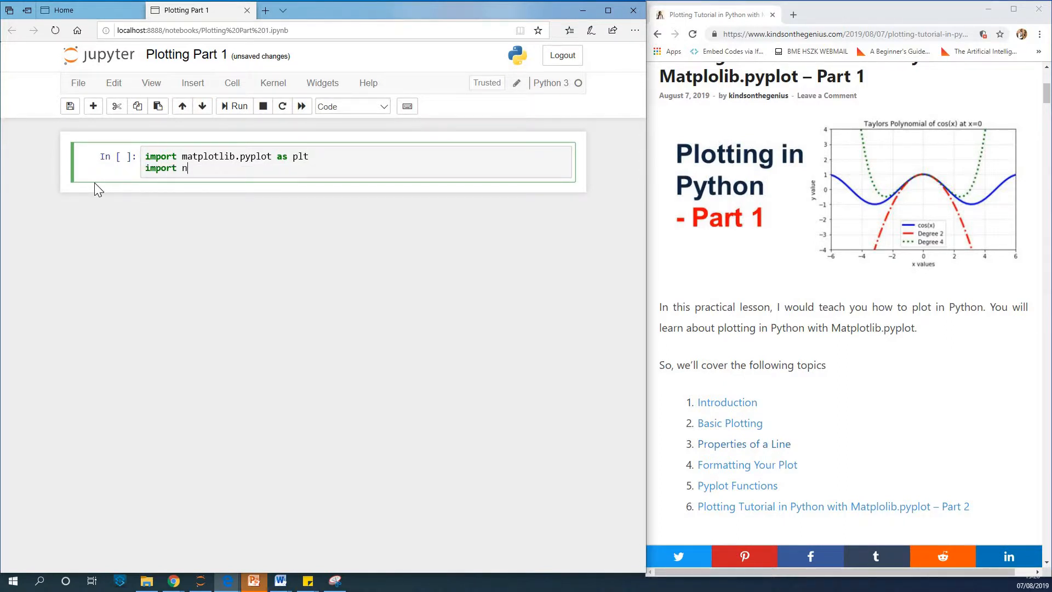
type("ump")
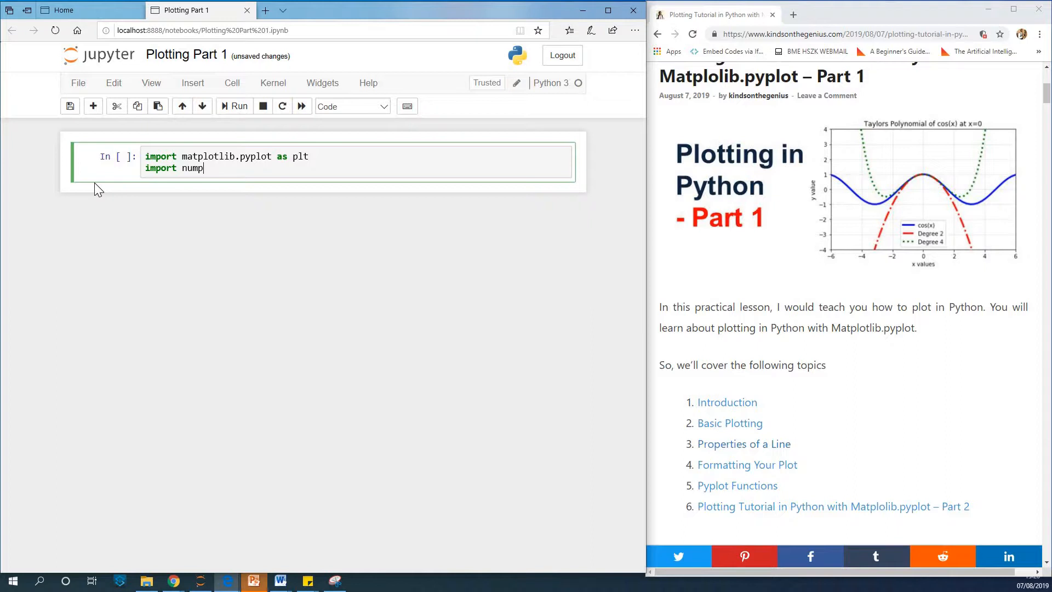
type("y")
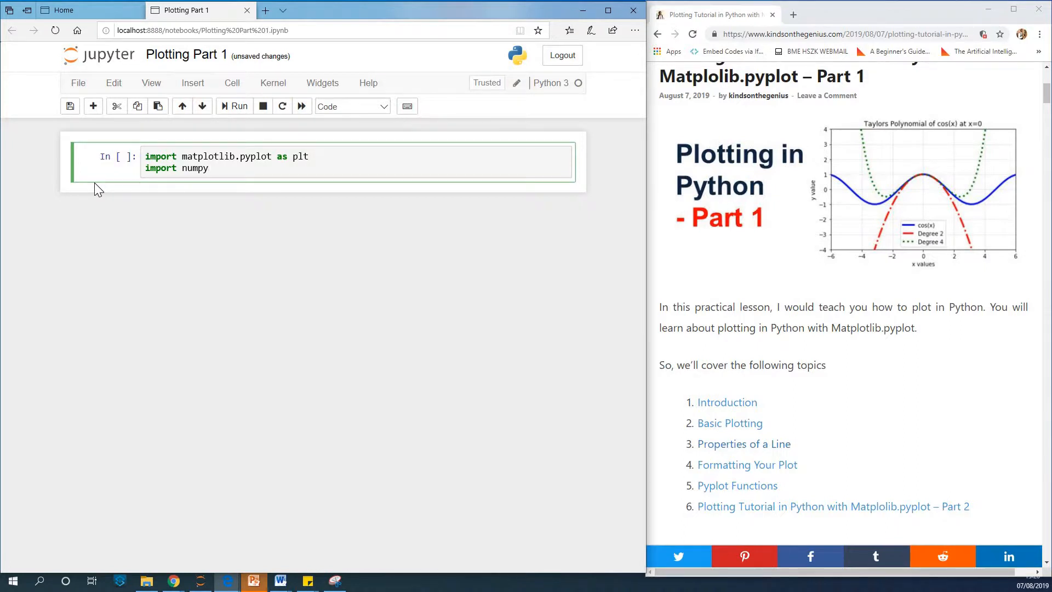
type("as np")
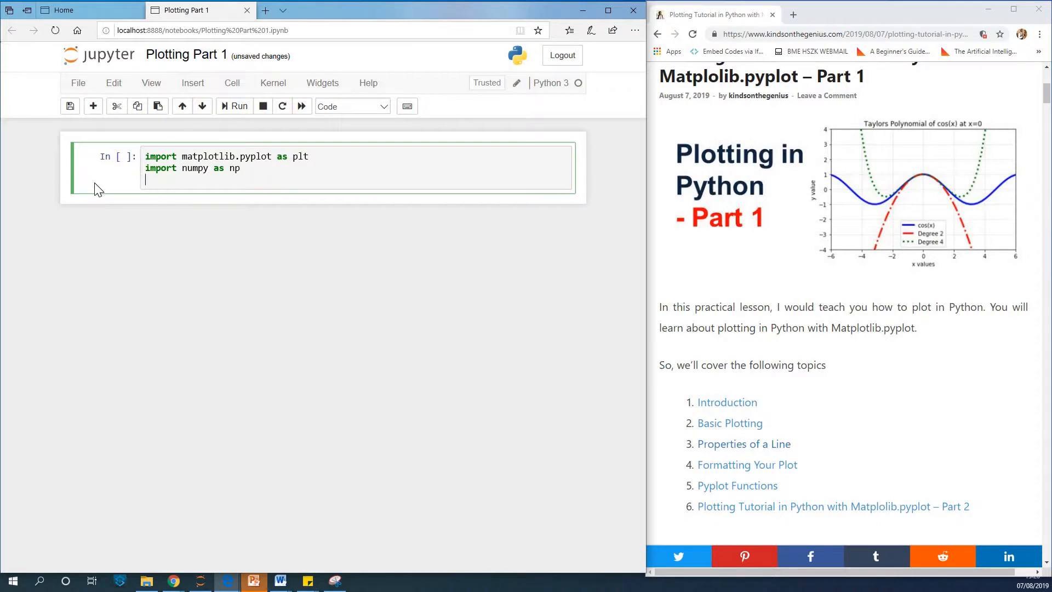
type("impo")
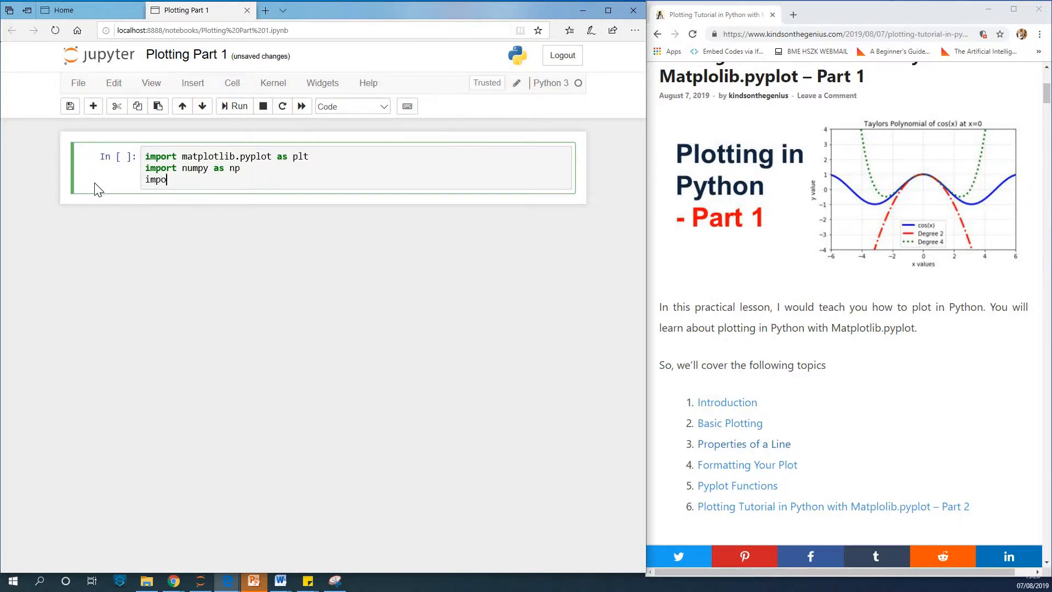
type("rt mat")
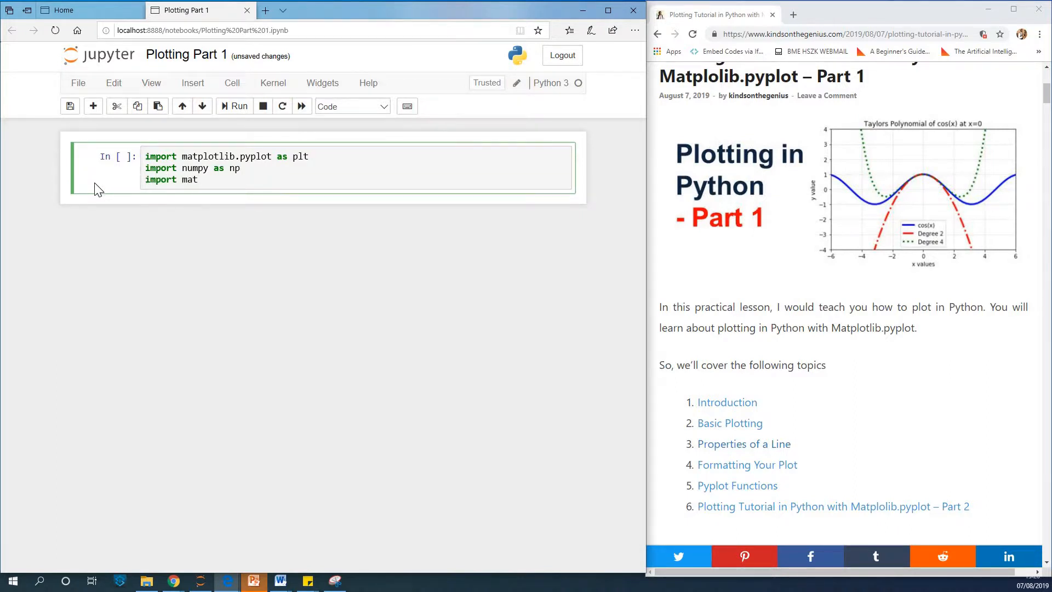
type("h")
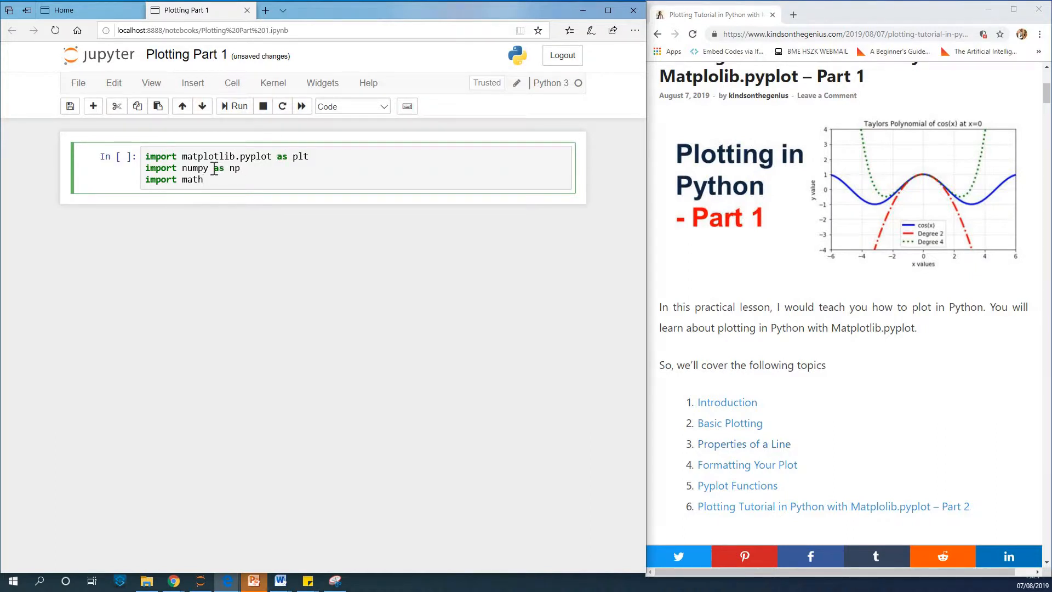
left_click(234, 106)
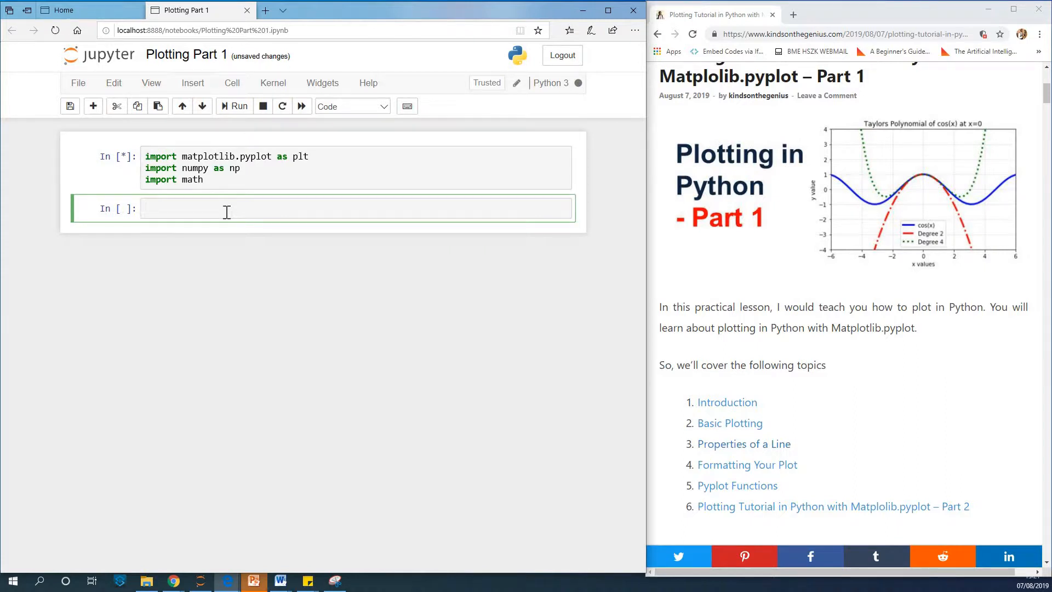
scroll("down", 3)
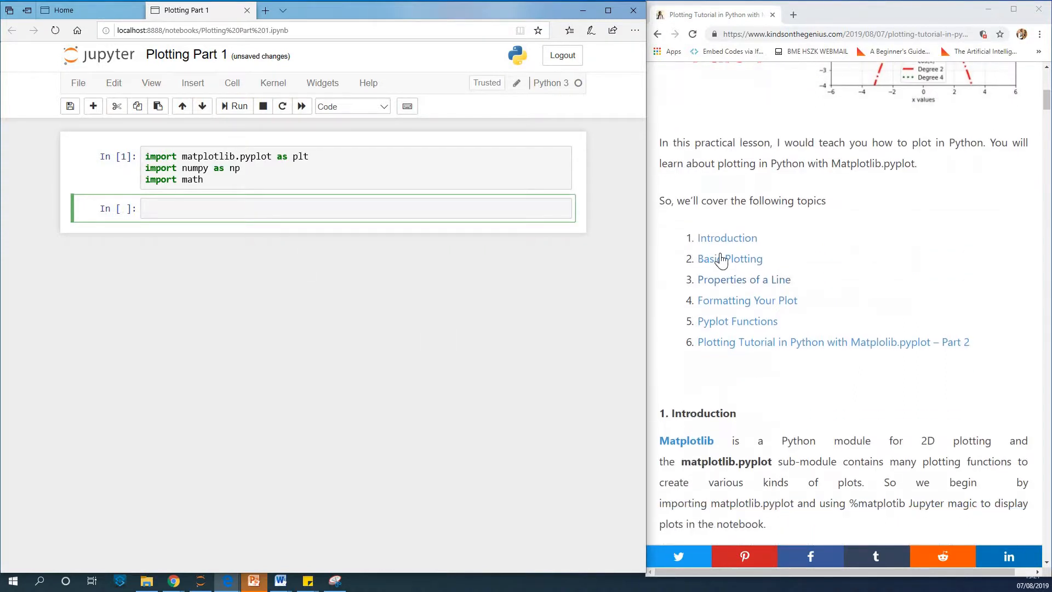
scroll("down", 3)
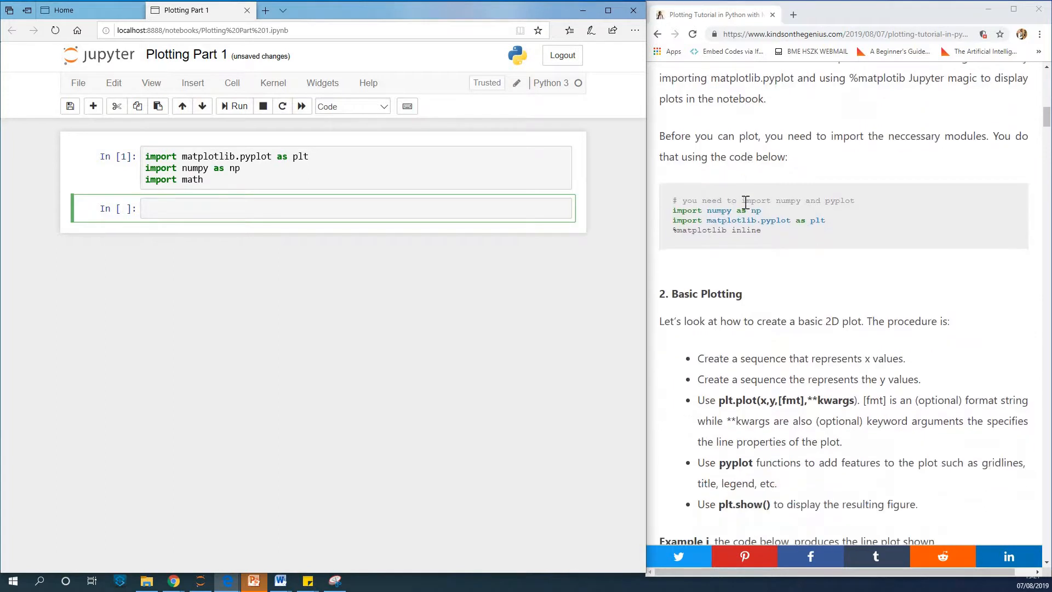
scroll("down", 3)
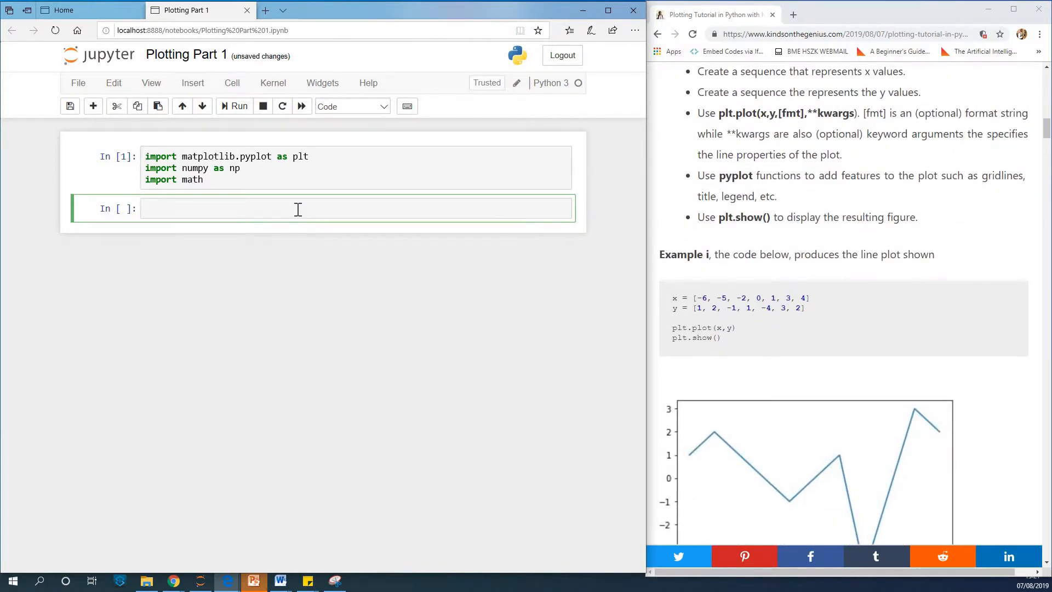
left_click(297, 208)
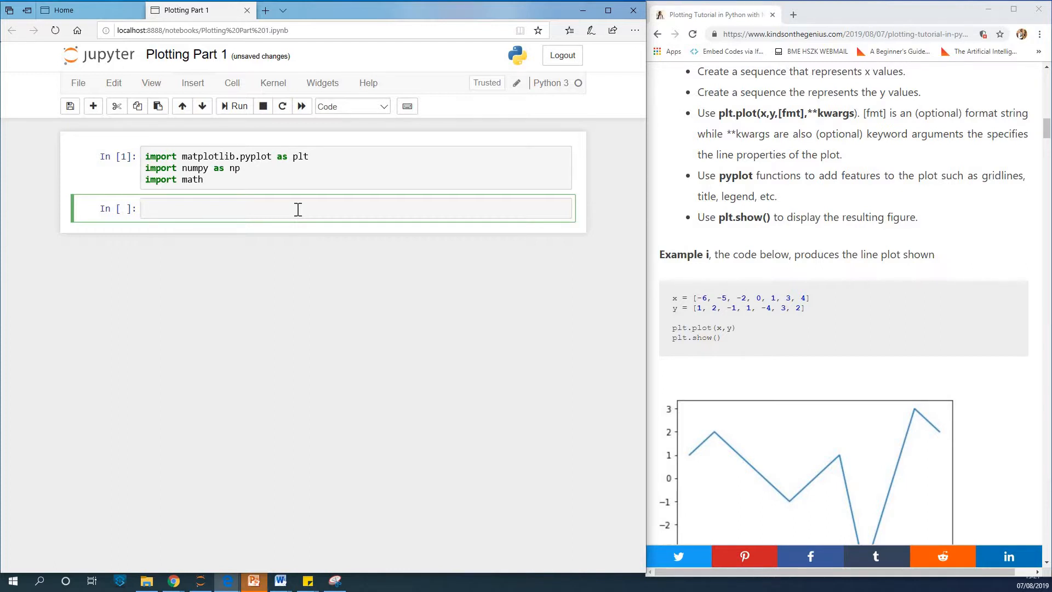
Type the list x = [-6, -5, -2, 0, 1, 2] in the second cell.
type("x = [")
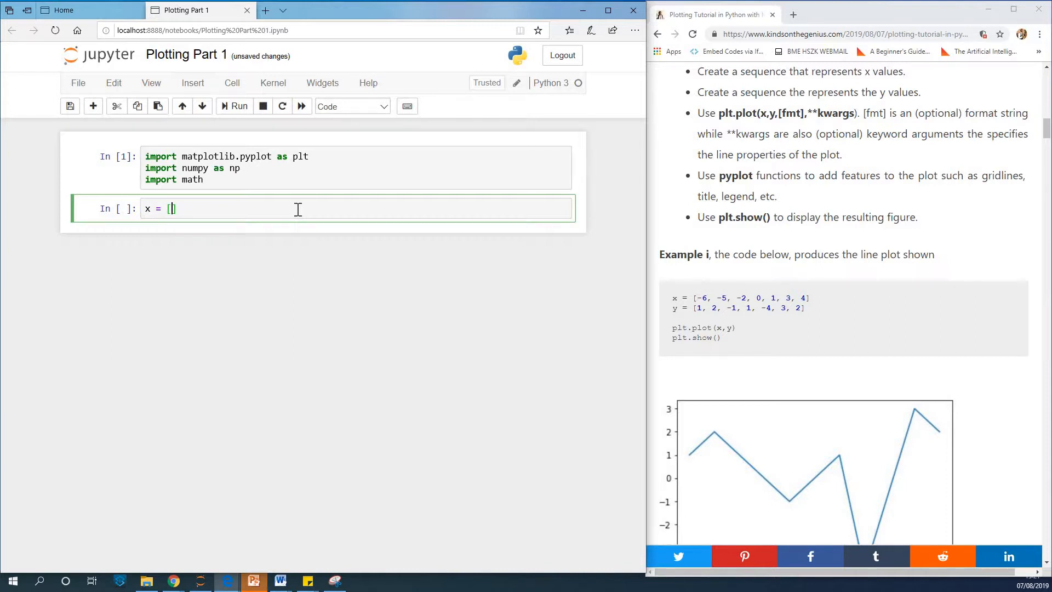
type("-6")
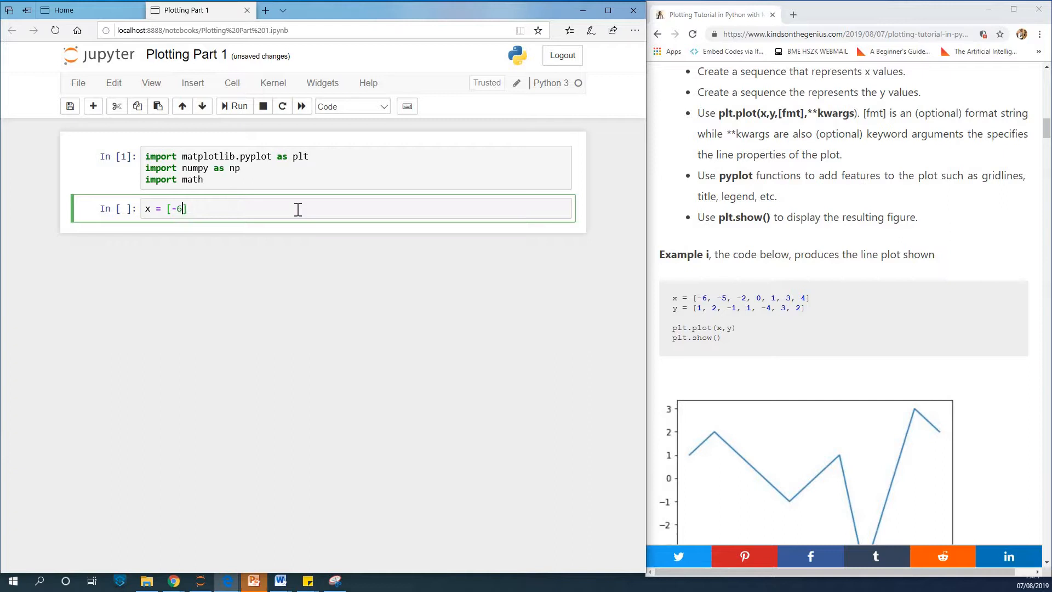
type(", -")
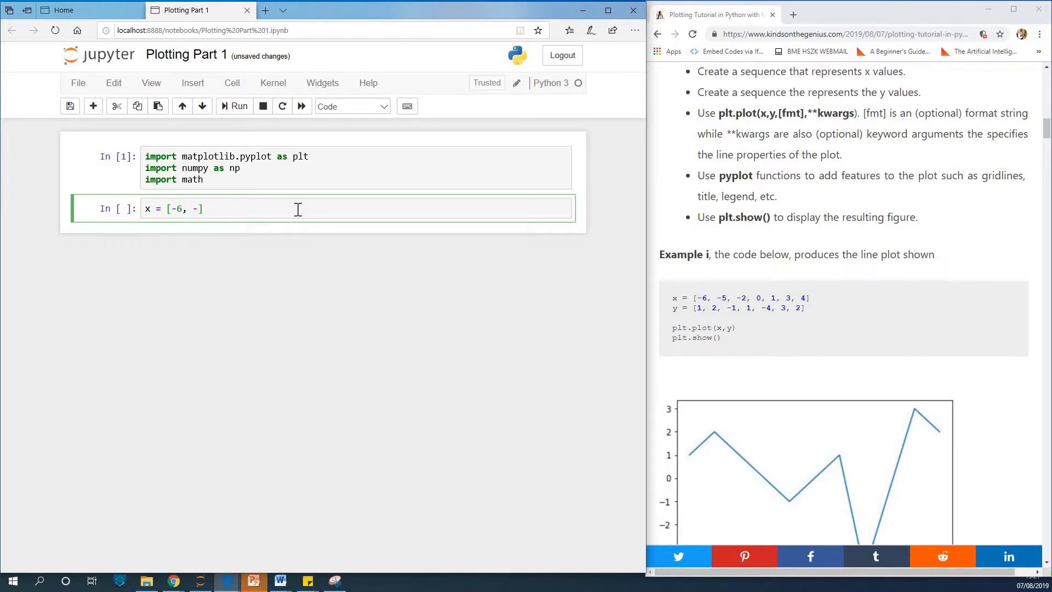
type("5,")
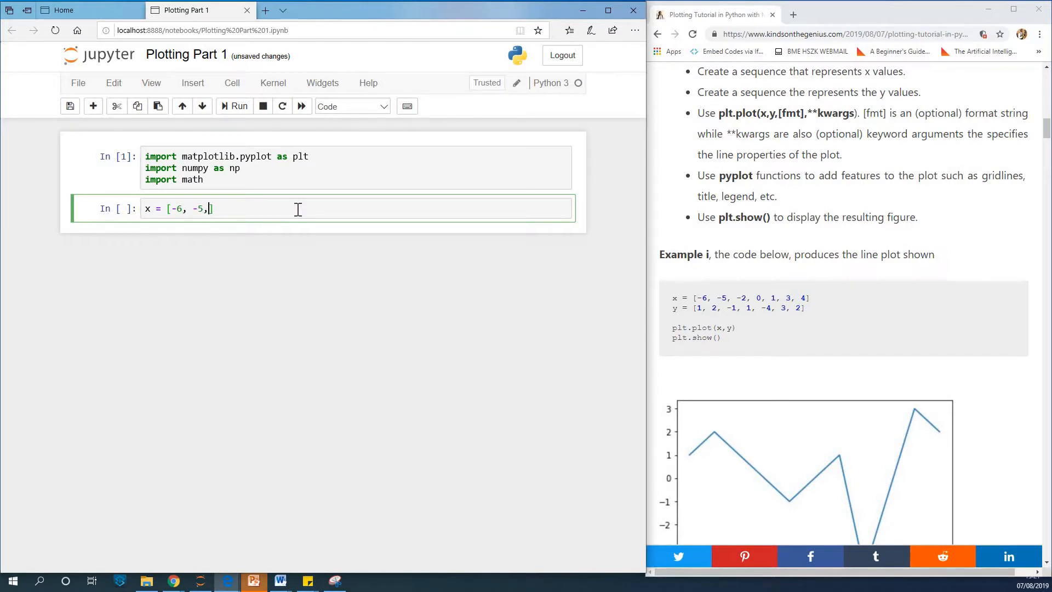
type("0")
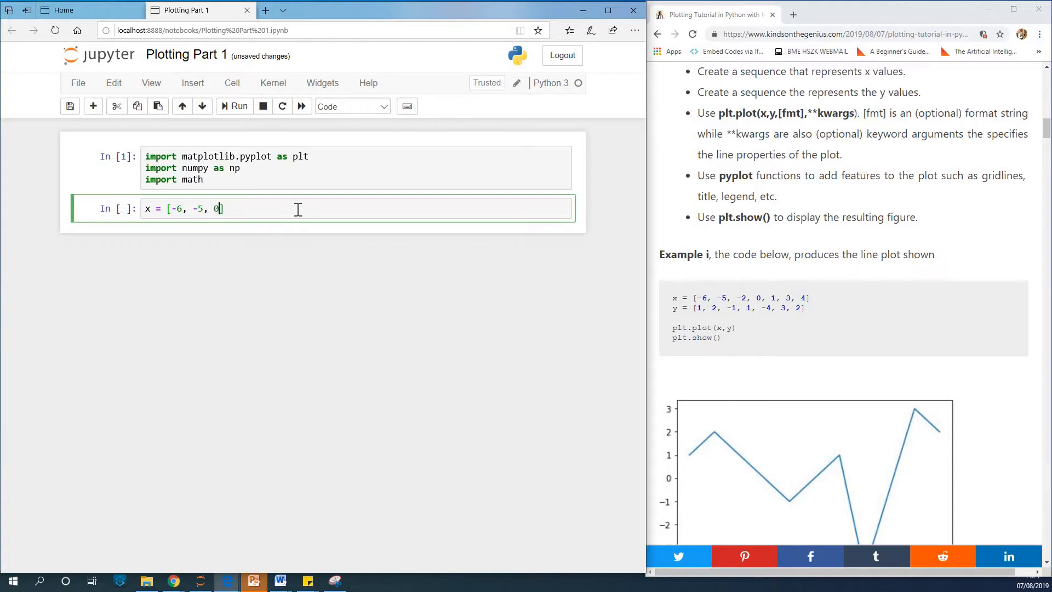
type("-2,")
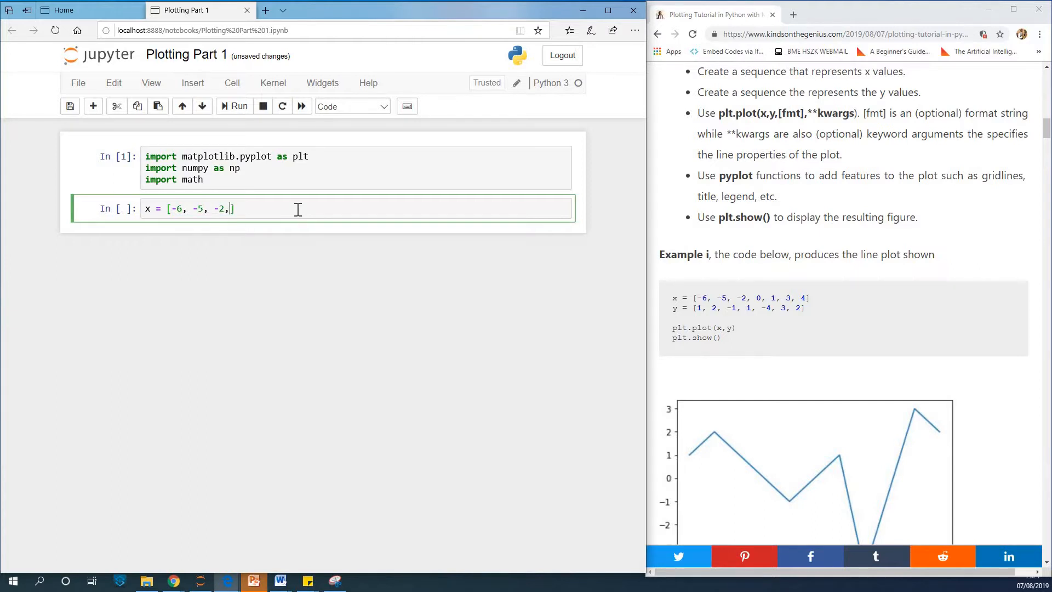
type("0,")
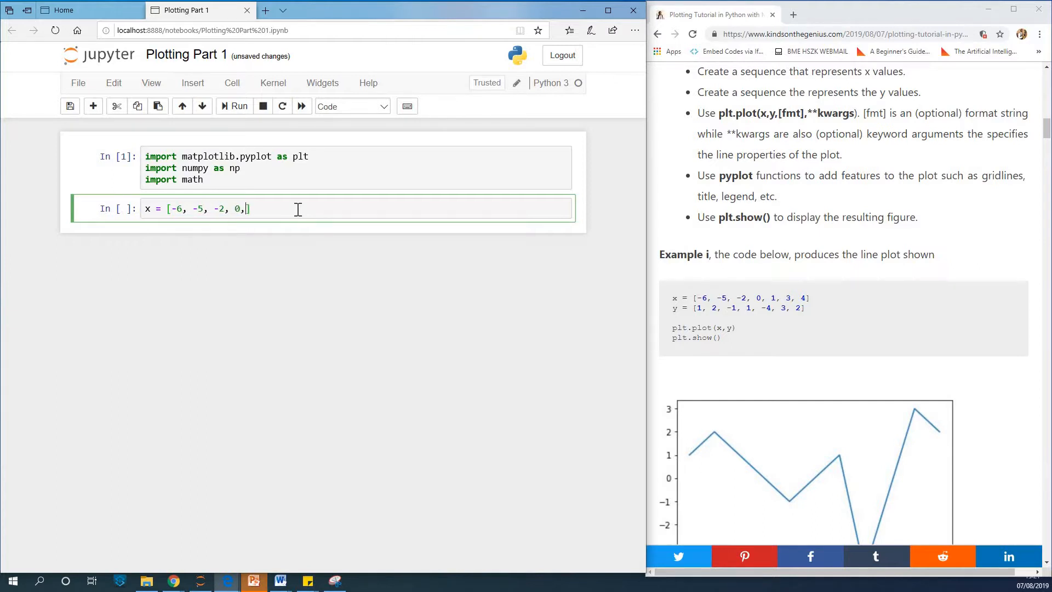
type("1,")
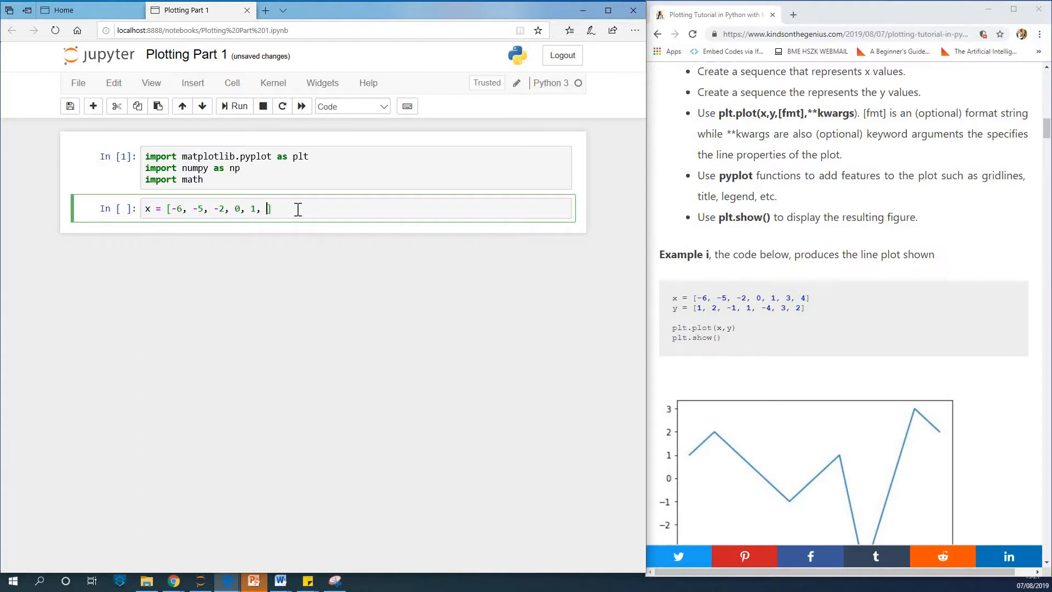
type("2]")
type("y =")
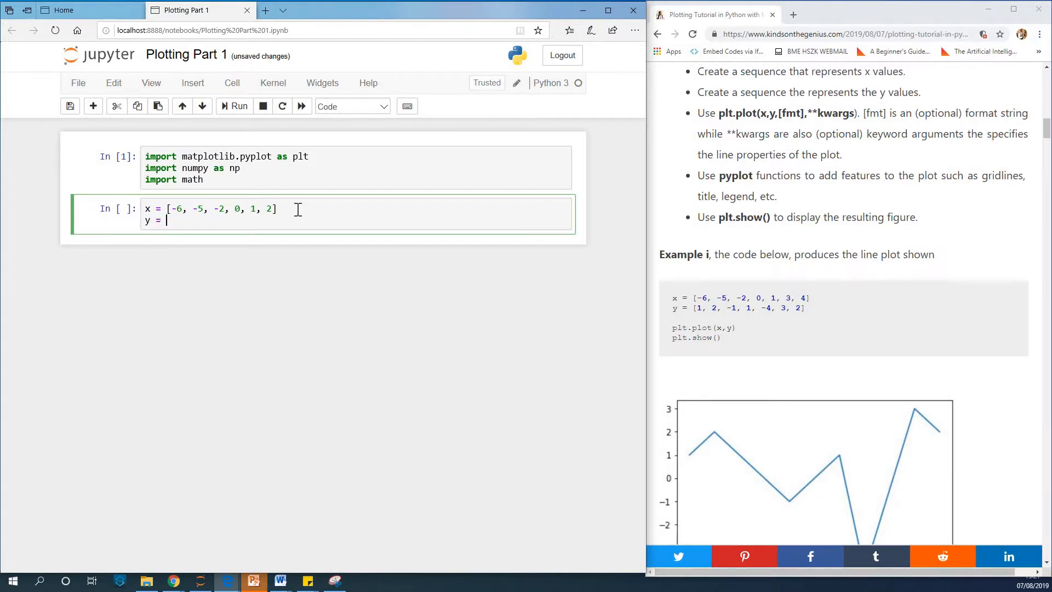
Add the list y = [1, 2, -1, 1, -4, 3, 2] and run the cell.
type("[]")
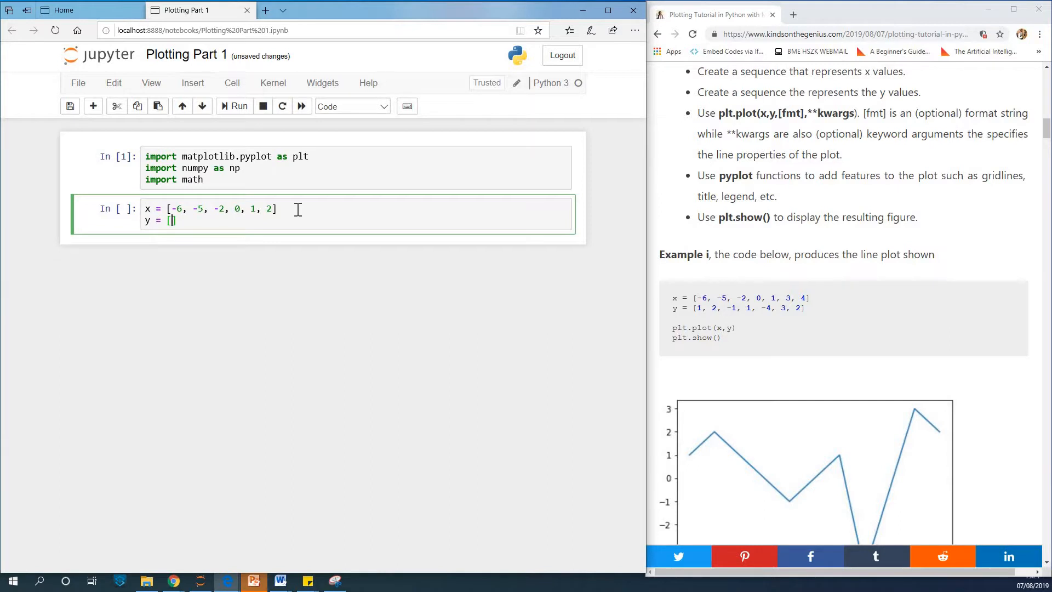
type("1, 2,")
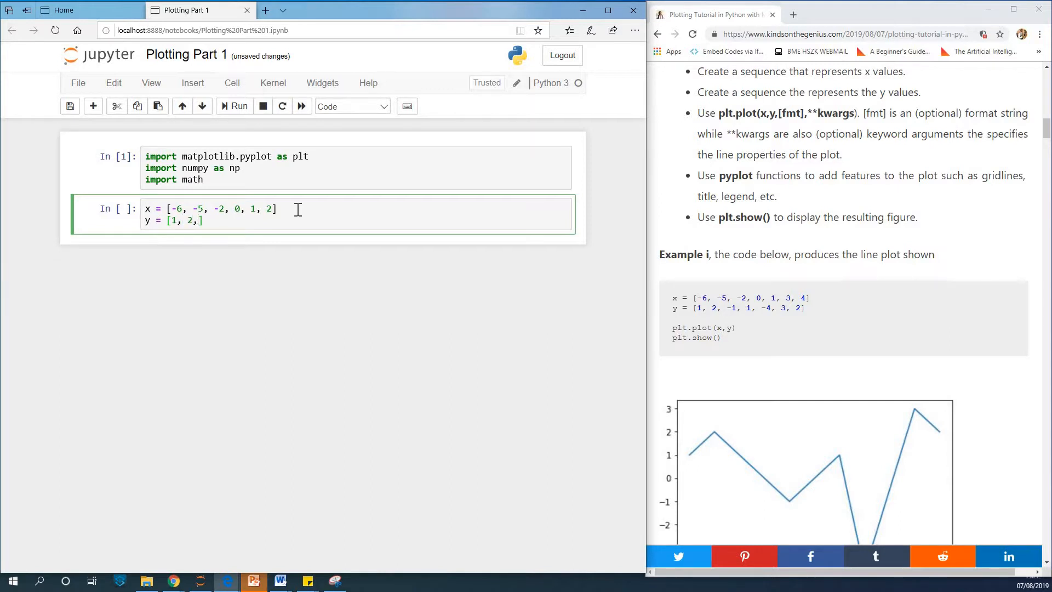
type("-1, 1,")
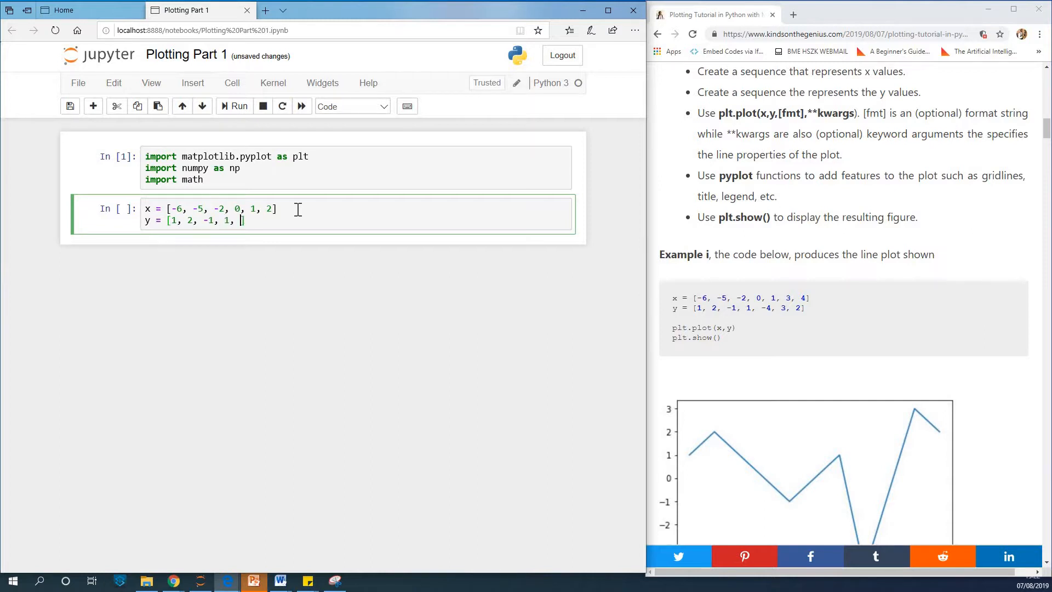
type("-4,")
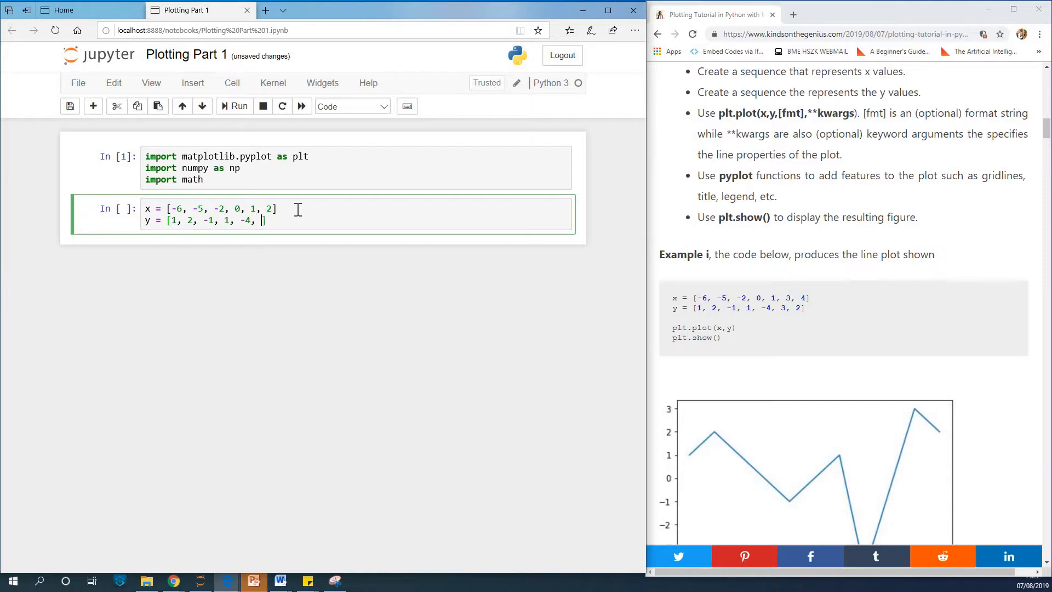
type("3, 2")
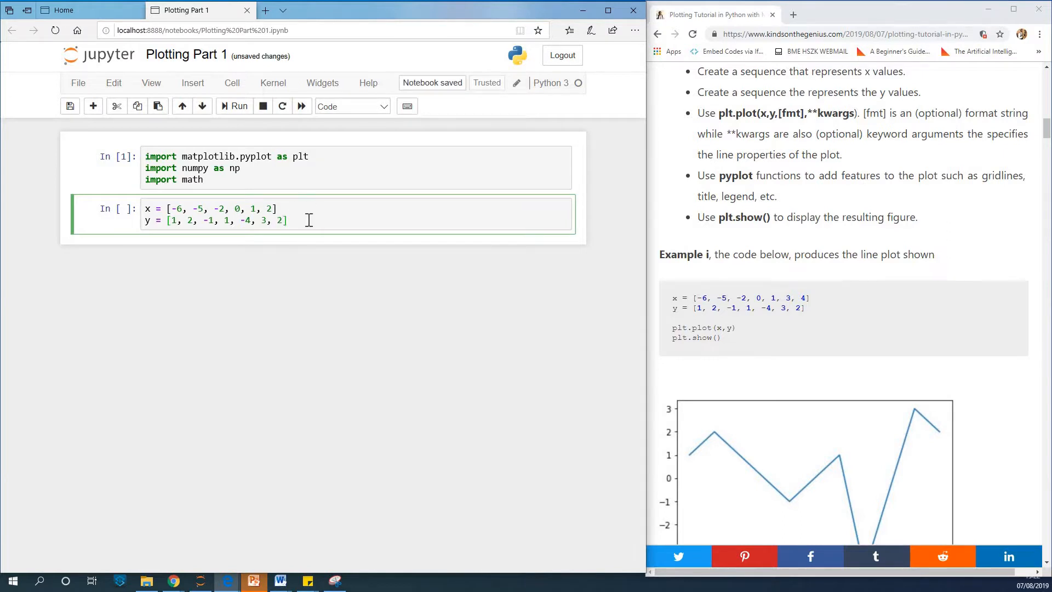
left_click(234, 105)
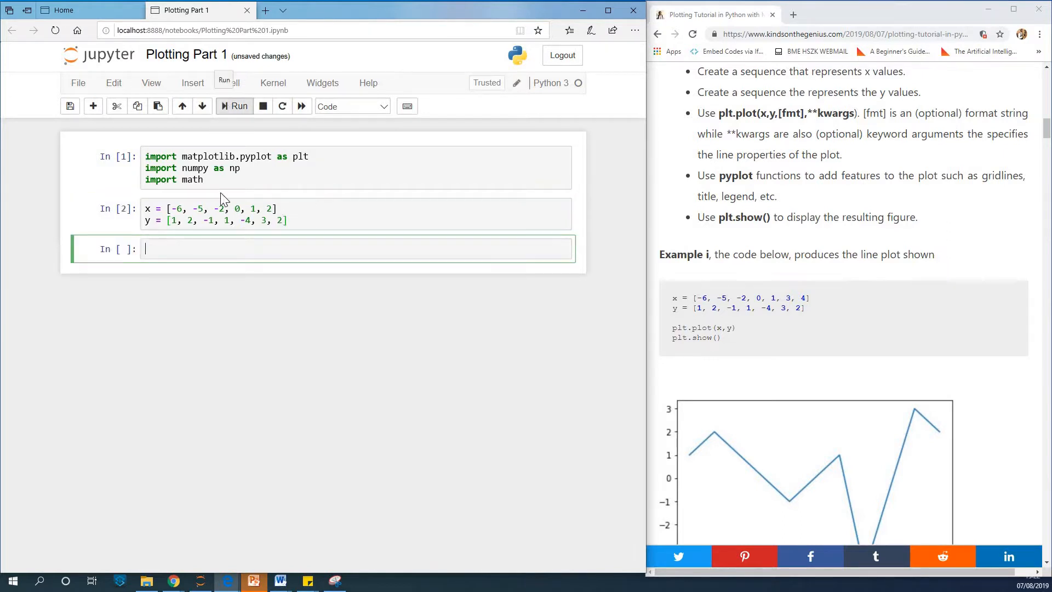
Write plt.plot(x,y) and plt.show() in the third cell and run it.
left_click(236, 249)
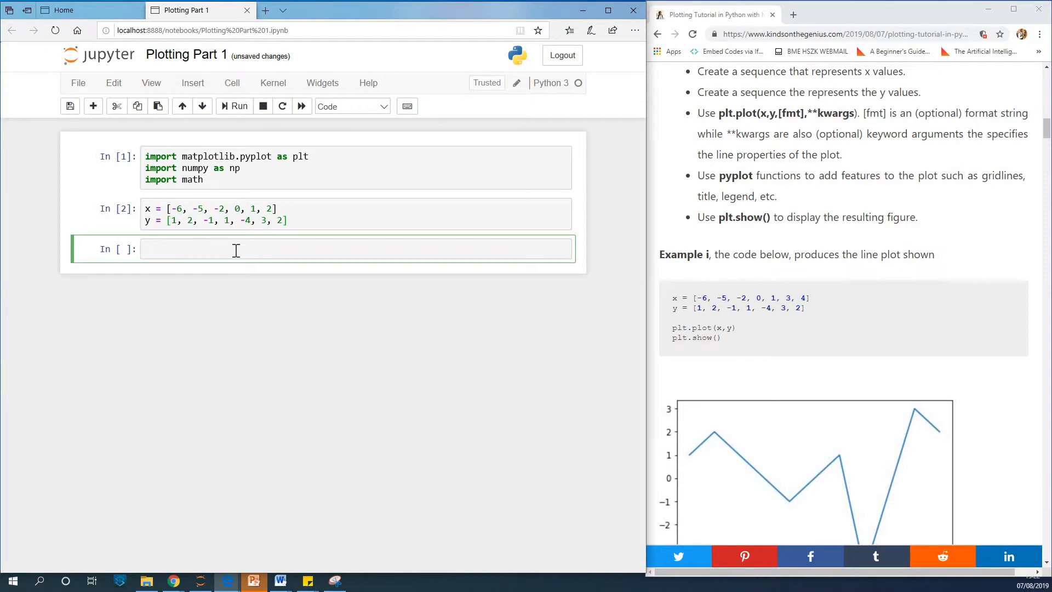
type("plt.p")
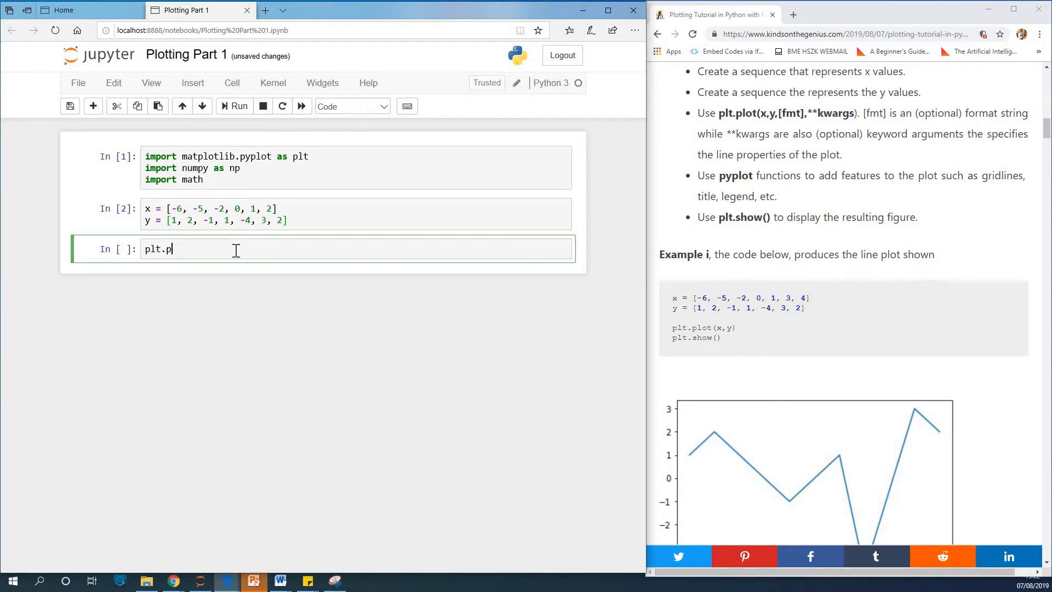
type("lot(x,y)")
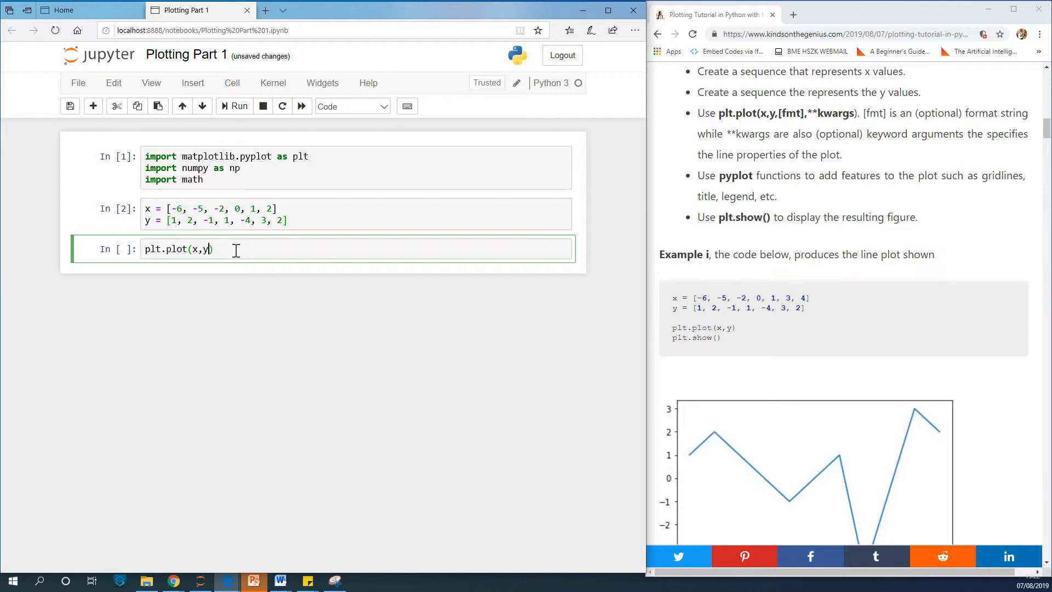
key("Return")
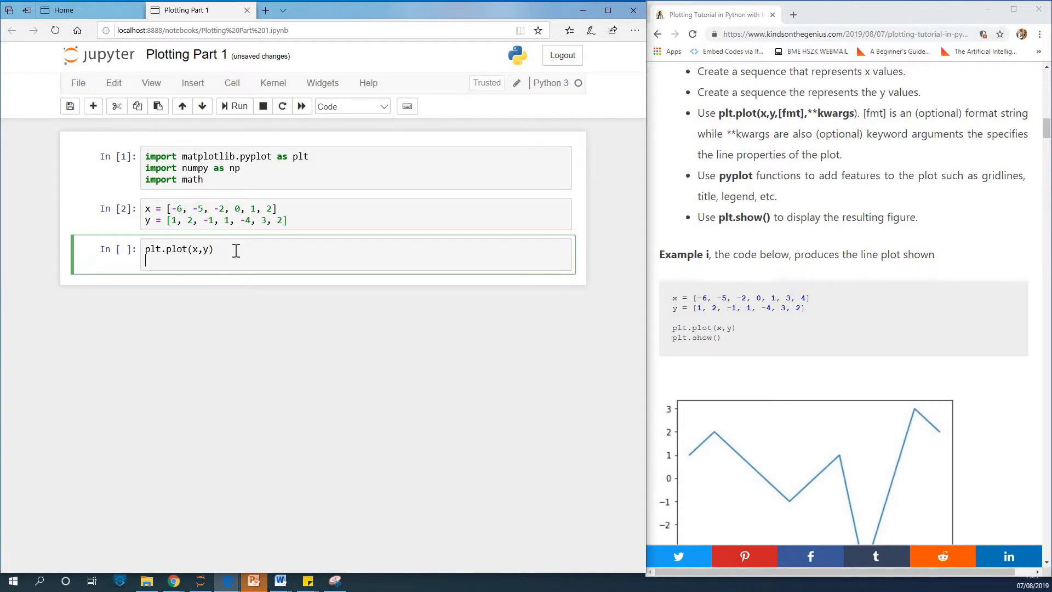
type("plt.show")
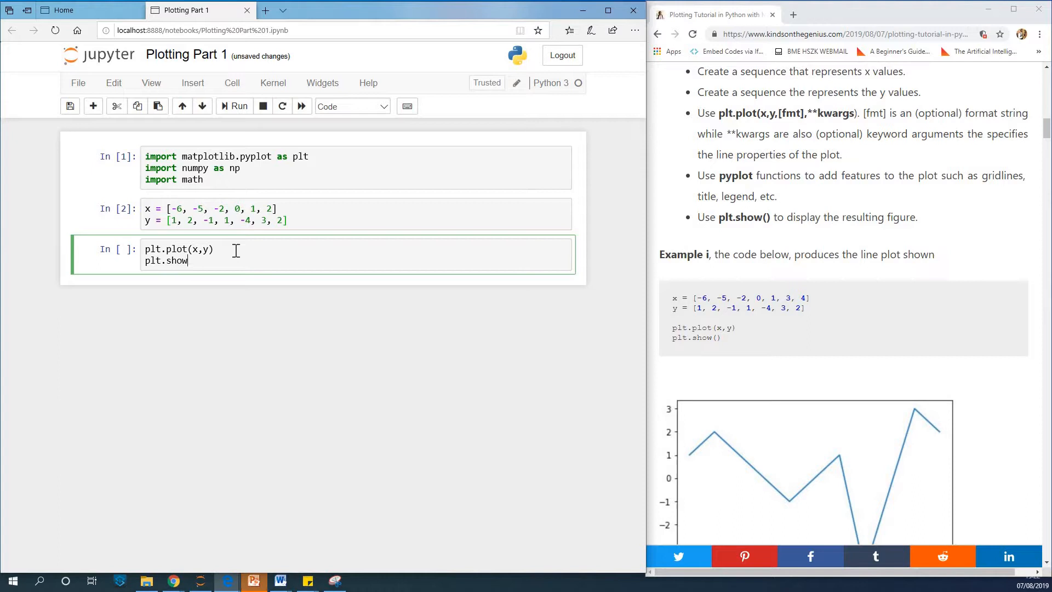
type("()")
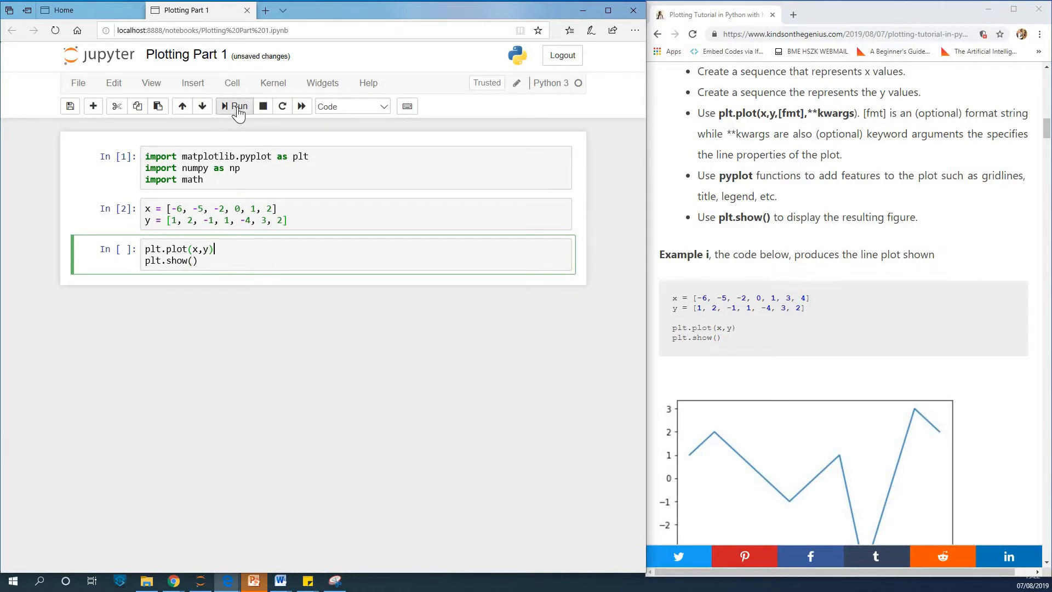
left_click(234, 106)
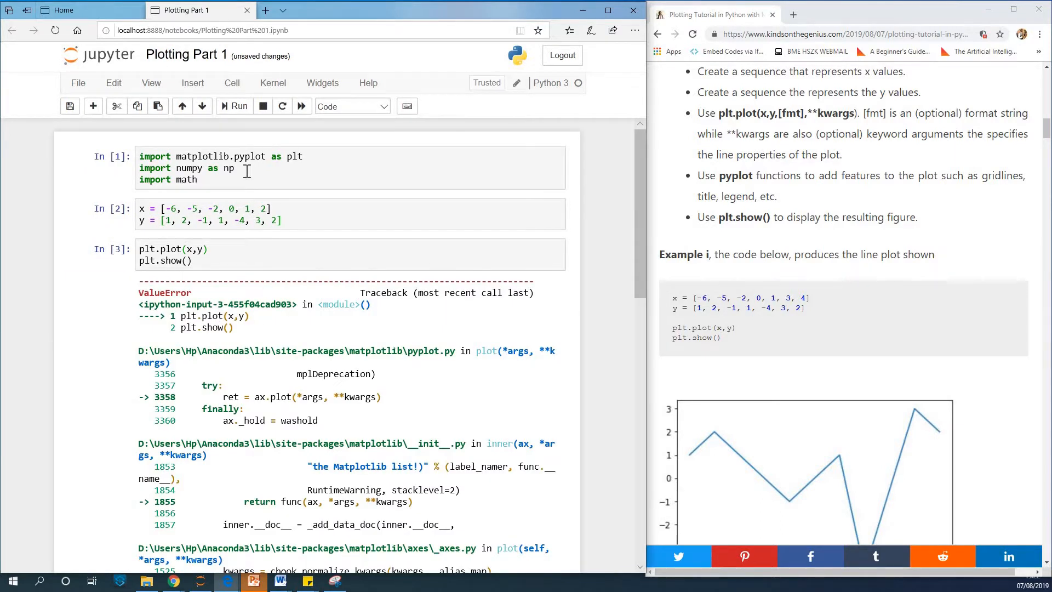
mouse_move(217, 238)
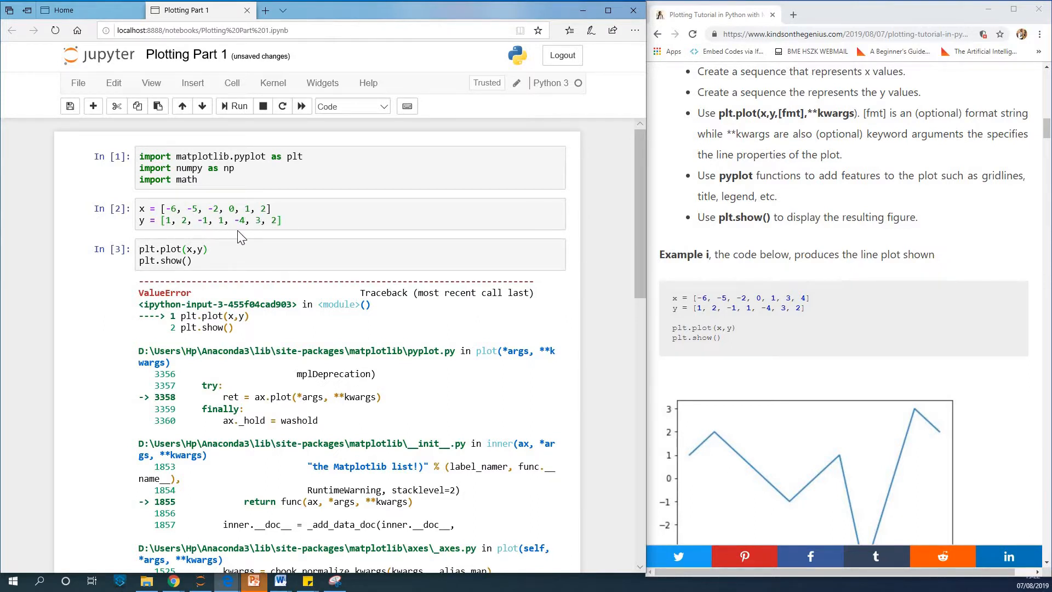
mouse_move(230, 241)
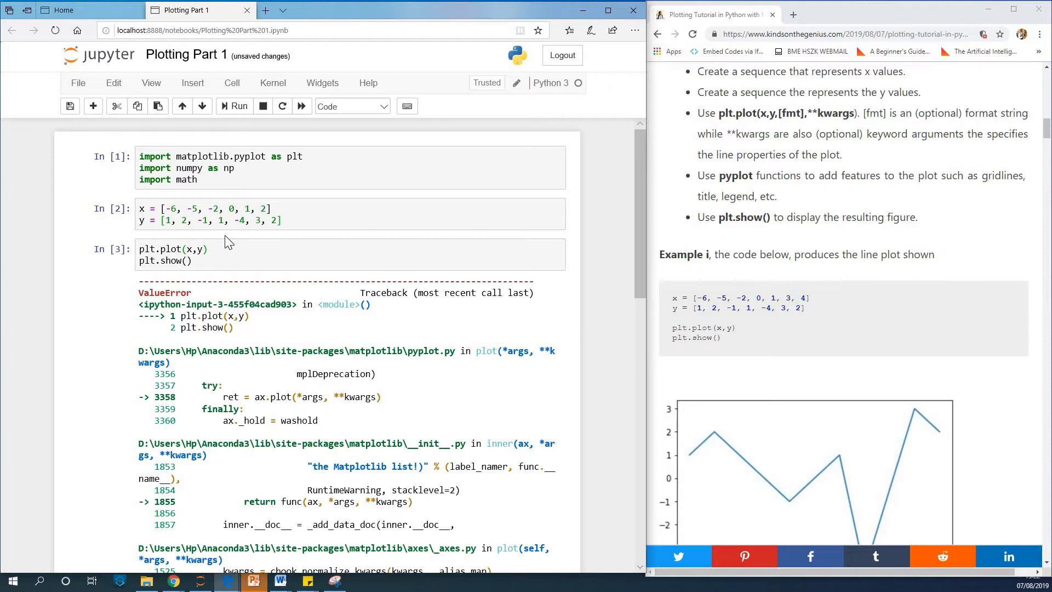
Re-run the corrected plotting code so the zigzag line chart of x and y renders.
scroll("down", 3)
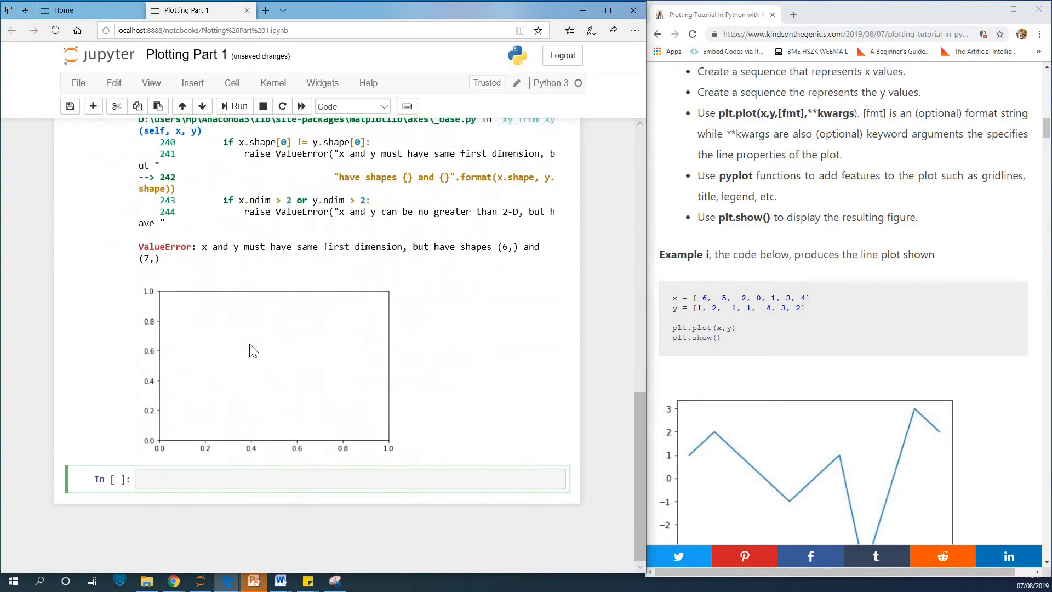
mouse_move(329, 254)
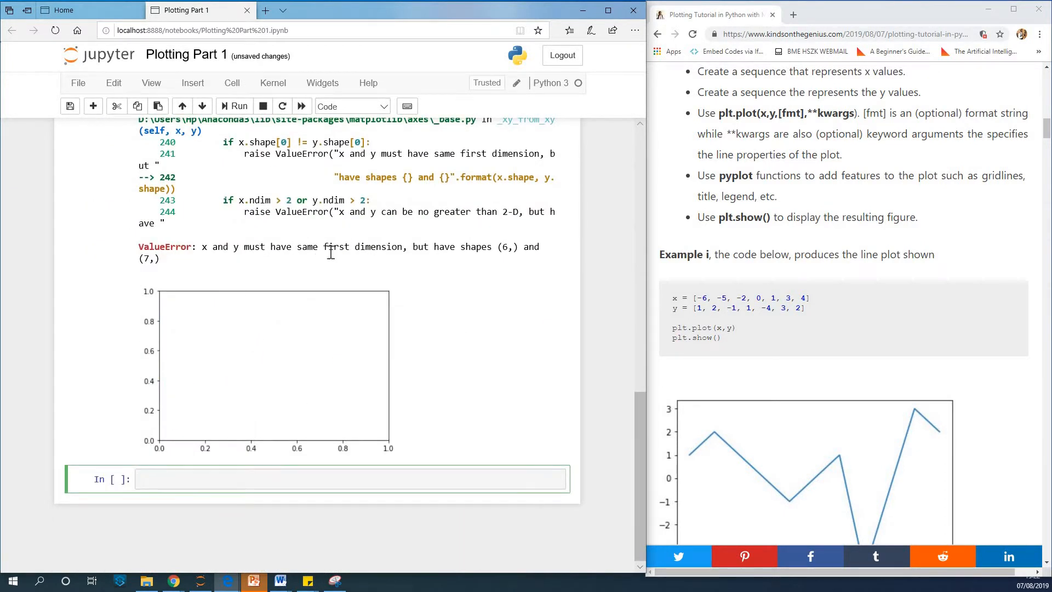
scroll("up", 3)
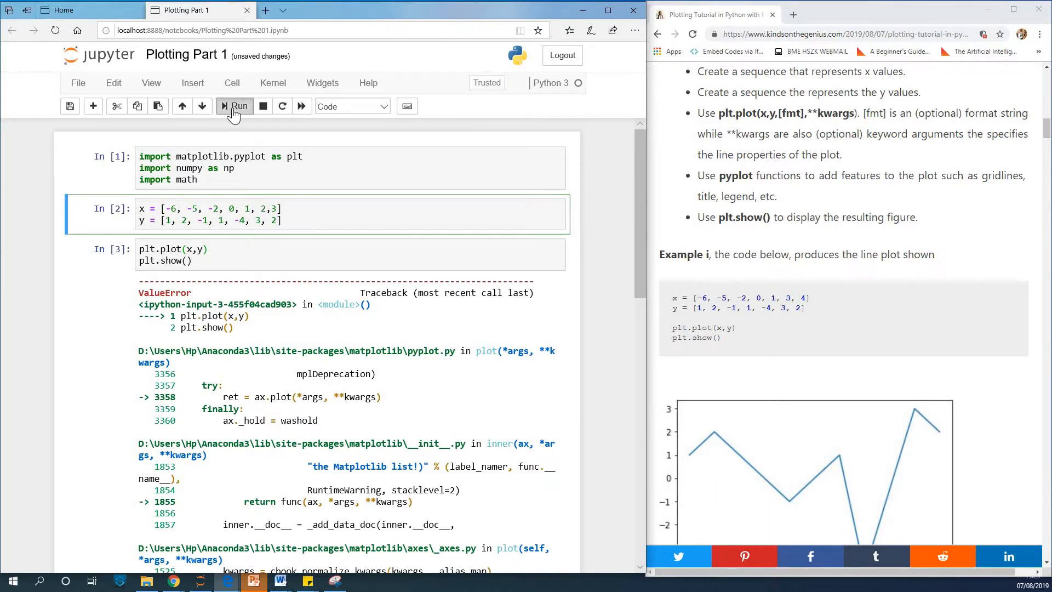
left_click(234, 106)
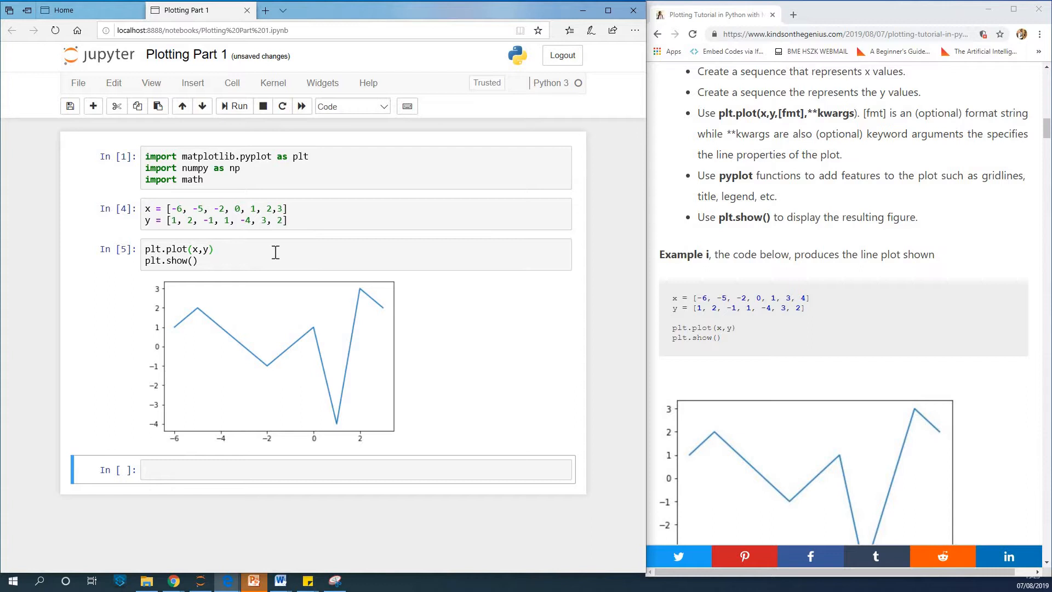
scroll("down", 3)
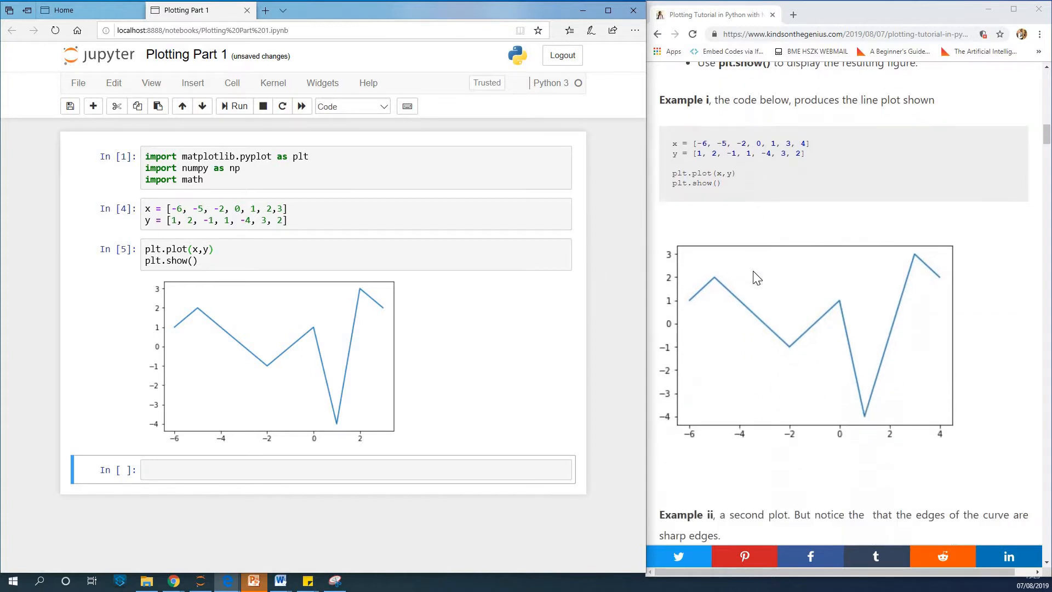
scroll("up", 3)
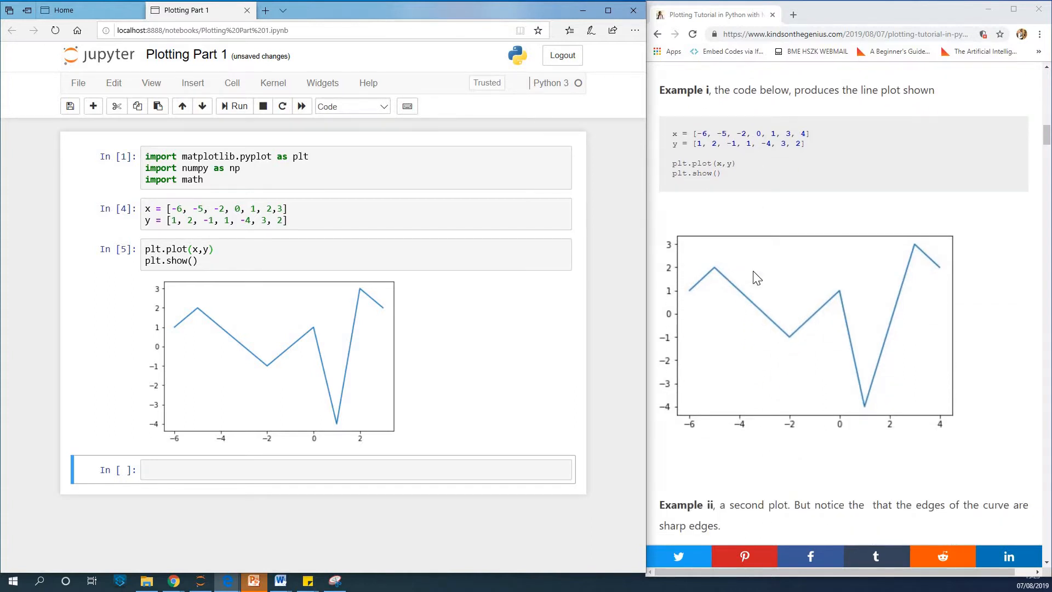
mouse_move(580, 293)
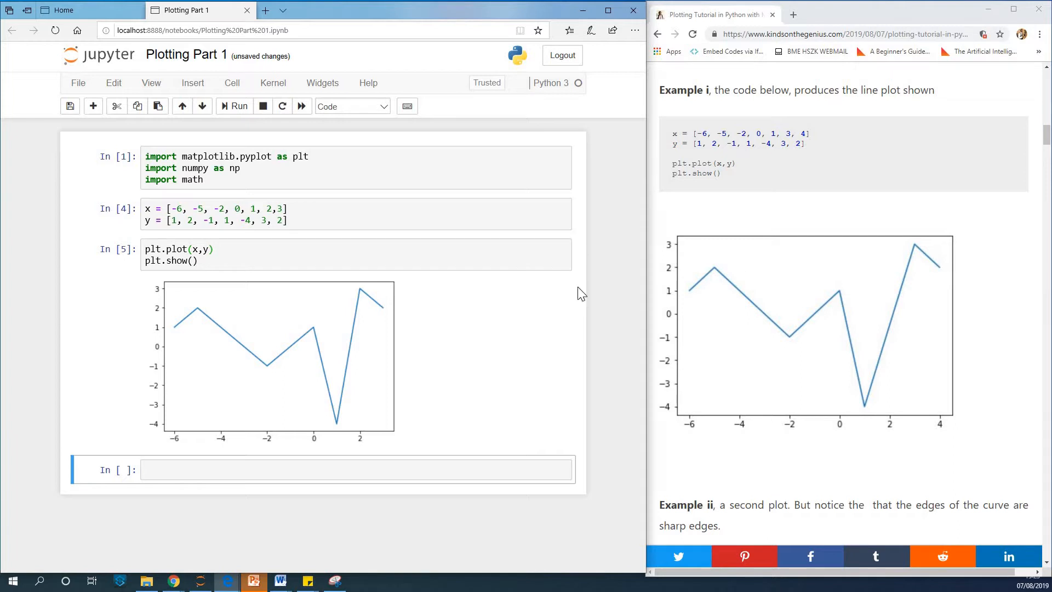
scroll("down", 3)
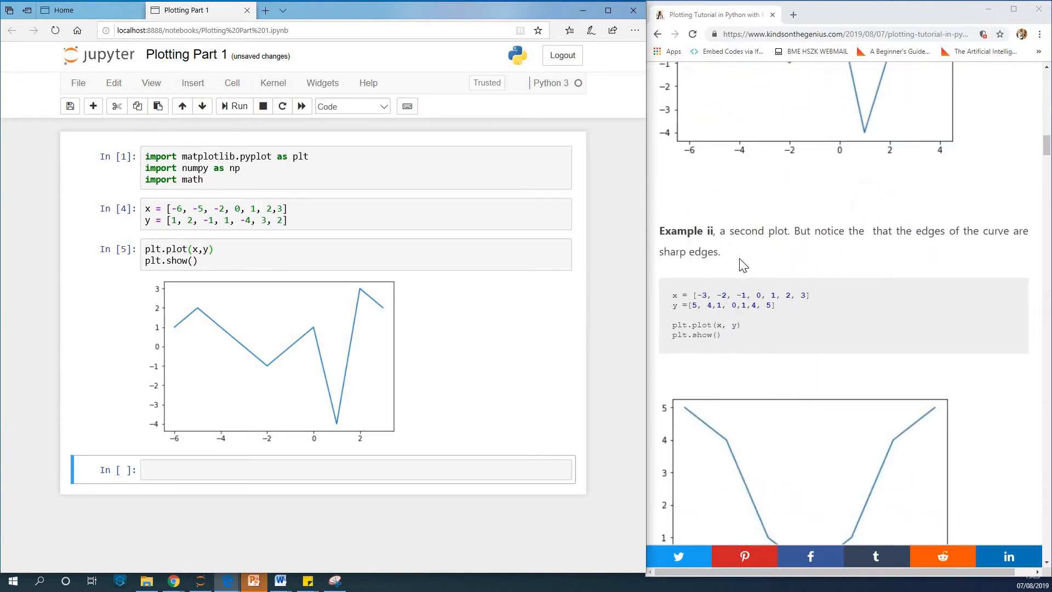
scroll("down", 3)
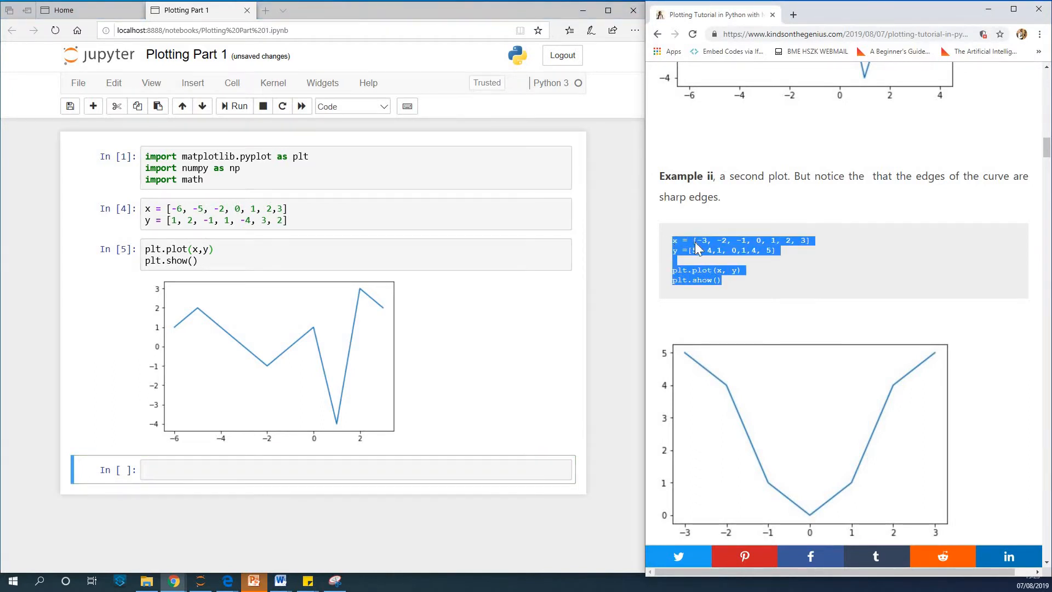
mouse_move(297, 458)
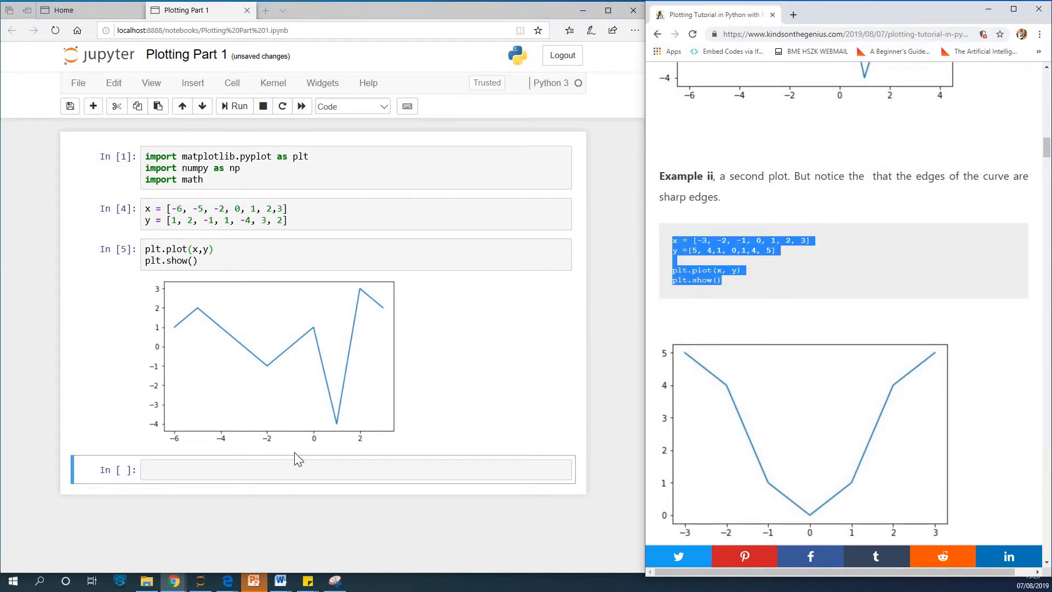
Enter Example ii's x = [-3, -2, -1, 0, 1, 2, 3] code and run it.
type("x = [-3, -2, -1, 0, 1, 2, 3]")
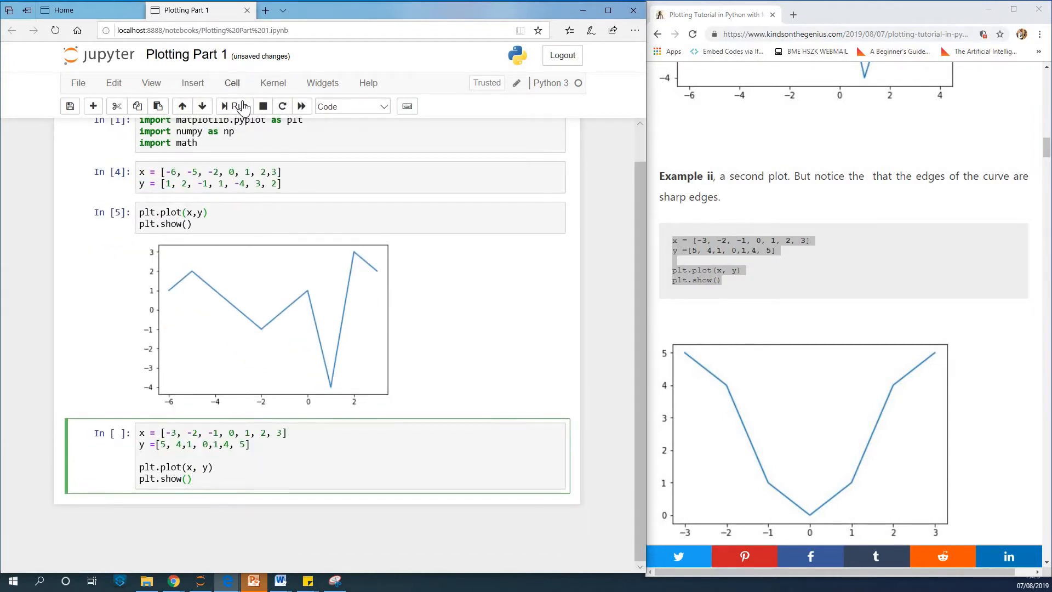
left_click(233, 106)
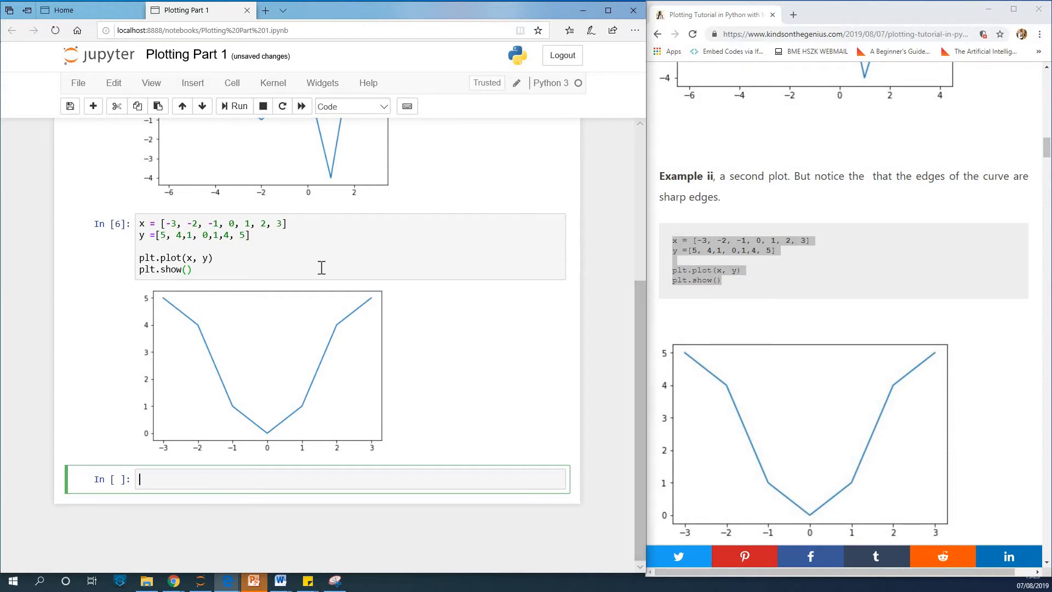
mouse_move(264, 234)
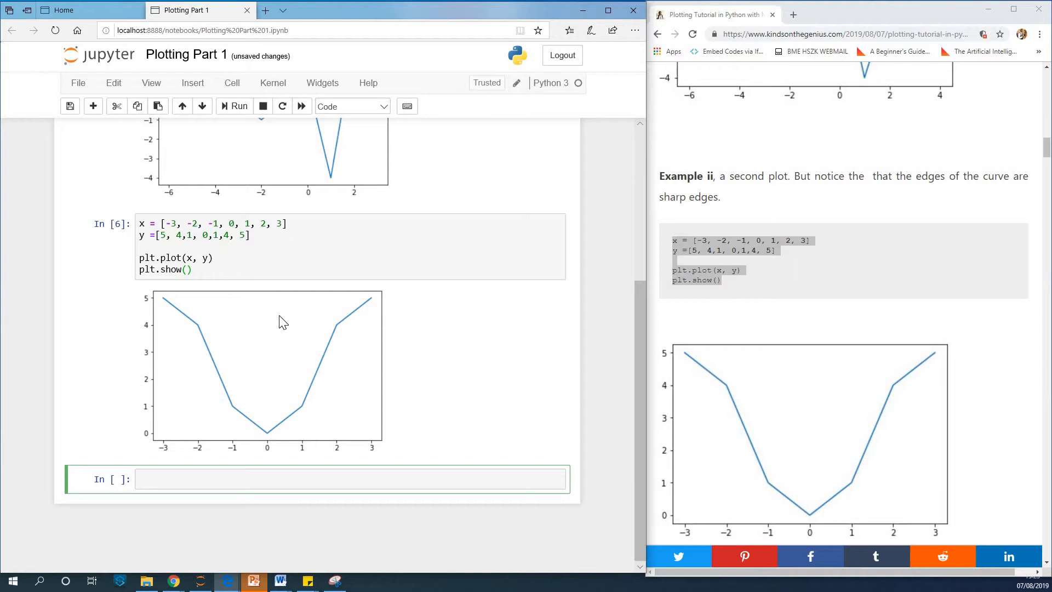
left_click(210, 260)
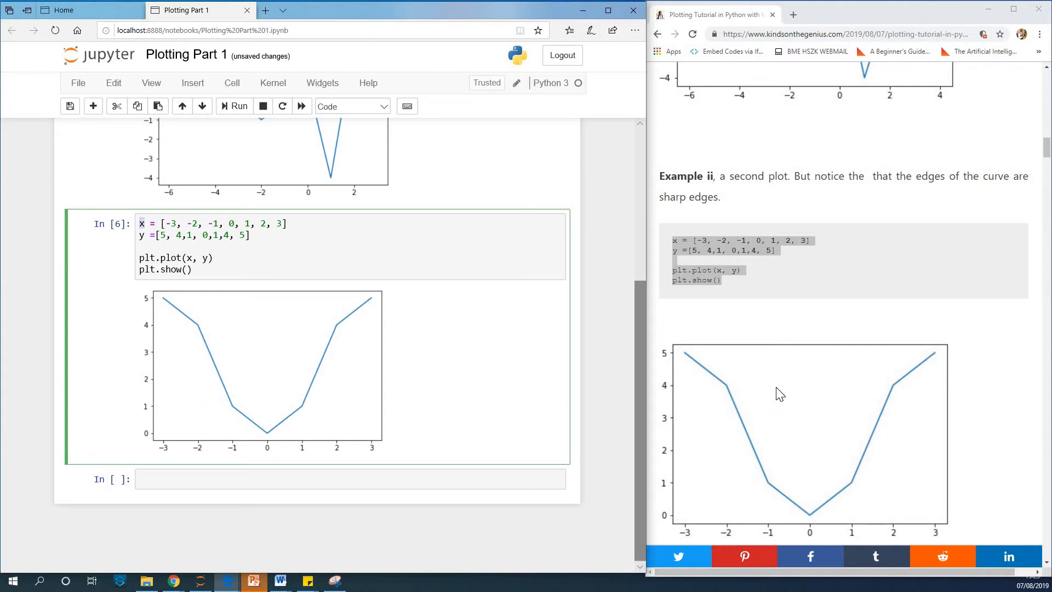
mouse_move(792, 399)
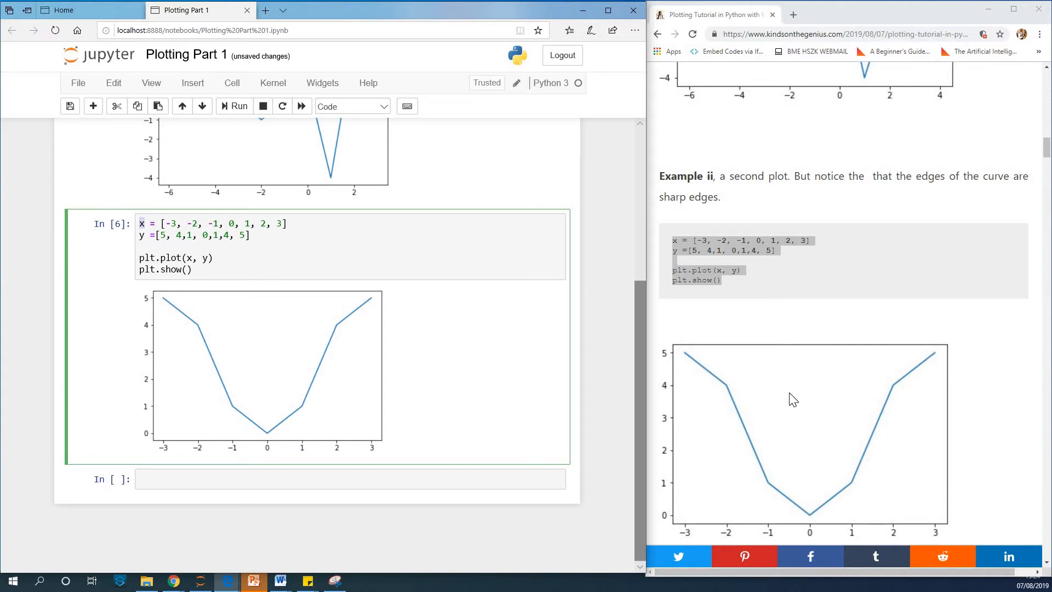
mouse_move(789, 394)
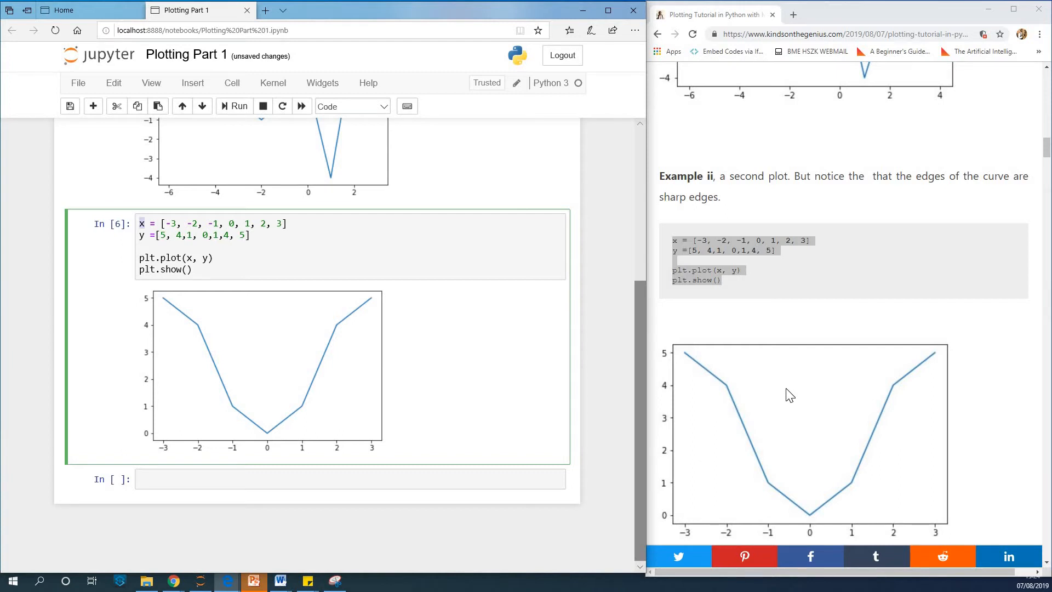
mouse_move(749, 309)
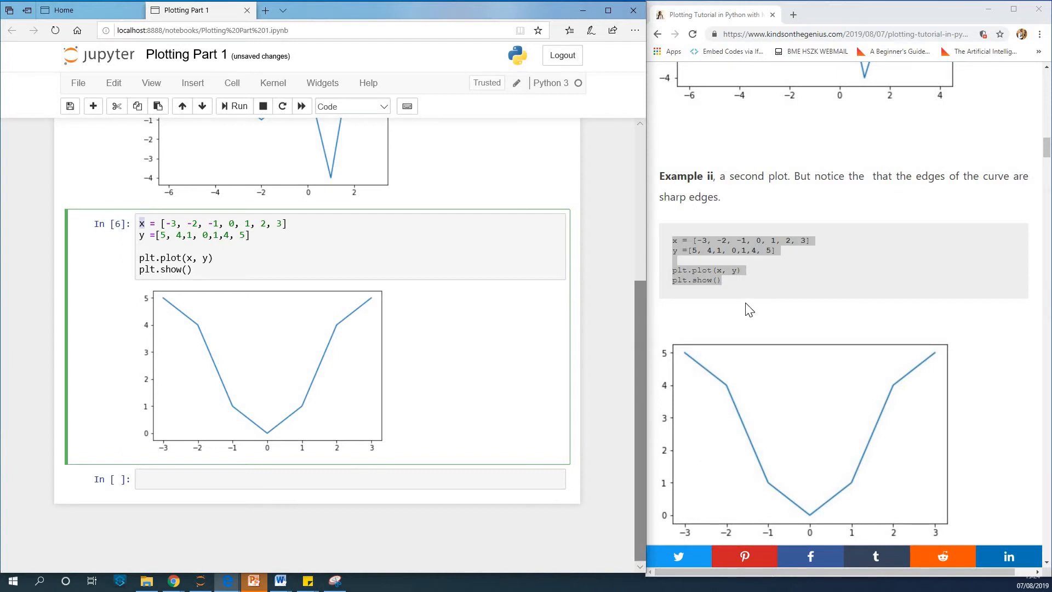
Enter x = np.linspace(-3,3,200) and y = x**2 from Example iii and run it.
scroll("down", 3)
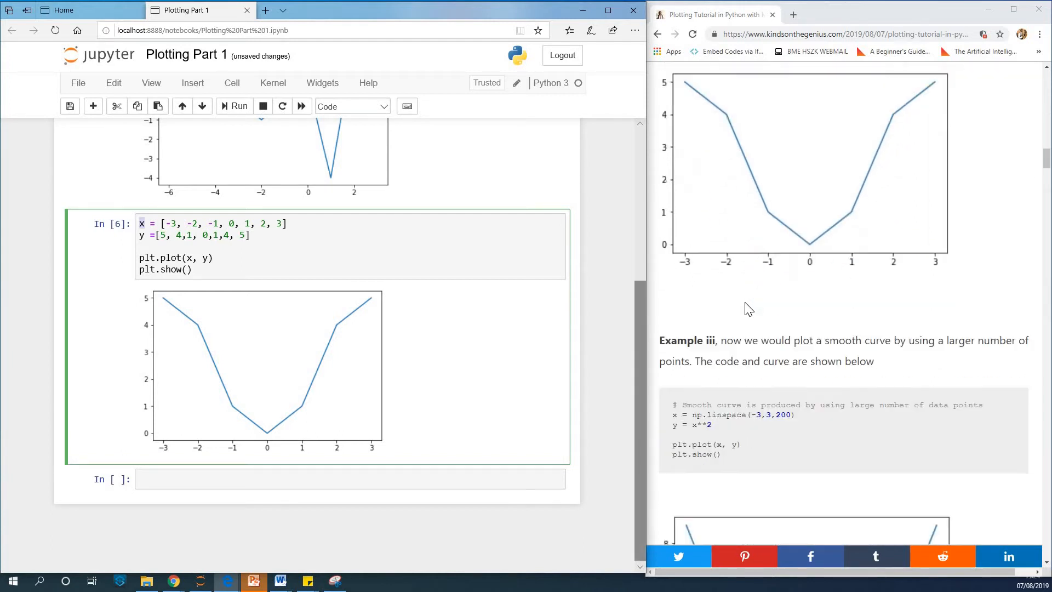
scroll("down", 3)
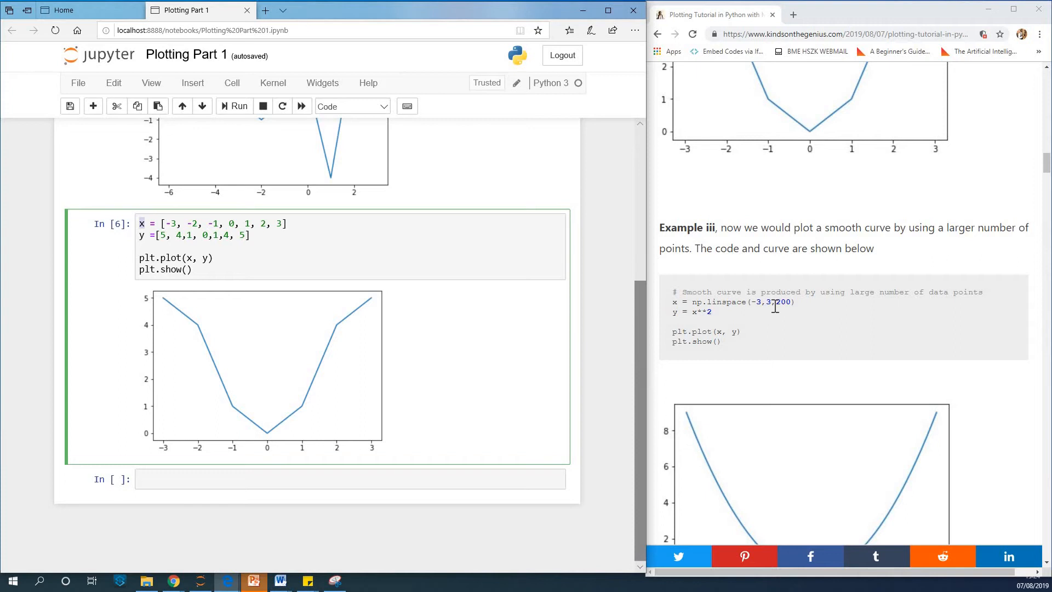
double_click(782, 302)
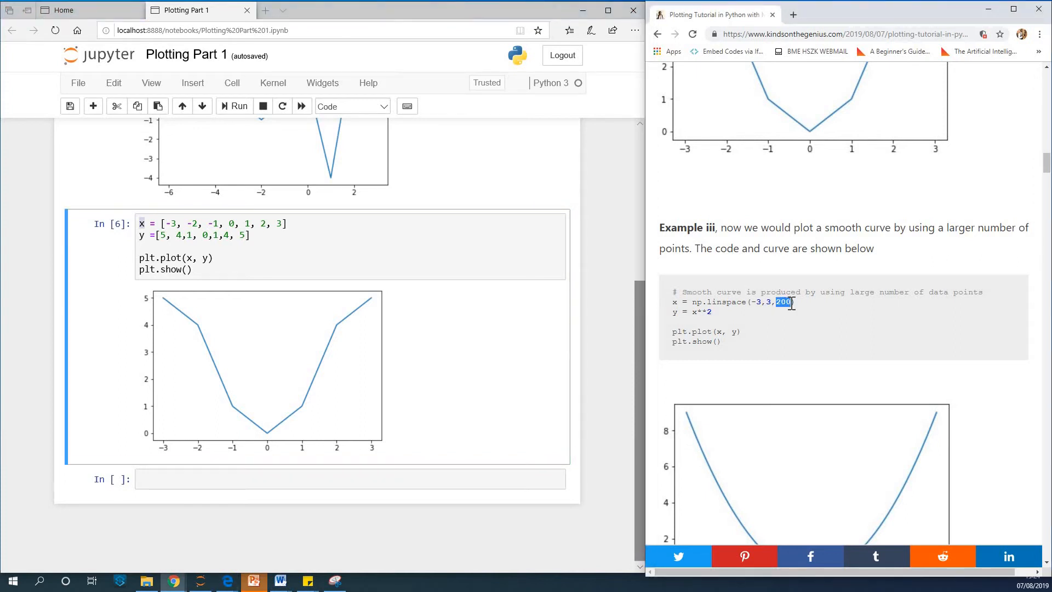
mouse_move(730, 355)
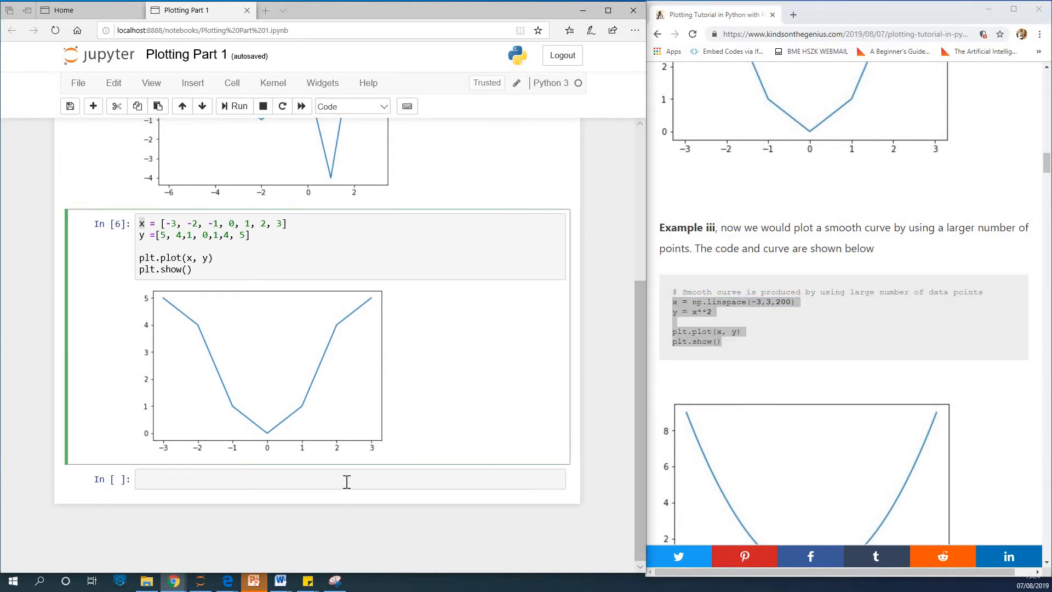
type("x = np.linspace(-3,3,200)")
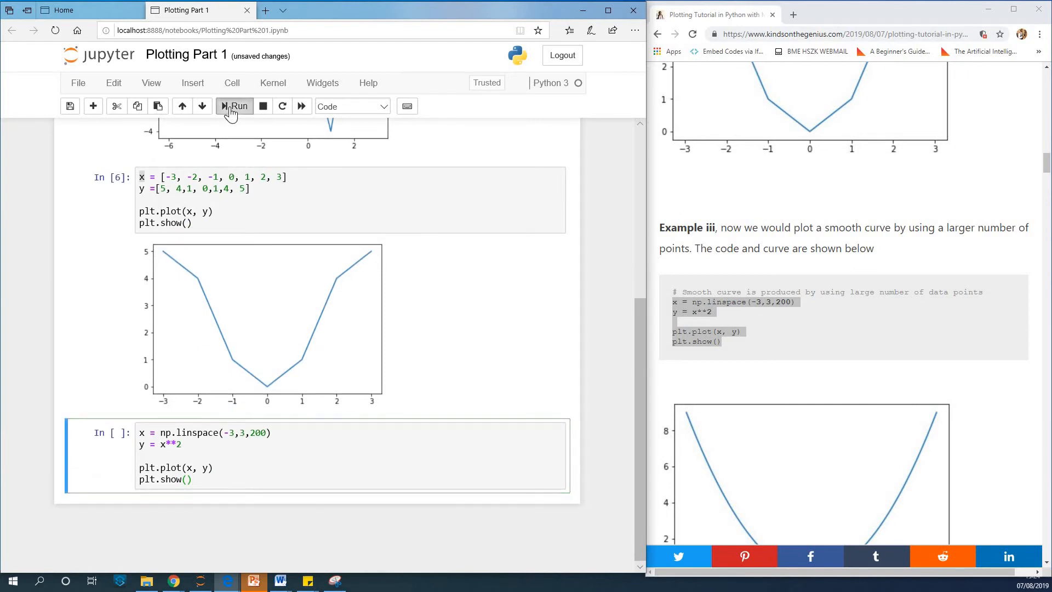
left_click(234, 105)
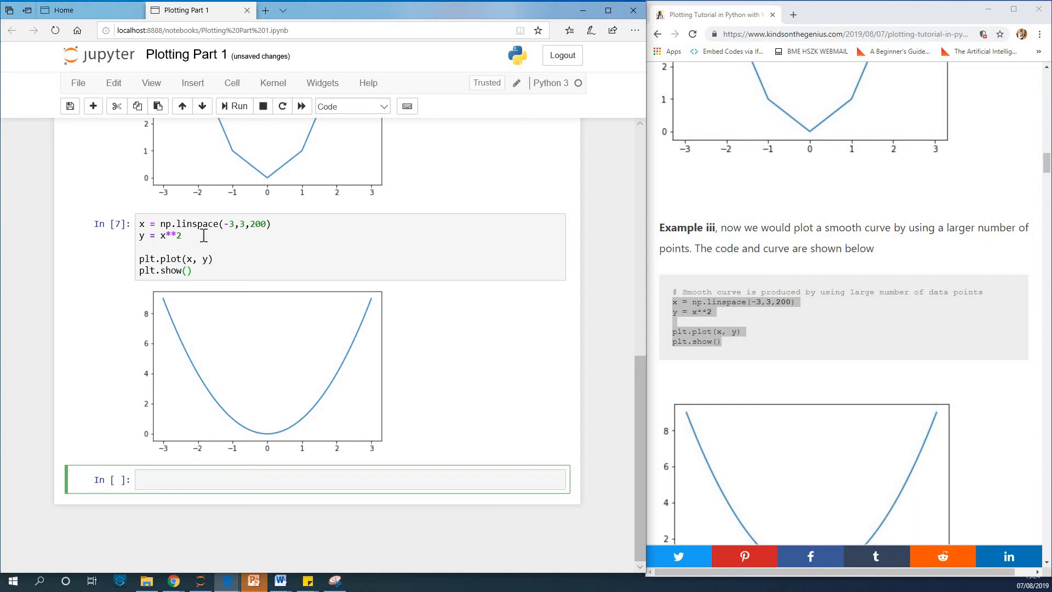
left_click(248, 224)
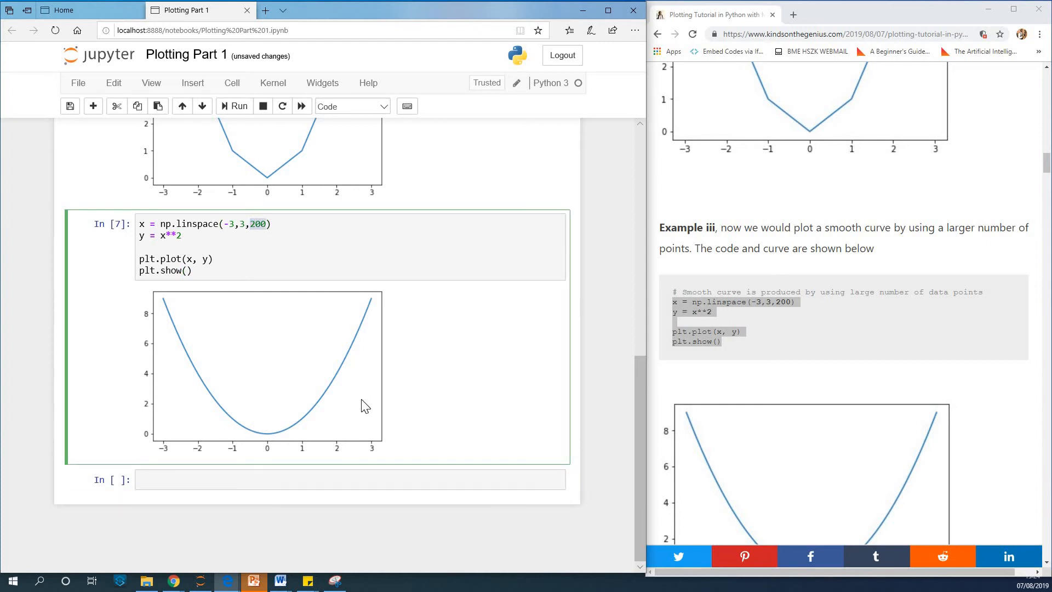
scroll("down", 3)
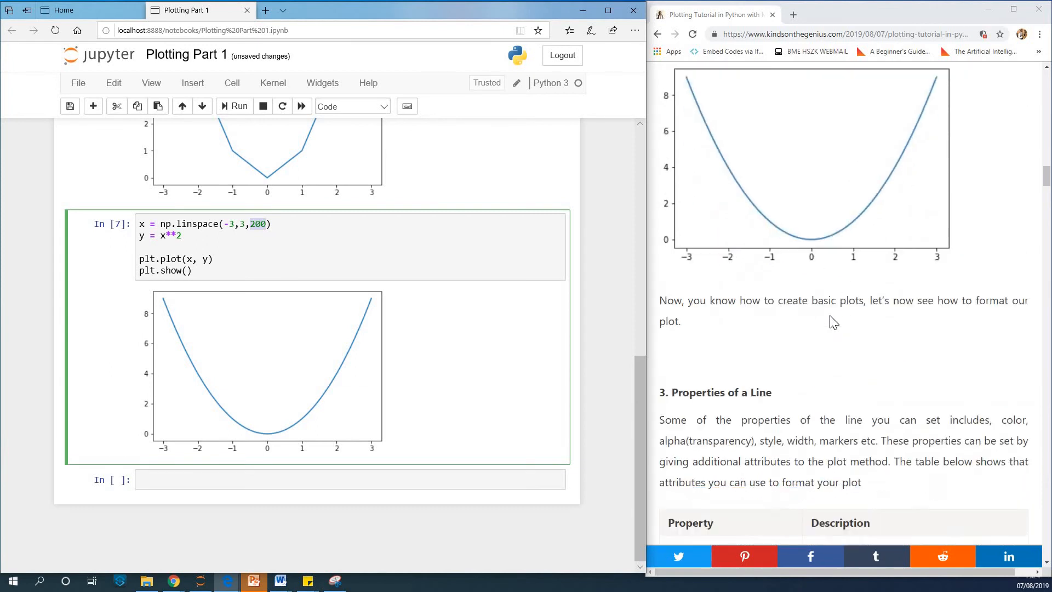
scroll("down", 3)
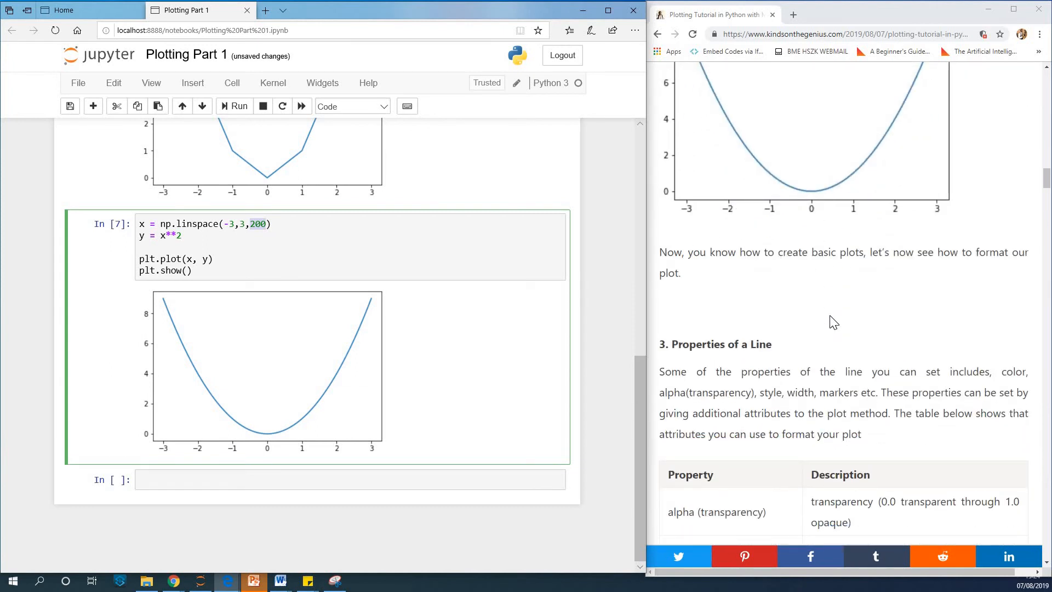
mouse_move(858, 307)
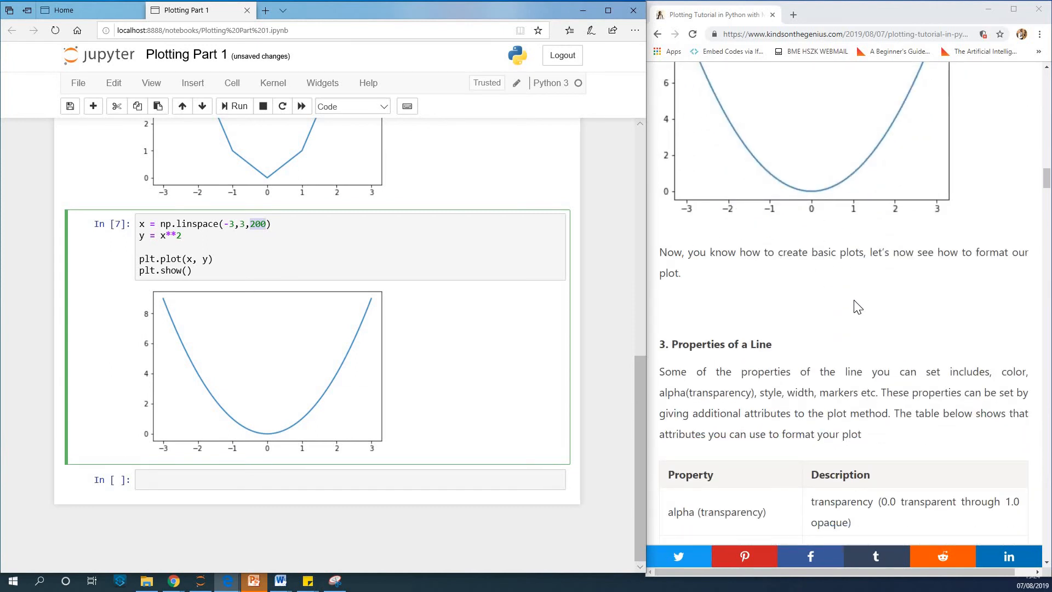
mouse_move(864, 319)
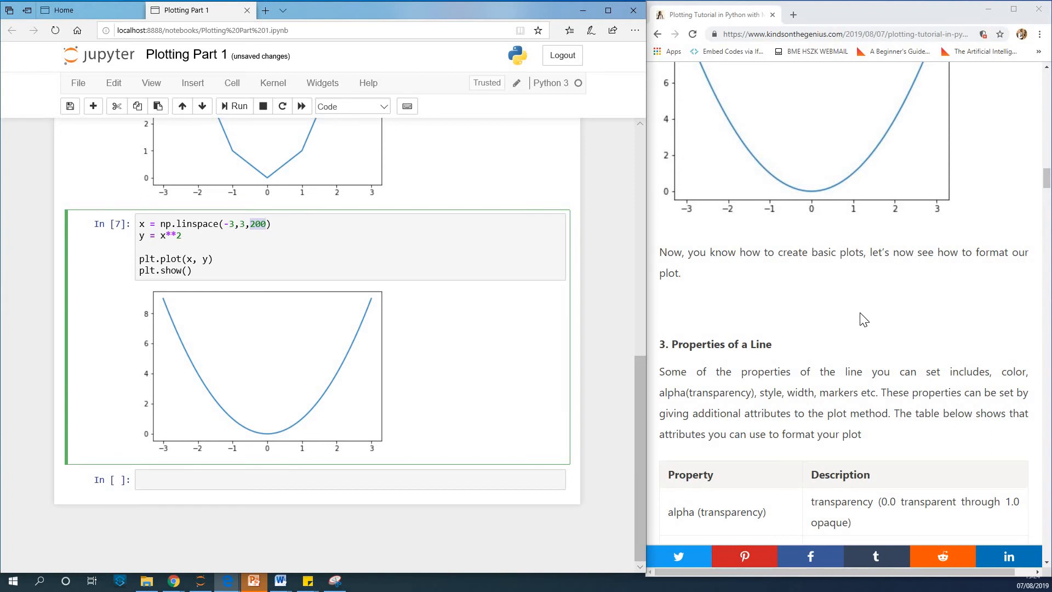